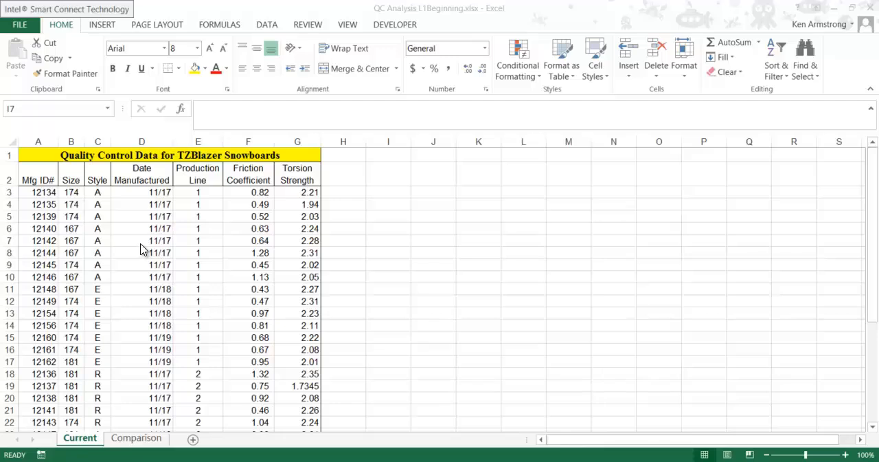
{"action": "mouse_move", "coordinate": [171, 168]}
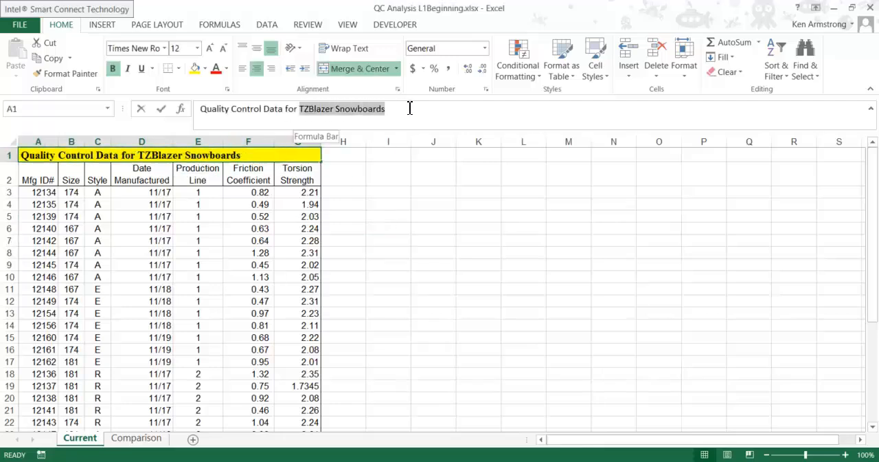
Step: Review the Current sheet's Mfg ID#, Production Line, Friction Coefficient and Torsion Strength columns
{"action": "left_click", "coordinate": [39, 180]}
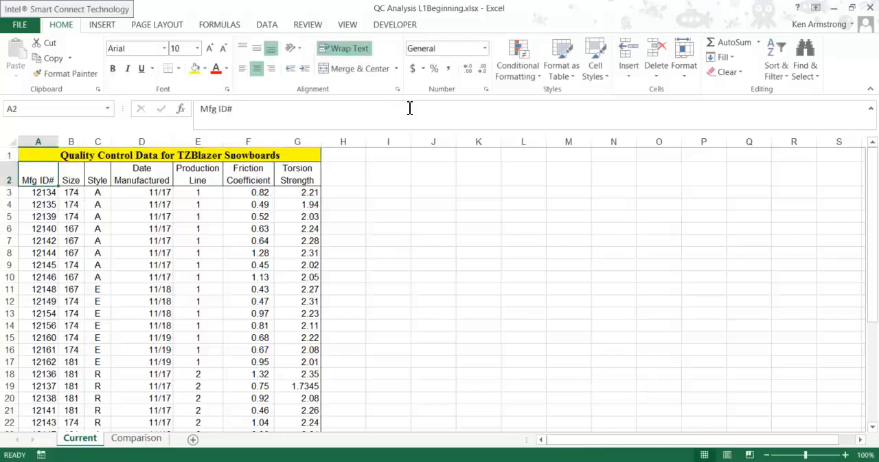
{"action": "mouse_move", "coordinate": [409, 109]}
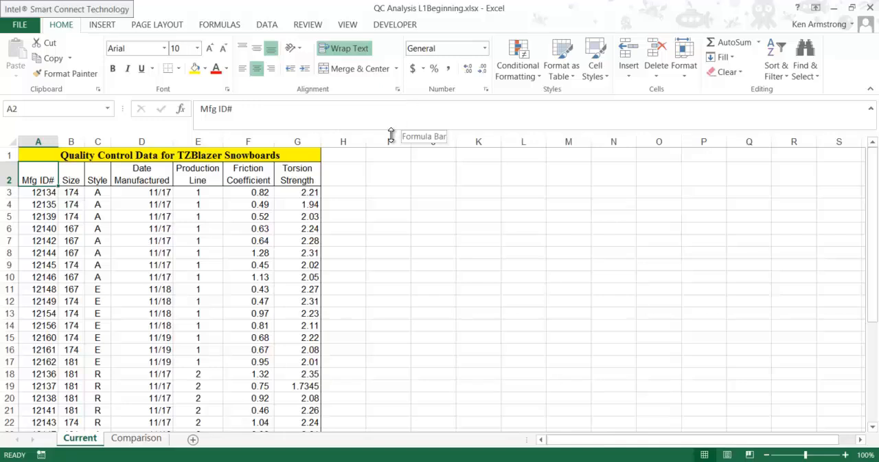
{"action": "mouse_move", "coordinate": [324, 184]}
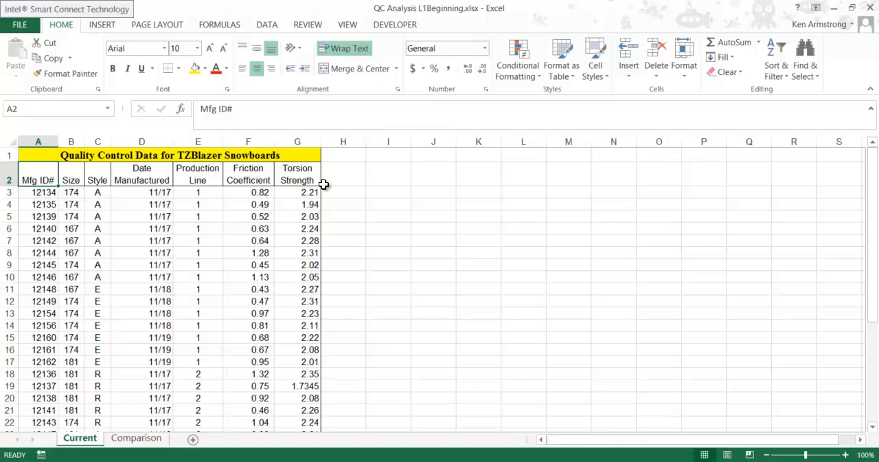
{"action": "mouse_move", "coordinate": [325, 193]}
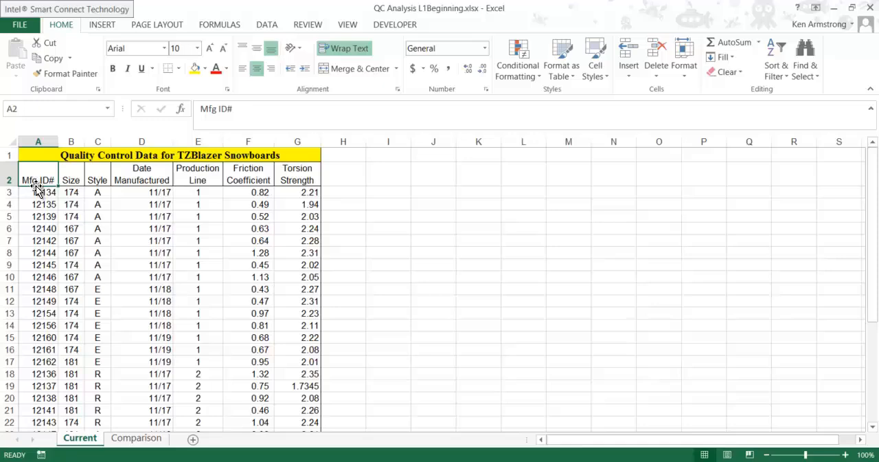
{"action": "scroll", "scroll_direction": "down", "scroll_amount": 3}
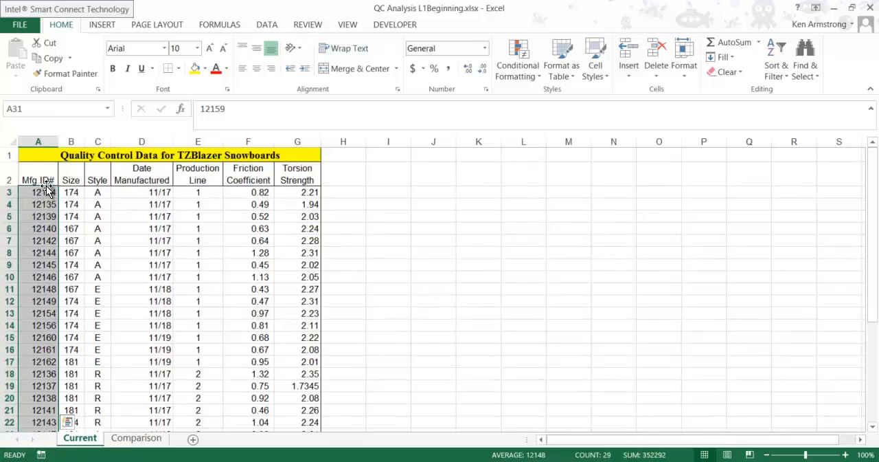
{"action": "left_click", "coordinate": [141, 173]}
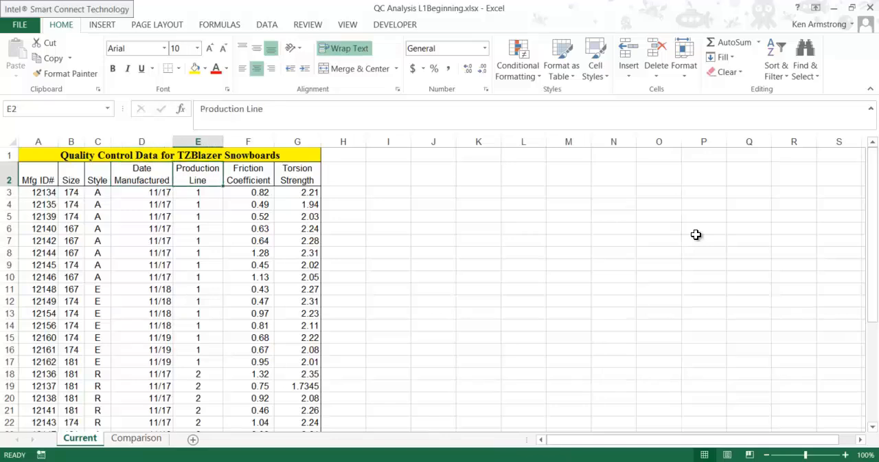
{"action": "left_click", "coordinate": [247, 173]}
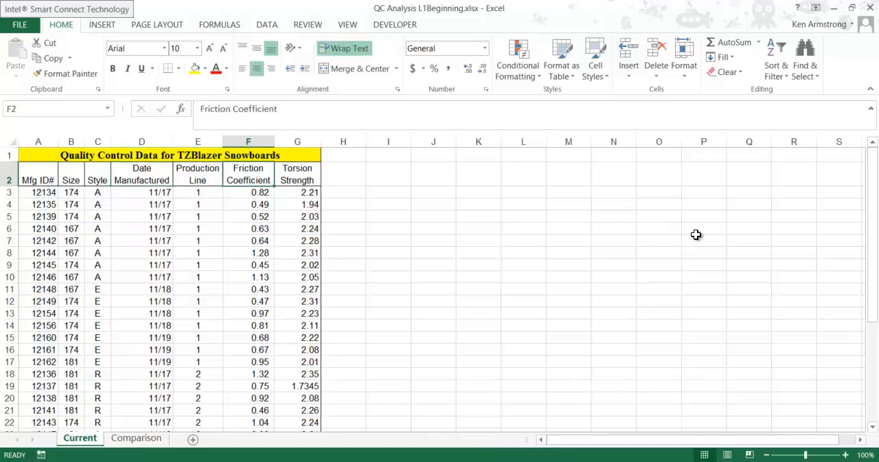
{"action": "left_click", "coordinate": [297, 173]}
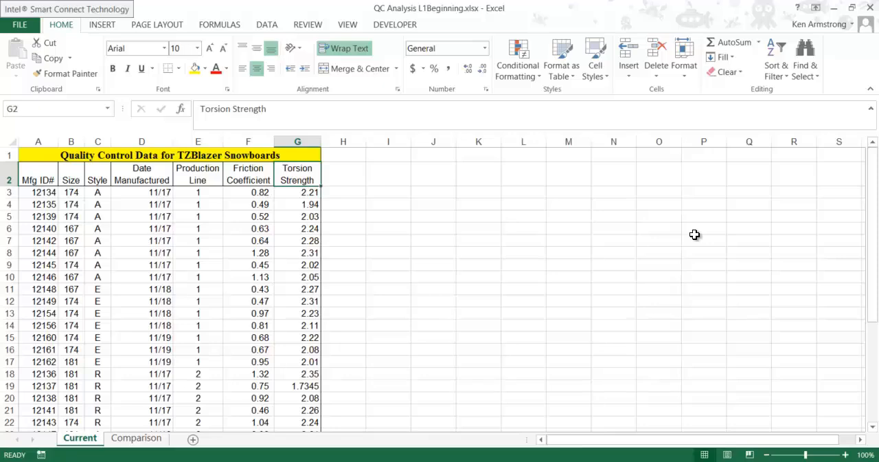
{"action": "scroll", "scroll_direction": "down", "scroll_amount": 3}
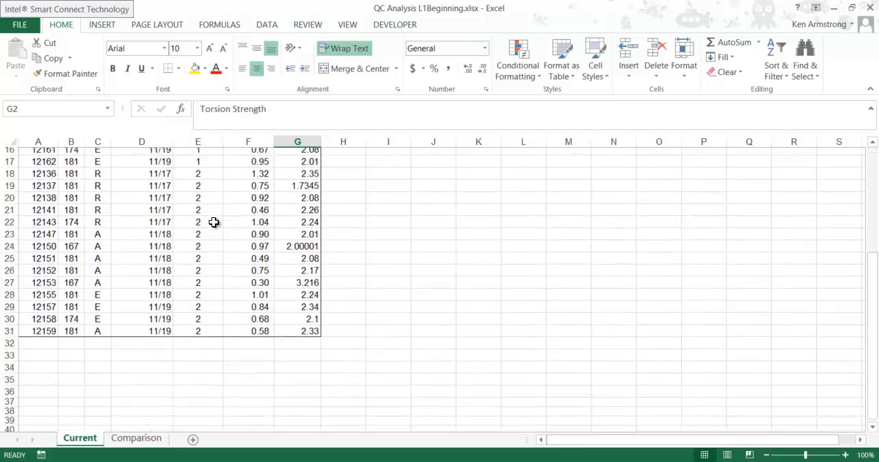
{"action": "scroll", "scroll_direction": "up", "scroll_amount": 3}
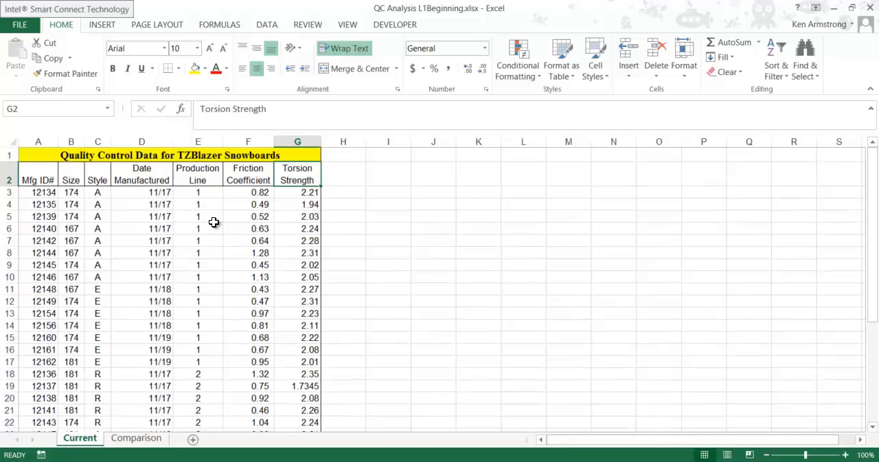
{"action": "left_click", "coordinate": [248, 173]}
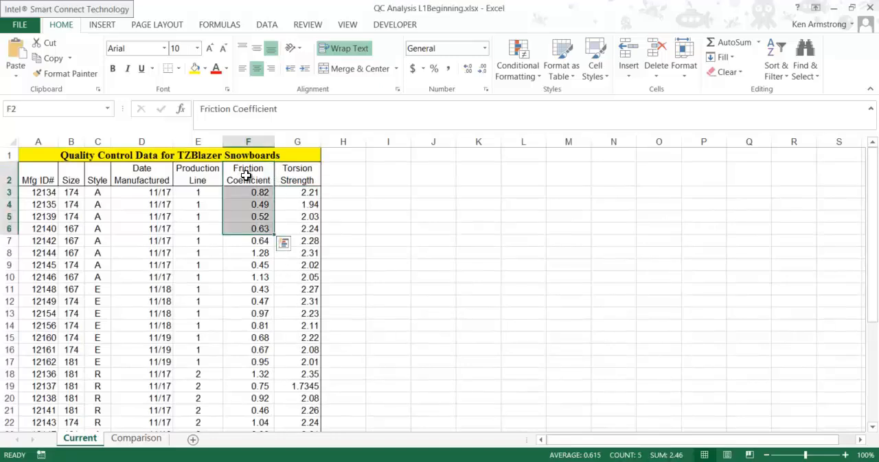
{"action": "left_click", "coordinate": [297, 171]}
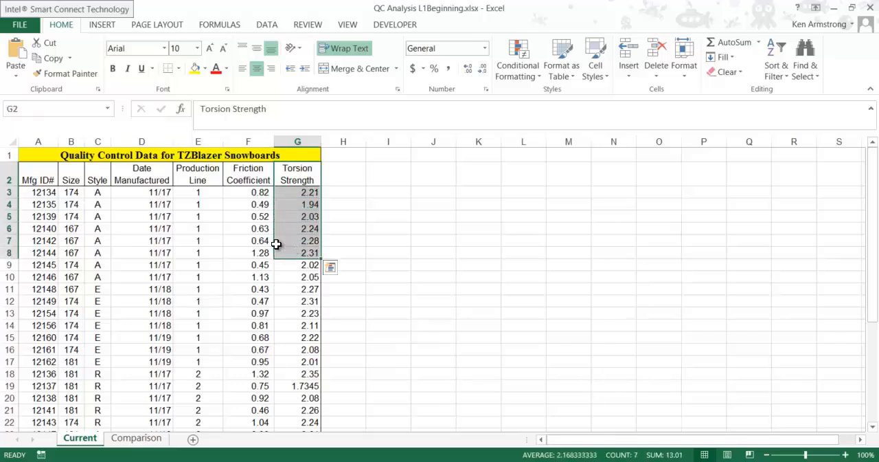
{"action": "left_click", "coordinate": [247, 241]}
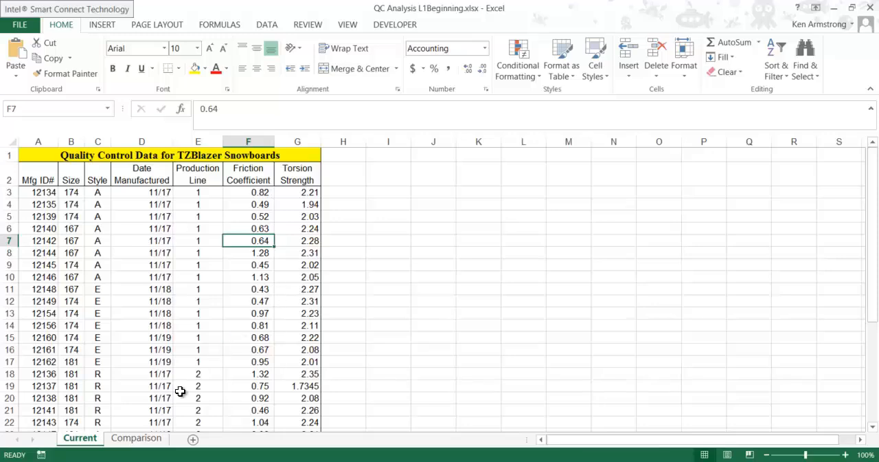
Step: Check the empty Current friction statistics cells on the Comparison sheet, then return to Current
{"action": "left_click", "coordinate": [136, 437]}
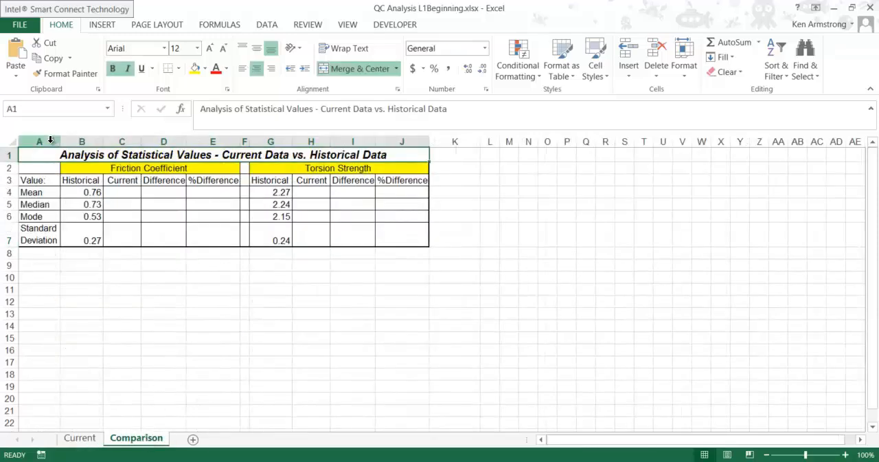
{"action": "left_click_drag", "start_coordinate": [82, 180], "coordinate": [82, 239]}
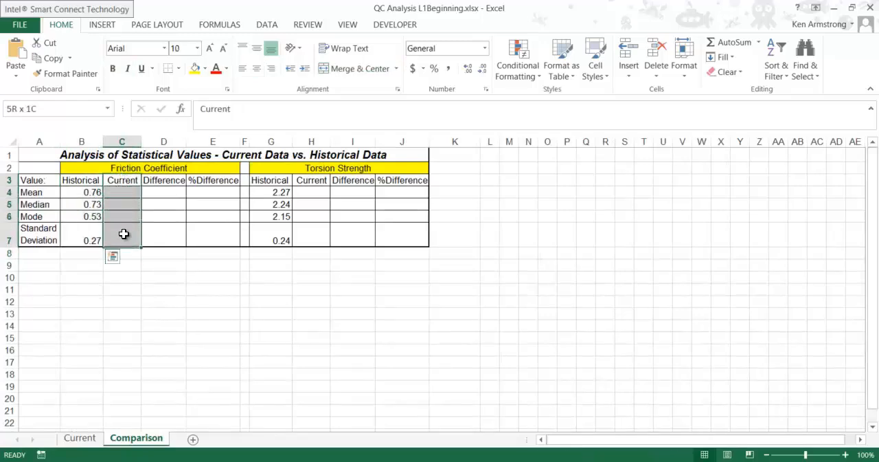
{"action": "left_click", "coordinate": [79, 437]}
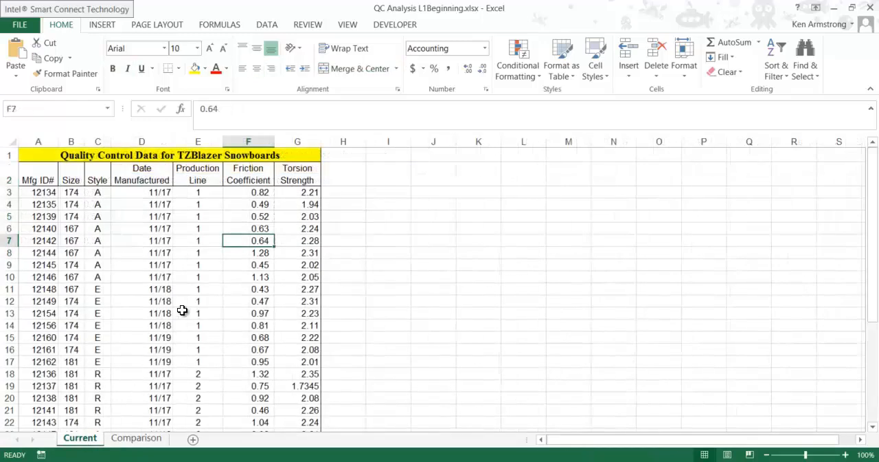
{"action": "mouse_move", "coordinate": [195, 289]}
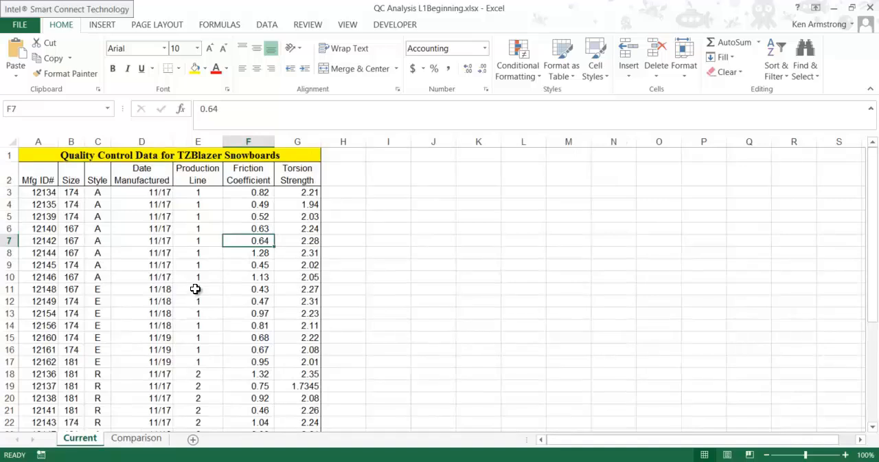
{"action": "mouse_move", "coordinate": [305, 215]}
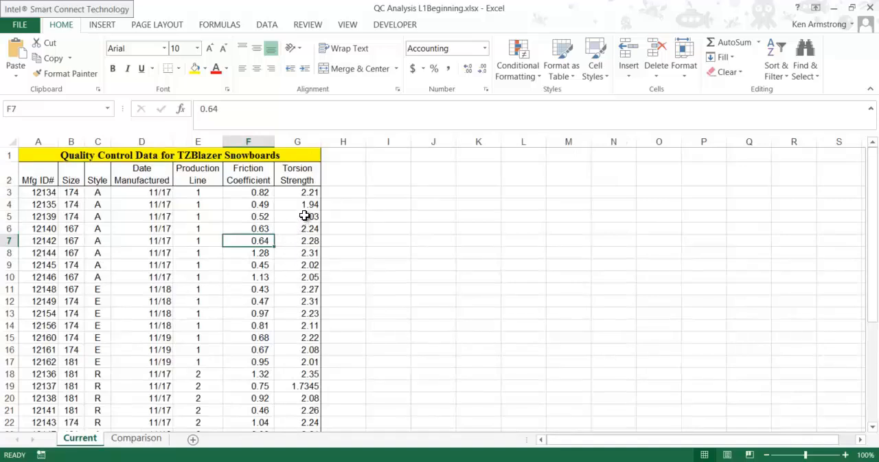
{"action": "mouse_move", "coordinate": [324, 210]}
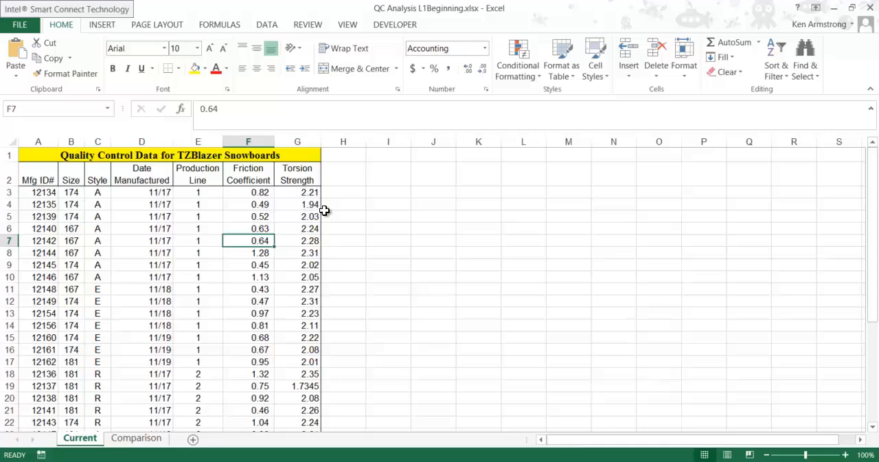
Step: Scan the Torsion Strength column and spot the unrounded value 1.7345
{"action": "left_click", "coordinate": [297, 193]}
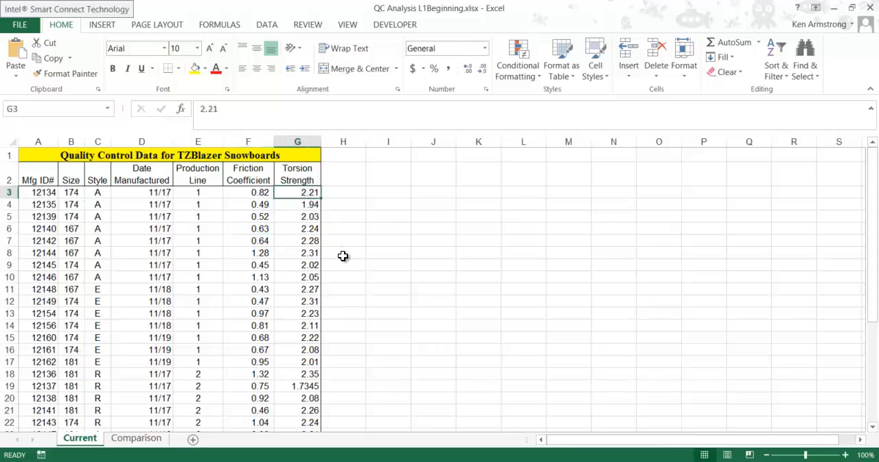
{"action": "mouse_move", "coordinate": [330, 349]}
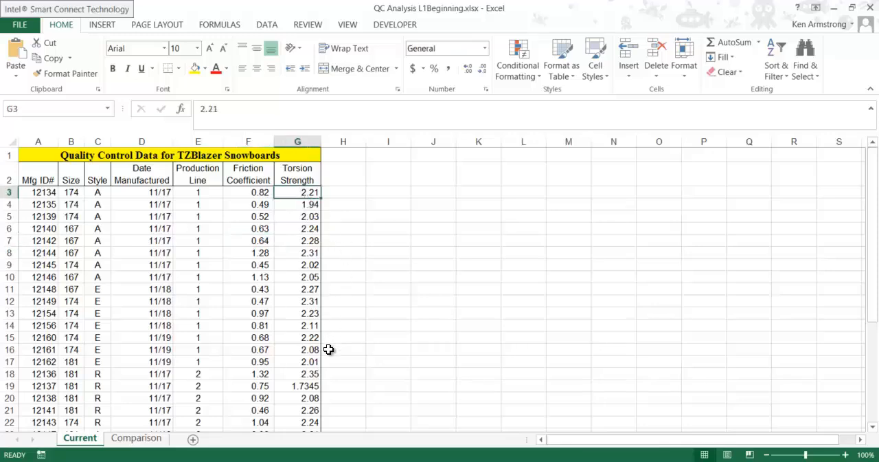
{"action": "scroll", "scroll_direction": "down", "scroll_amount": 3}
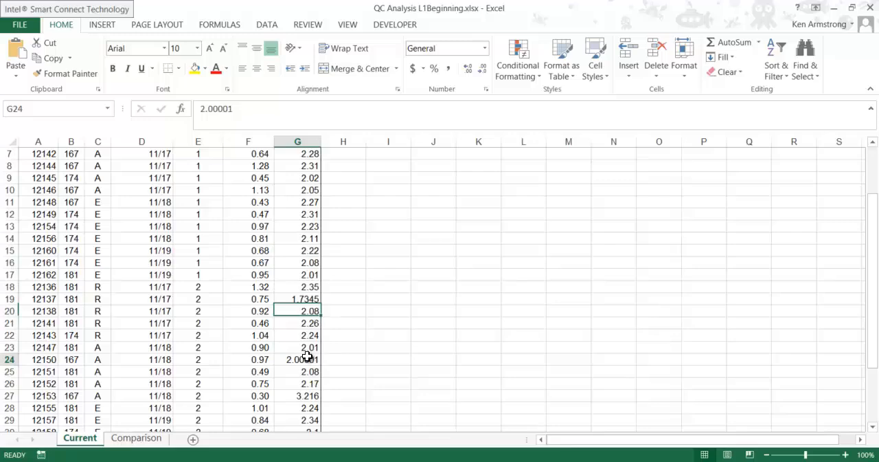
{"action": "scroll", "scroll_direction": "down", "scroll_amount": 3}
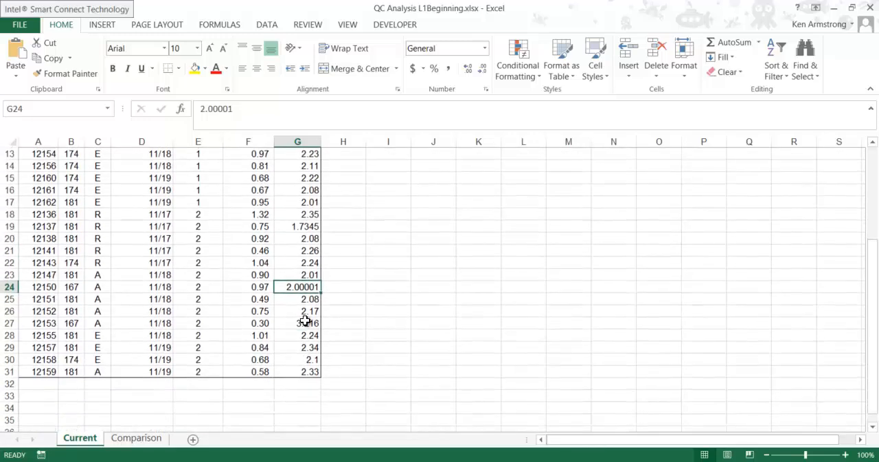
{"action": "scroll", "scroll_direction": "up", "scroll_amount": 3}
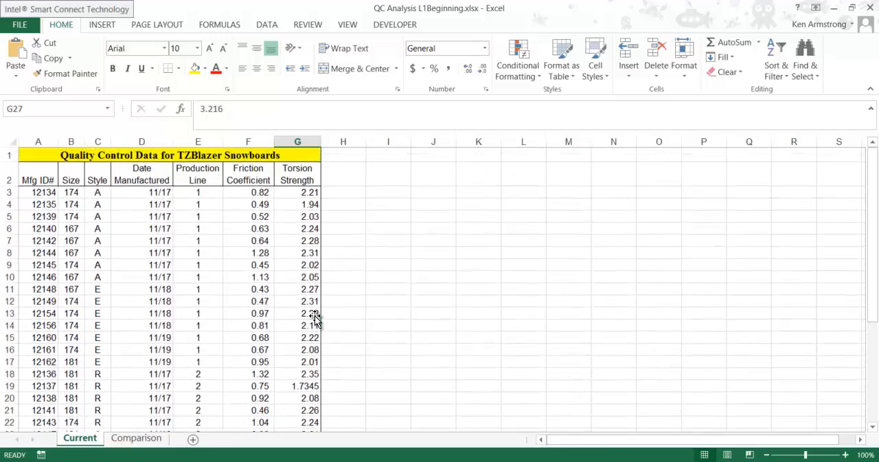
{"action": "scroll", "scroll_direction": "down", "scroll_amount": 3}
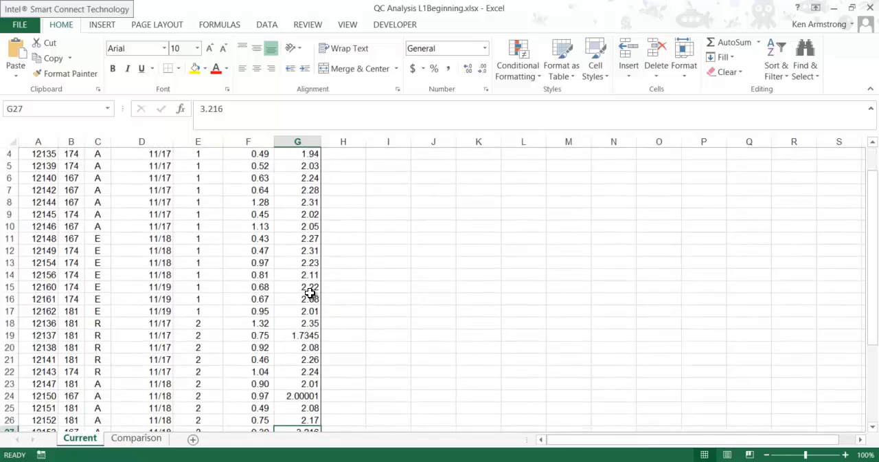
{"action": "left_click", "coordinate": [297, 298]}
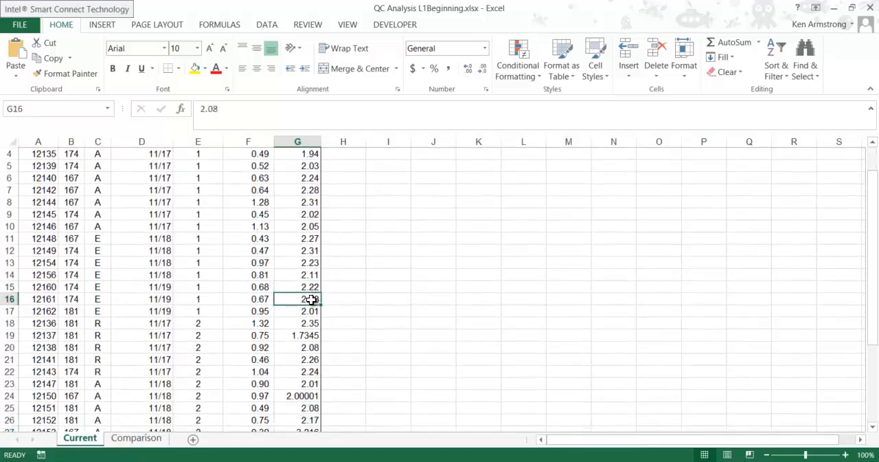
{"action": "left_click", "coordinate": [296, 335]}
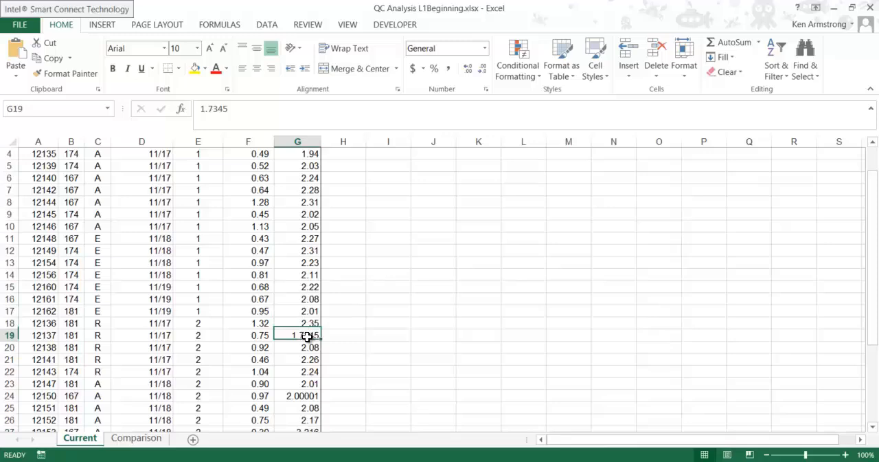
{"action": "left_click", "coordinate": [297, 323]}
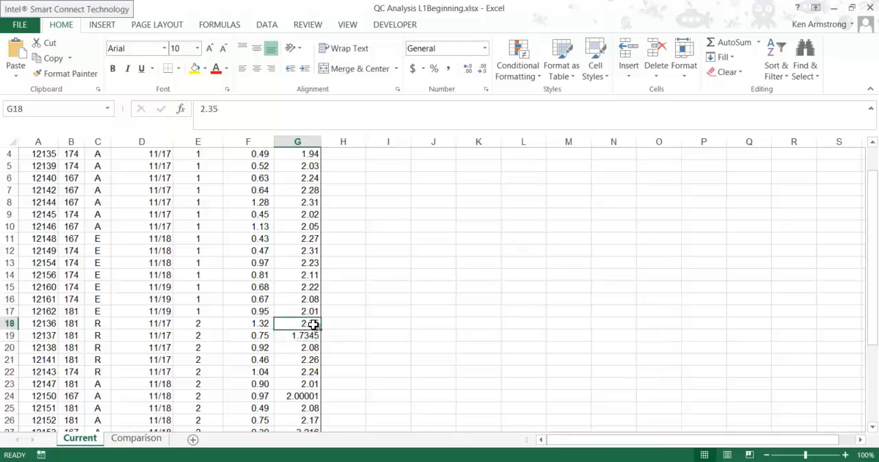
{"action": "scroll", "scroll_direction": "up", "scroll_amount": 3}
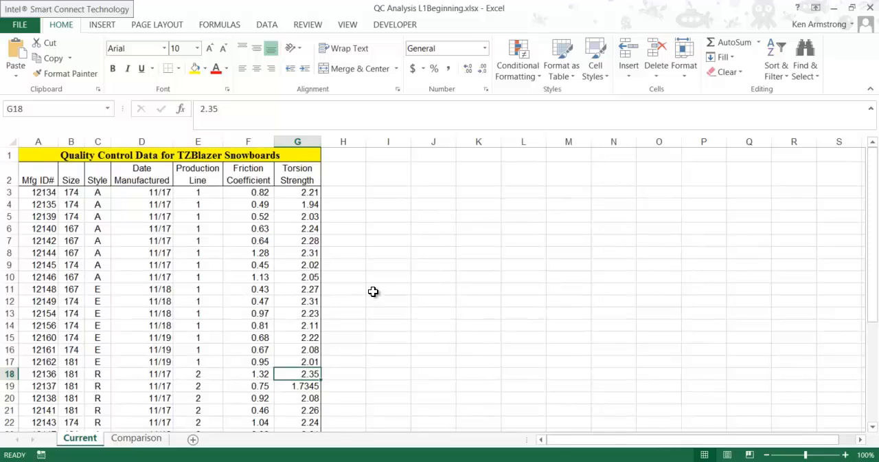
{"action": "mouse_move", "coordinate": [393, 272]}
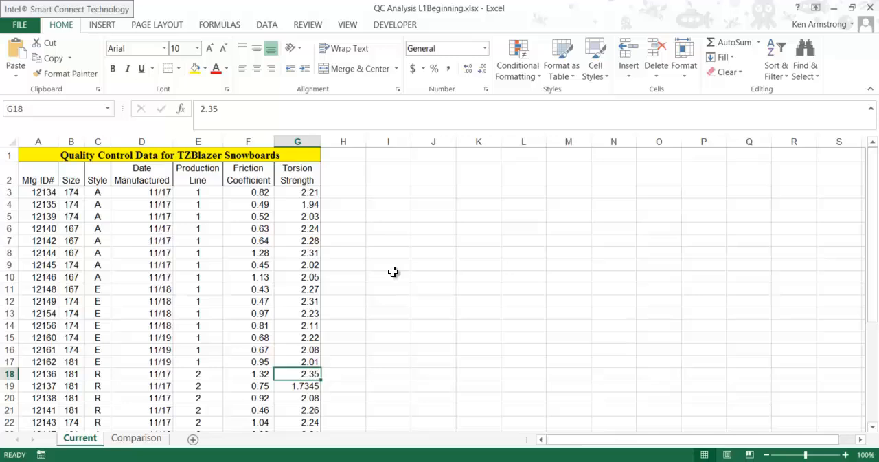
{"action": "mouse_move", "coordinate": [300, 198]}
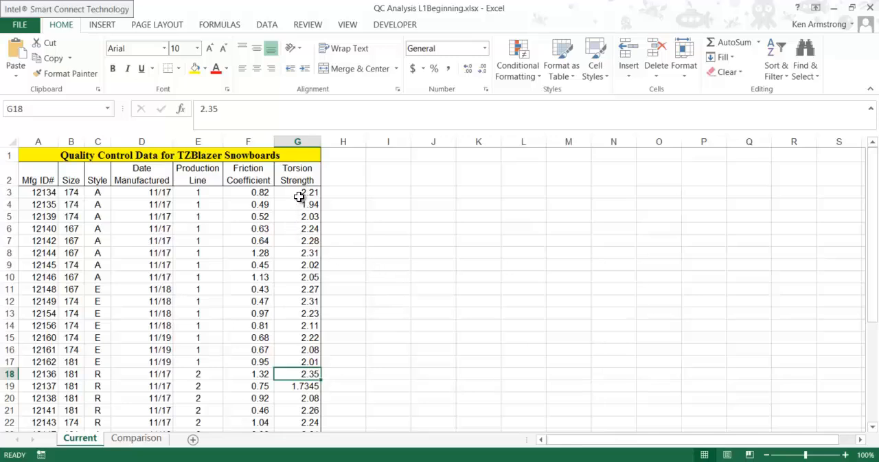
Step: Format G19's 1.7345 as Number with two decimal places so it shows 1.73
{"action": "left_click", "coordinate": [296, 385]}
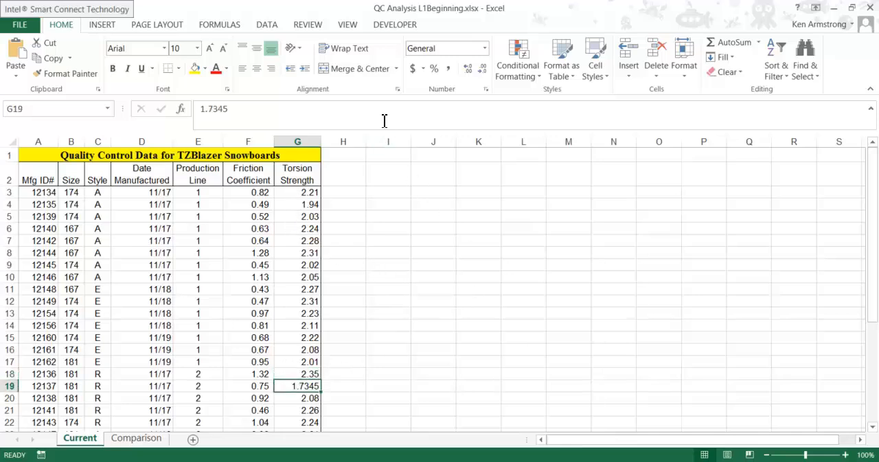
{"action": "mouse_move", "coordinate": [483, 68]}
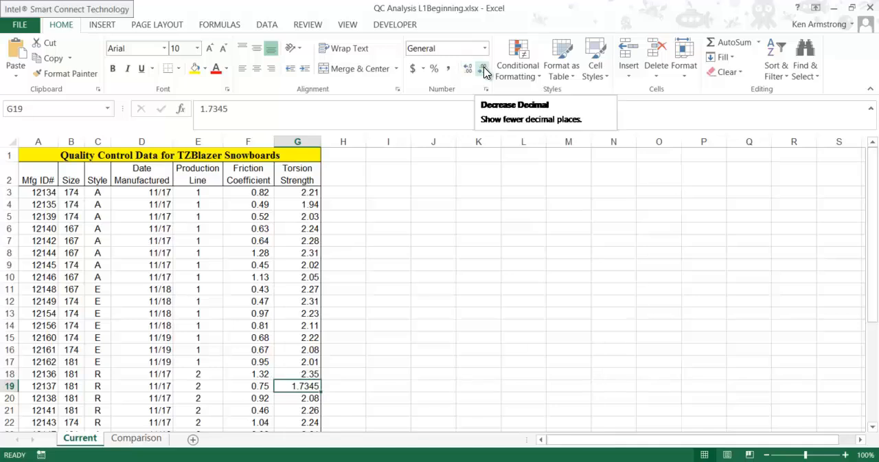
{"action": "left_click", "coordinate": [467, 69]}
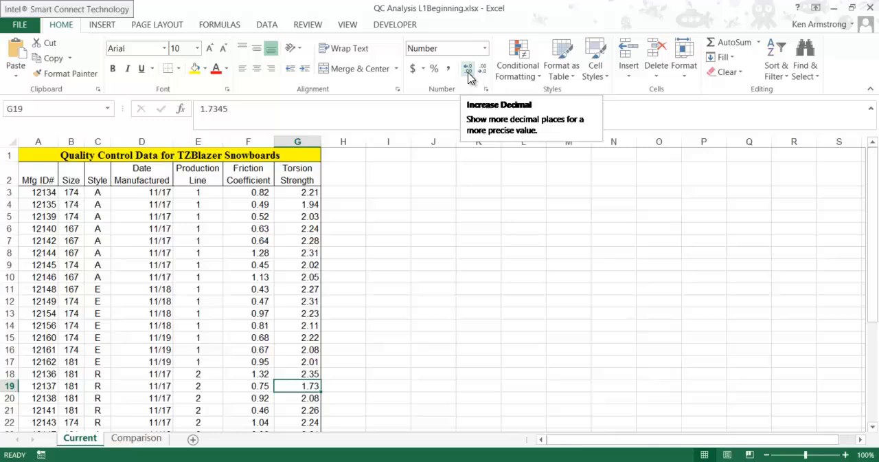
{"action": "left_click", "coordinate": [467, 69]}
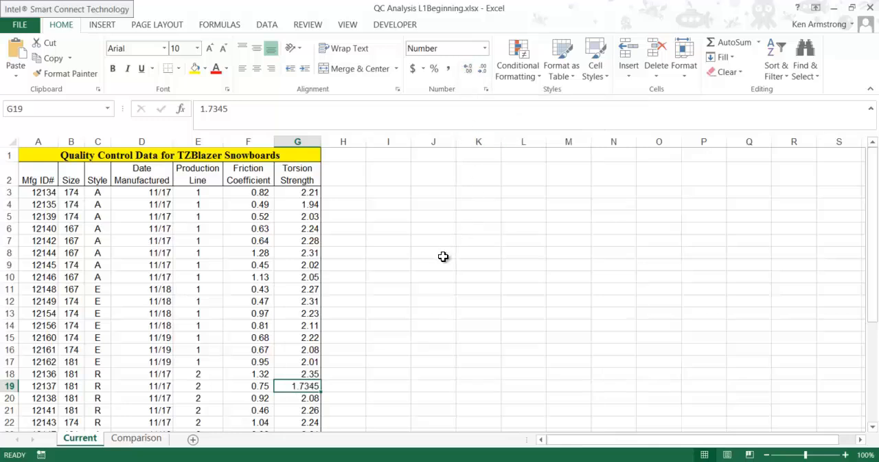
{"action": "mouse_move", "coordinate": [423, 289]}
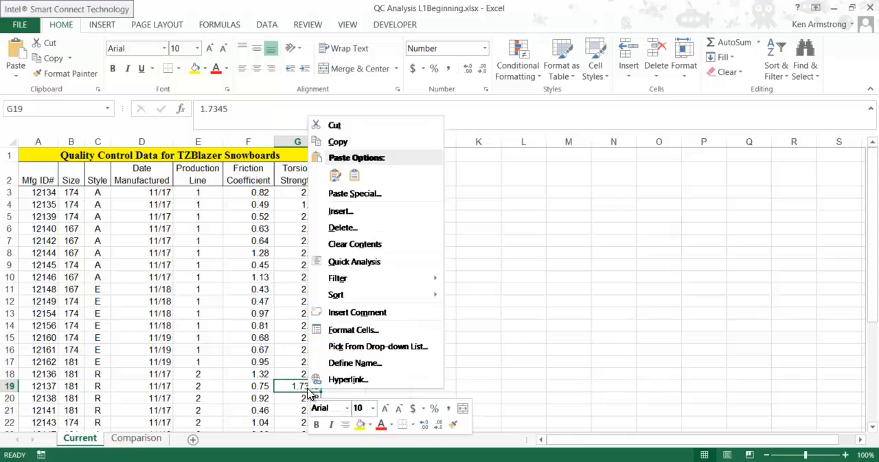
{"action": "mouse_move", "coordinate": [353, 330]}
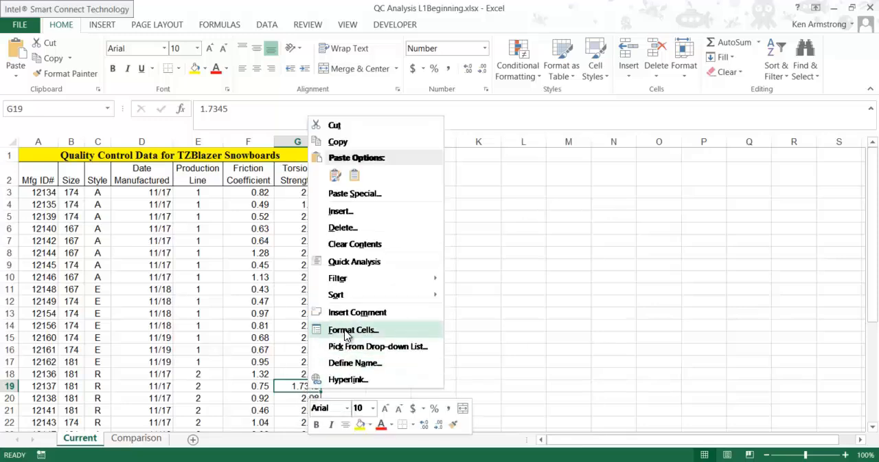
{"action": "left_click", "coordinate": [353, 330]}
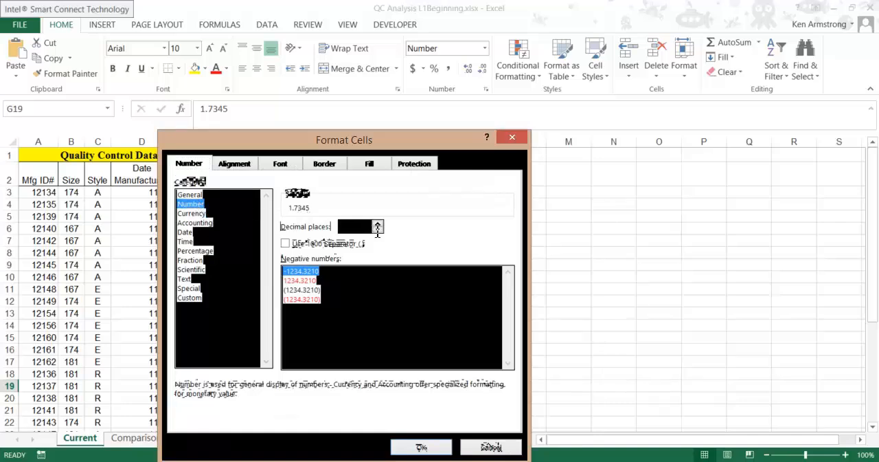
{"action": "left_click", "coordinate": [376, 229]}
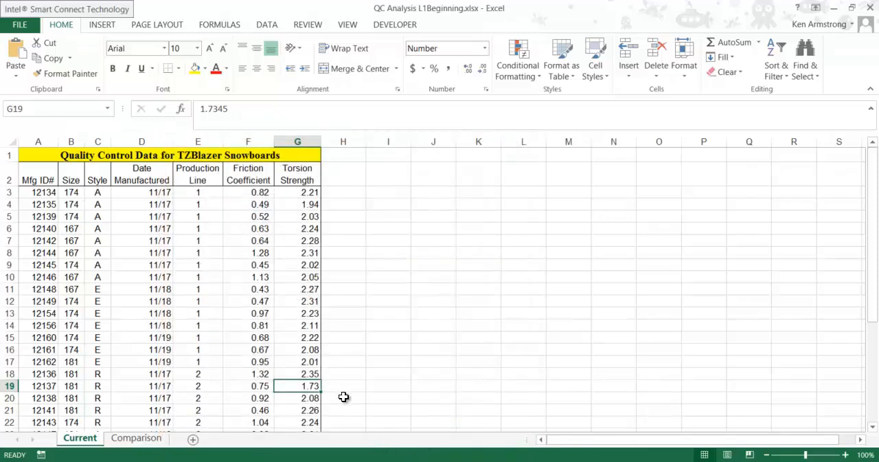
Step: Apply Decrease Decimal to G24 and confirm its stored value is still 2.00001
{"action": "scroll", "scroll_direction": "down", "scroll_amount": 3}
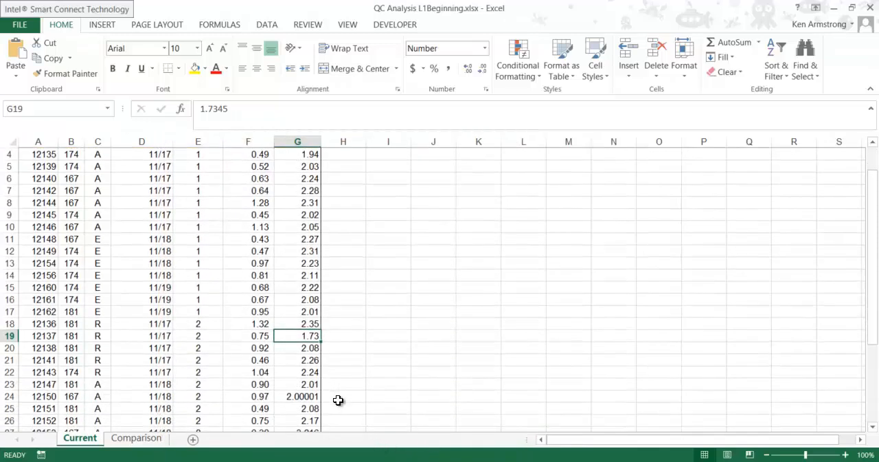
{"action": "mouse_move", "coordinate": [316, 355]}
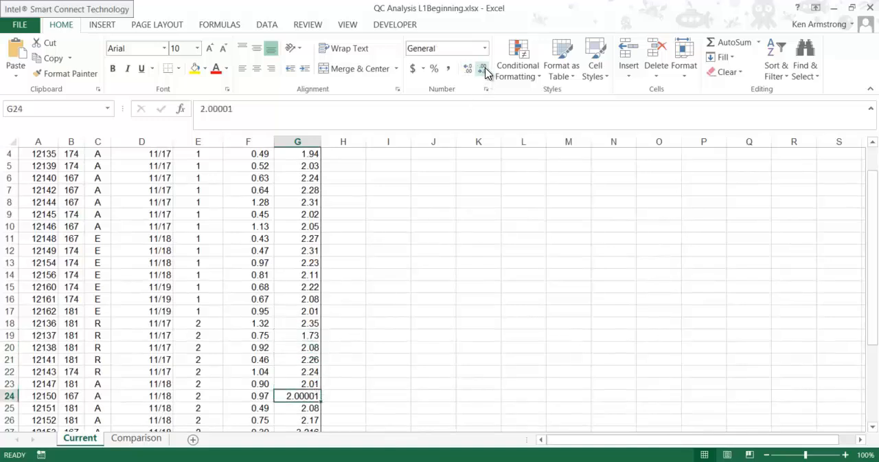
{"action": "left_click", "coordinate": [484, 69]}
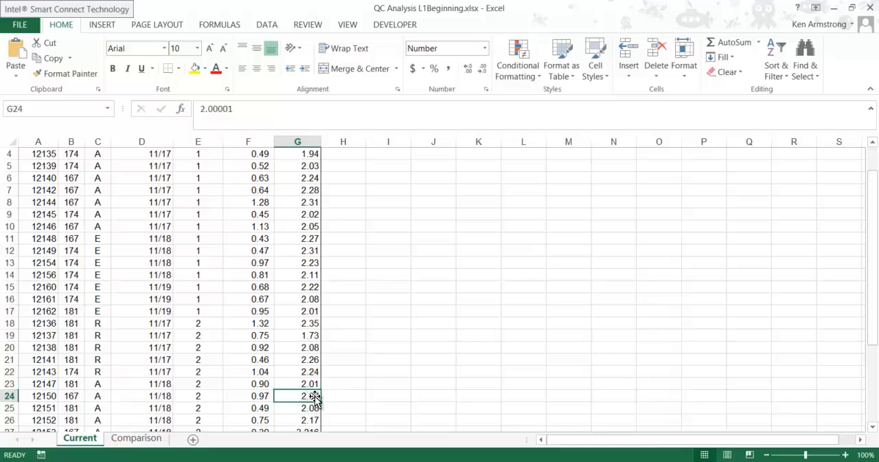
{"action": "mouse_move", "coordinate": [380, 335]}
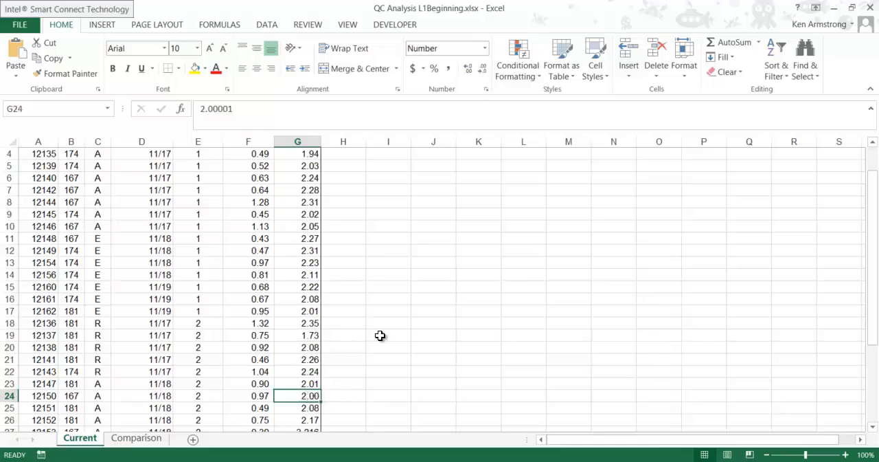
{"action": "double_click", "coordinate": [297, 396]}
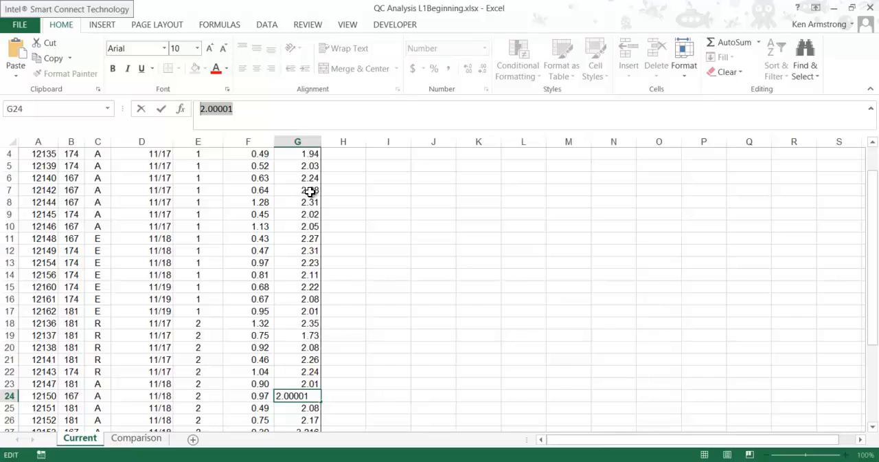
{"action": "mouse_move", "coordinate": [374, 365]}
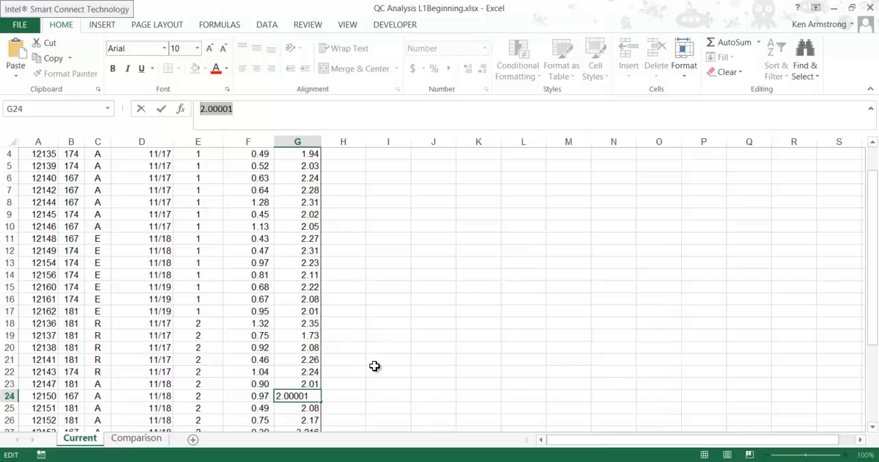
{"action": "left_click", "coordinate": [387, 371]}
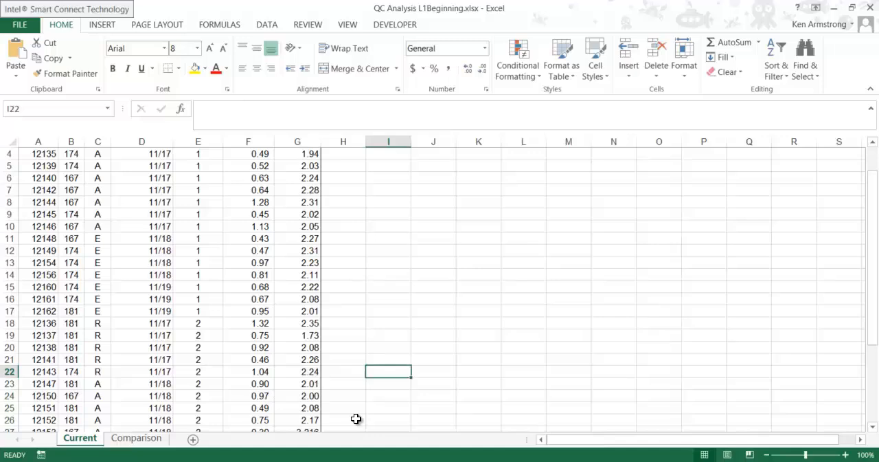
{"action": "mouse_move", "coordinate": [297, 401]}
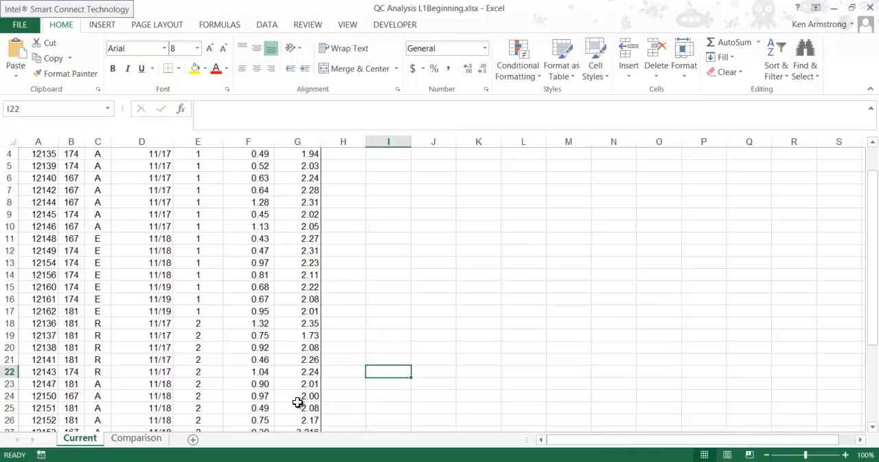
{"action": "left_click", "coordinate": [297, 396]}
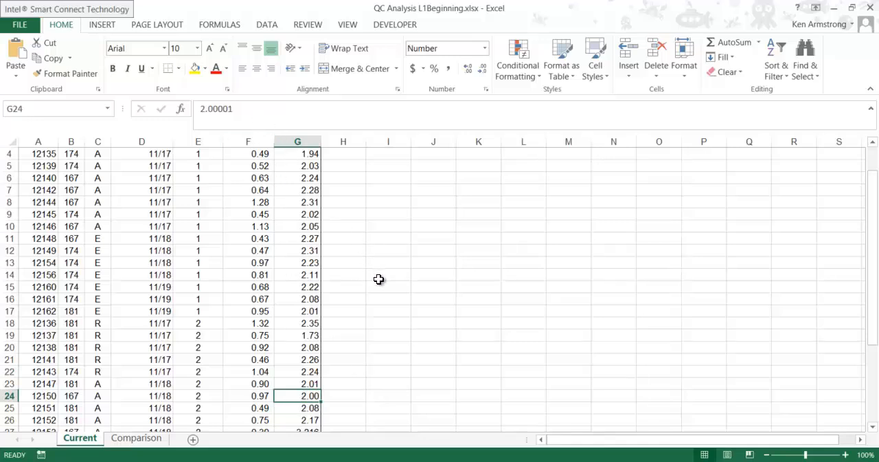
{"action": "left_click", "coordinate": [296, 383]}
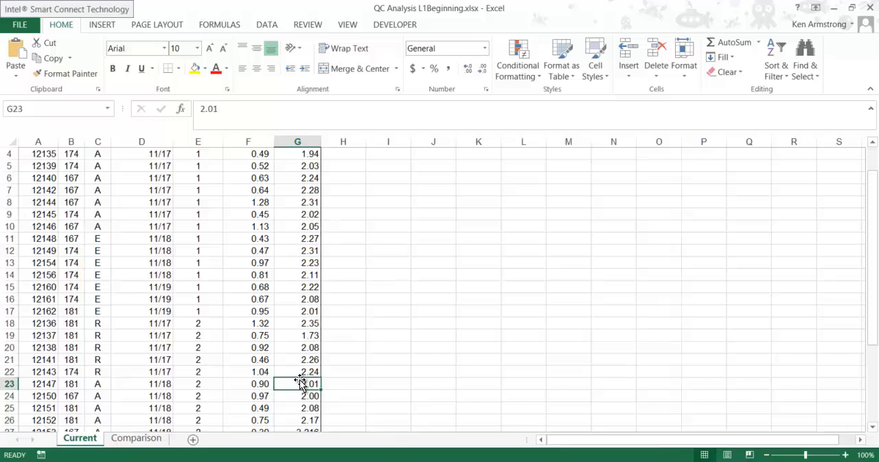
{"action": "left_click", "coordinate": [296, 395]}
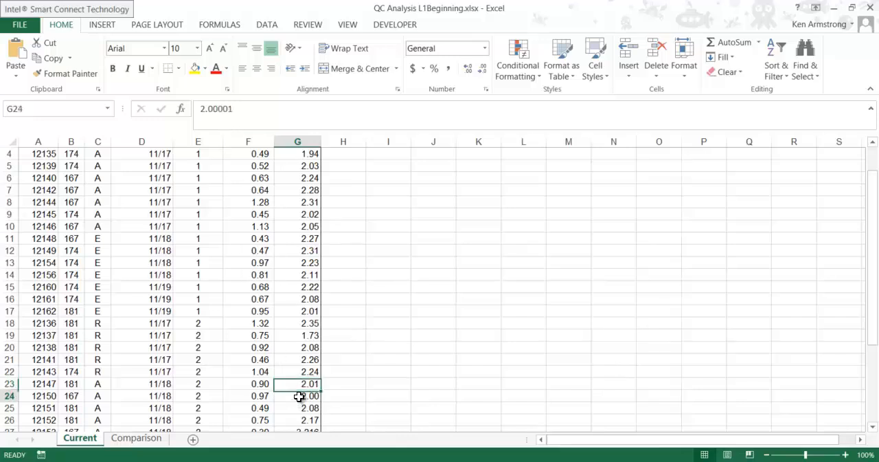
{"action": "left_click", "coordinate": [433, 323]}
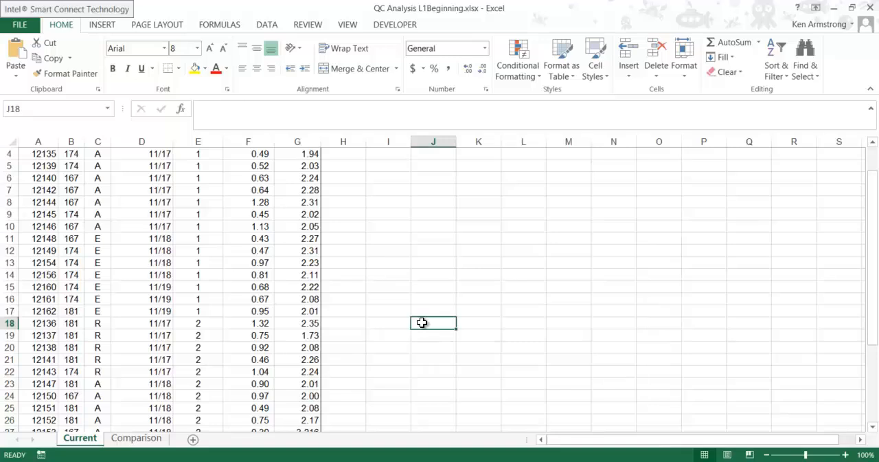
{"action": "mouse_move", "coordinate": [395, 363]}
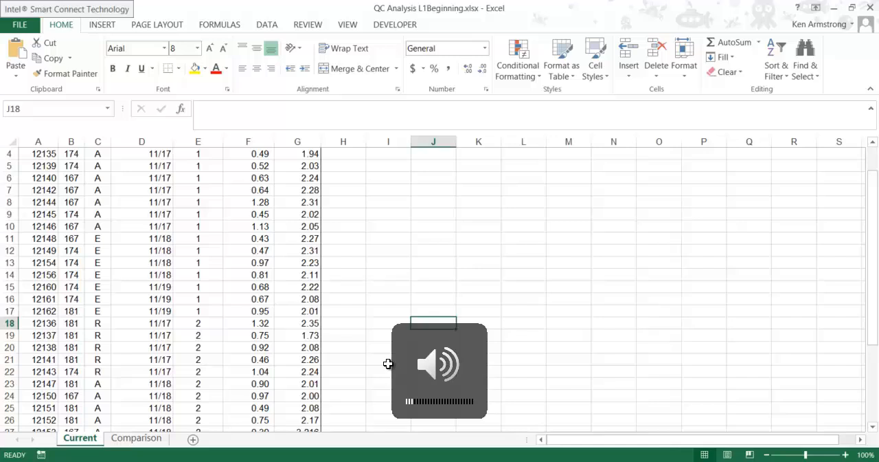
Step: Undo the decimal formatting so G19 and G24 show 1.7345 and 2.00001, then select the torsion values
{"action": "left_click", "coordinate": [296, 396]}
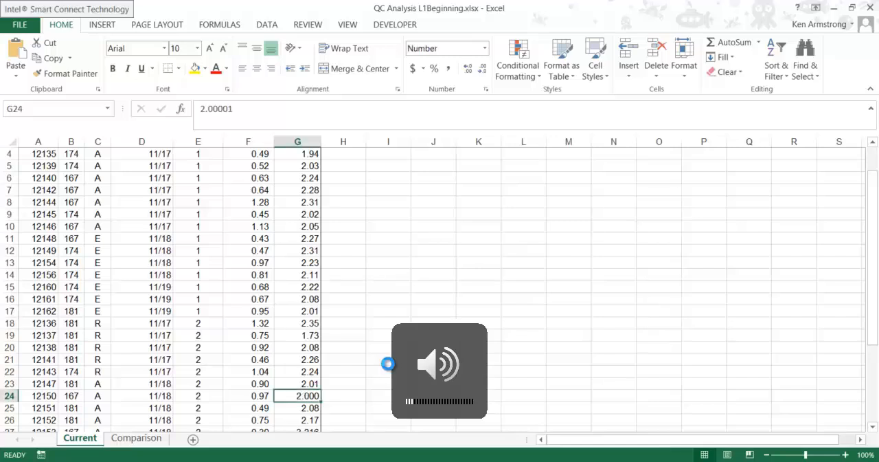
{"action": "left_click", "coordinate": [296, 335]}
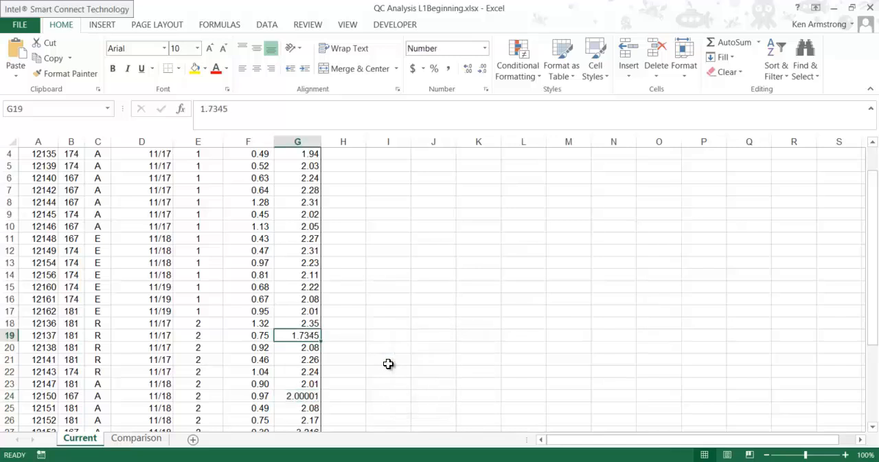
{"action": "left_click", "coordinate": [387, 239]}
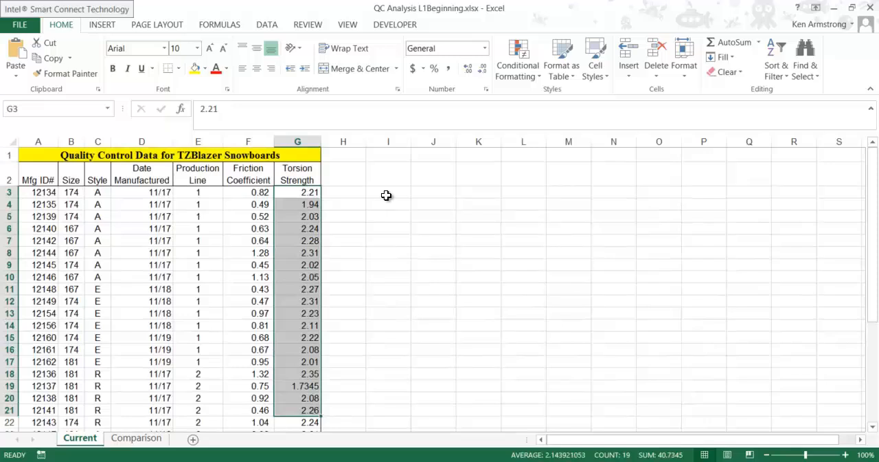
{"action": "left_click", "coordinate": [387, 193]}
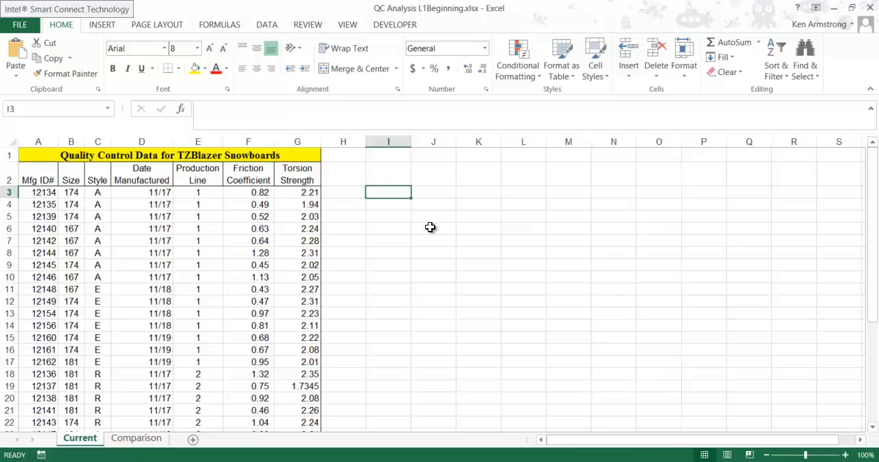
{"action": "mouse_move", "coordinate": [332, 324]}
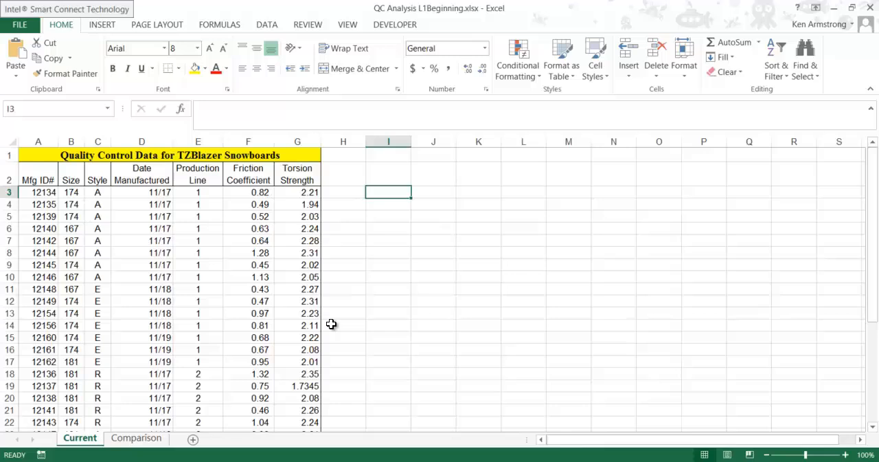
{"action": "left_click", "coordinate": [297, 385]}
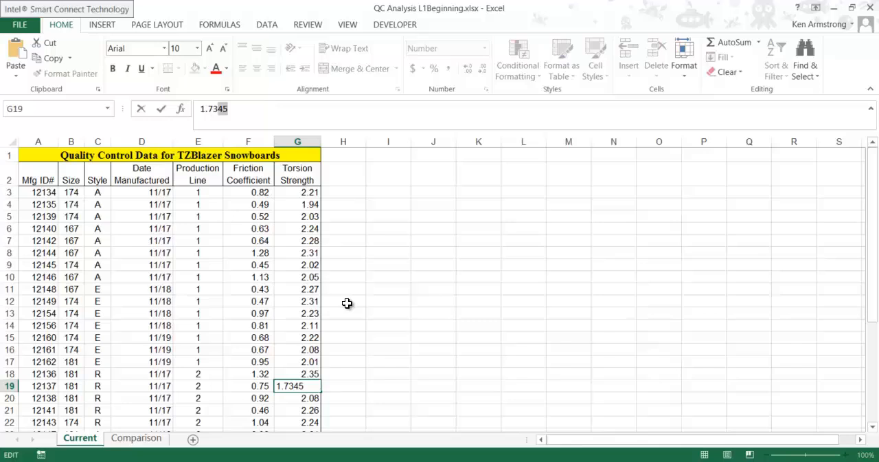
{"action": "left_click", "coordinate": [434, 228]}
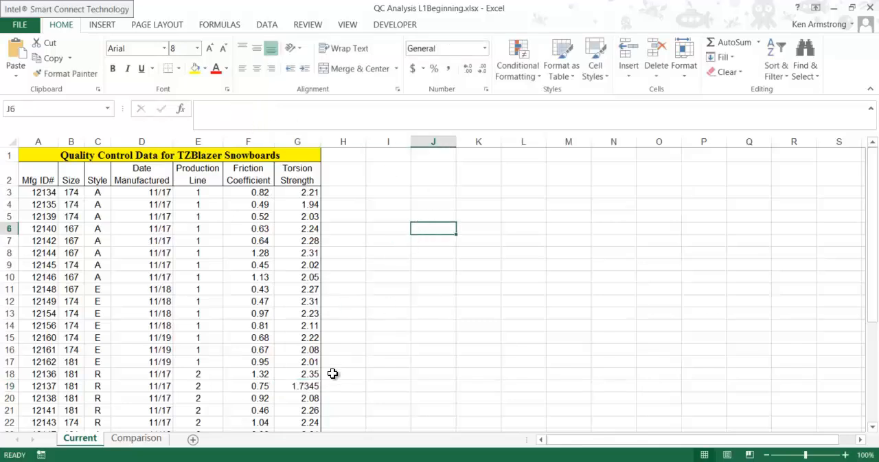
{"action": "left_click", "coordinate": [297, 385]}
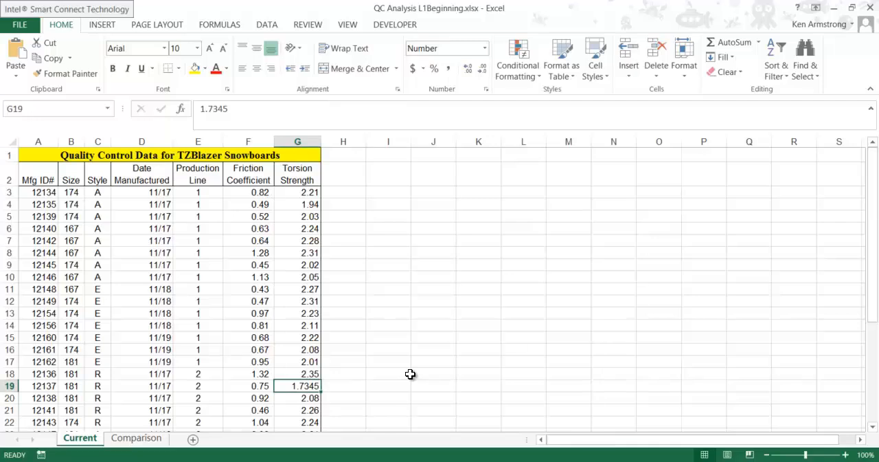
{"action": "mouse_move", "coordinate": [400, 385]}
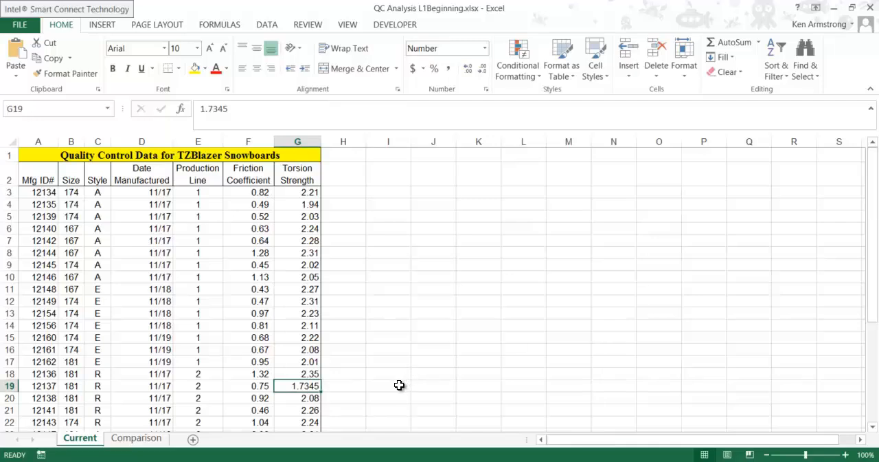
{"action": "mouse_move", "coordinate": [393, 193]}
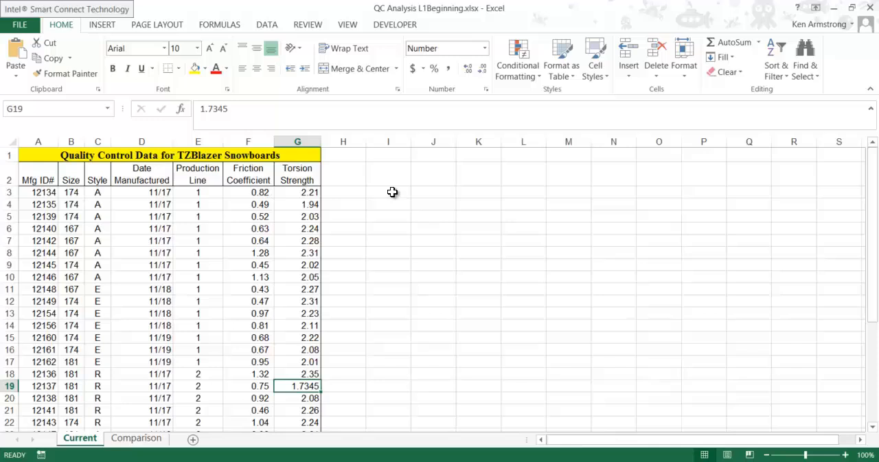
{"action": "left_click", "coordinate": [387, 193]}
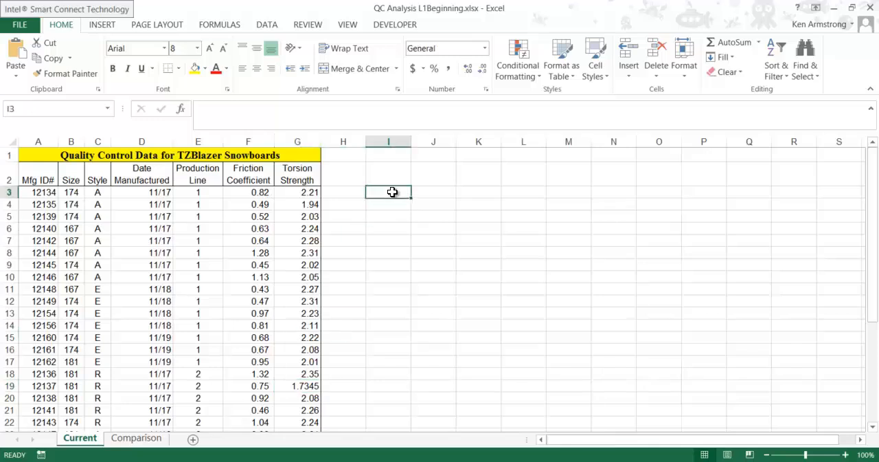
Step: Enter =ROUND(.5,0) in I3, then change it to =ROUND(0.4,0) so it shows 0
{"action": "type", "text": "=rou"}
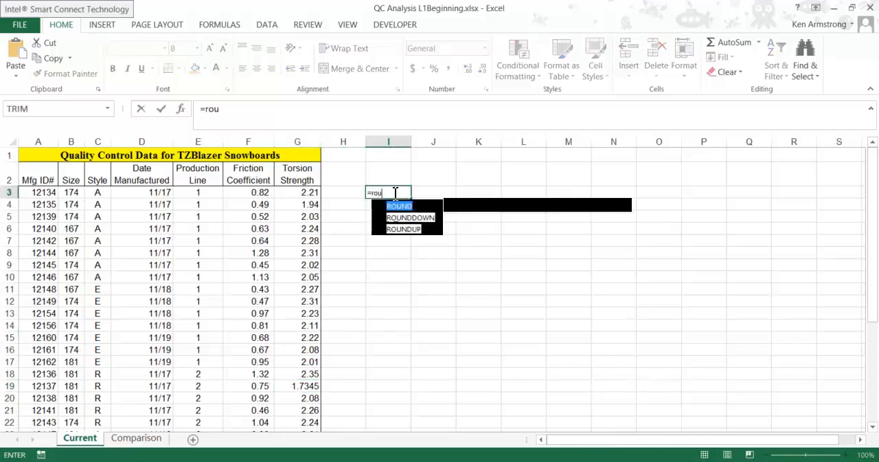
{"action": "type", "text": "nd("}
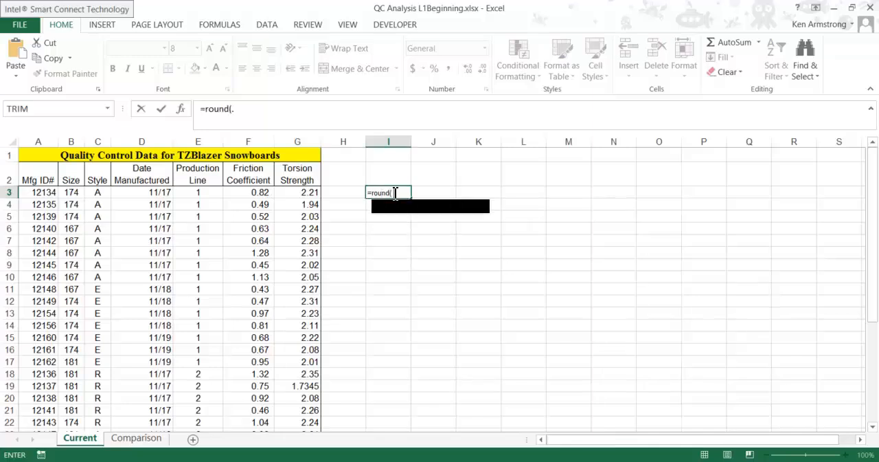
{"action": "type", "text": ".5,"}
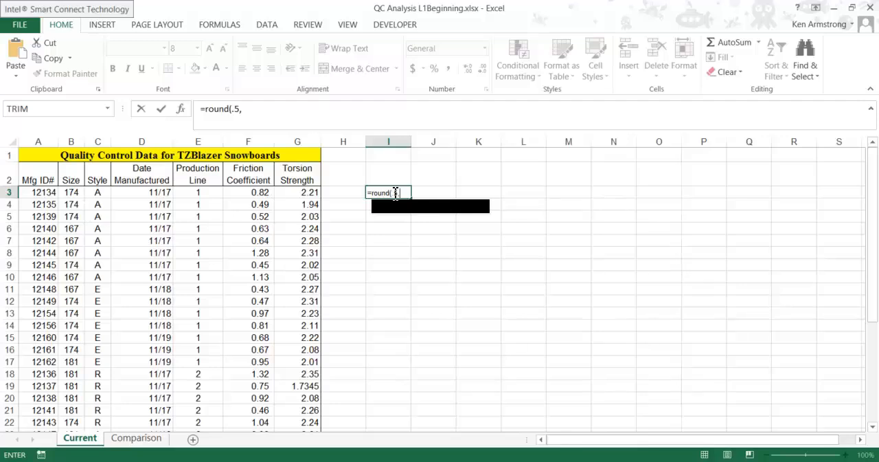
{"action": "type", "text": "0"}
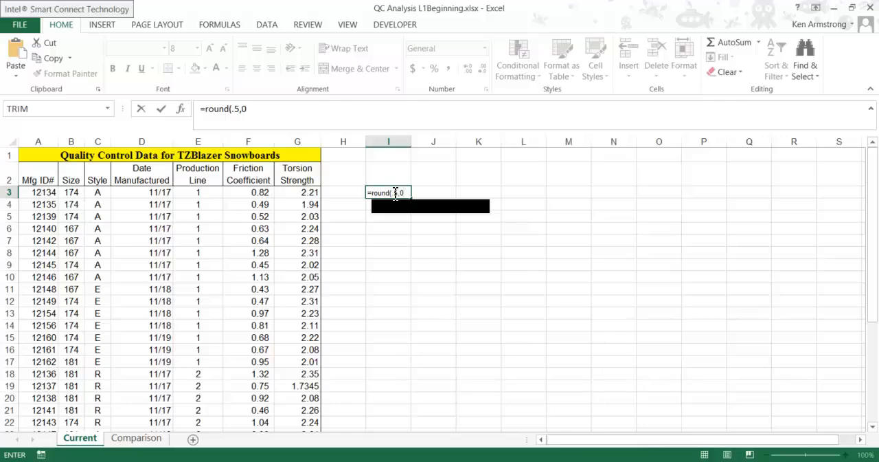
{"action": "key", "text": "Return"}
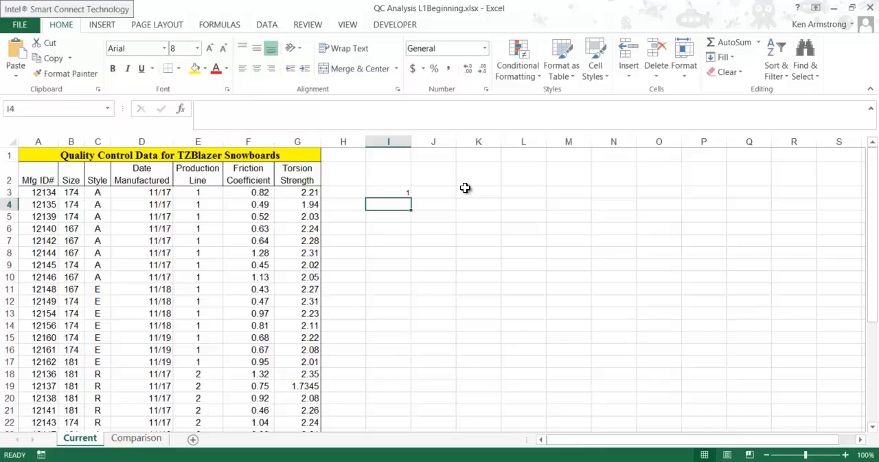
{"action": "left_click", "coordinate": [387, 192]}
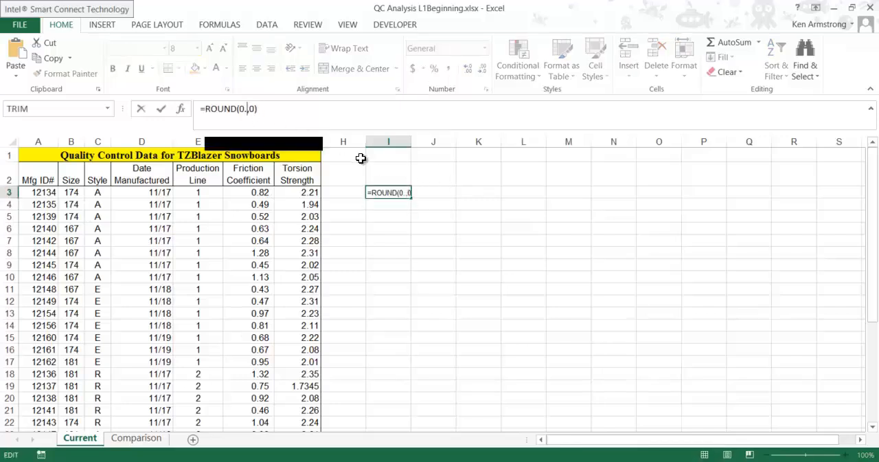
{"action": "key", "text": "Escape"}
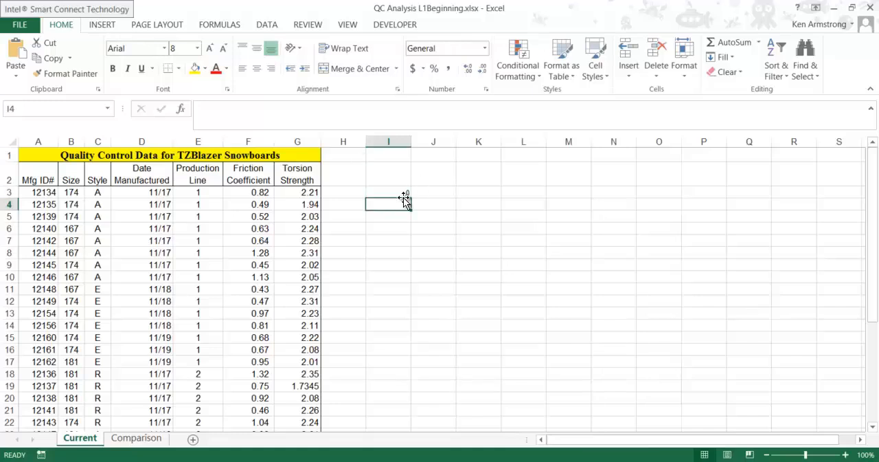
{"action": "left_click", "coordinate": [387, 192]}
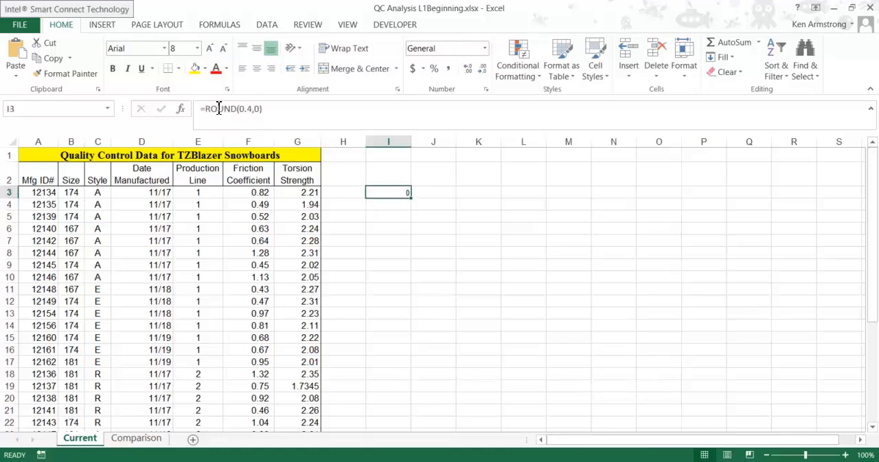
{"action": "mouse_move", "coordinate": [270, 110]}
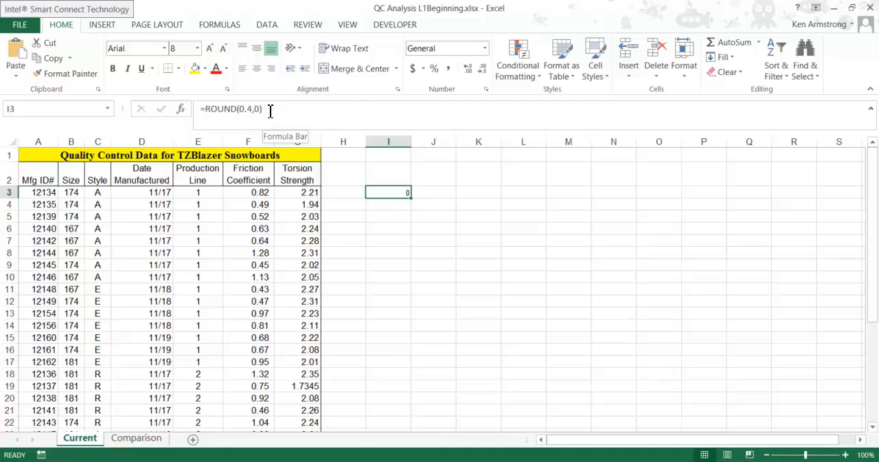
Step: Clear I3's formula in the formula bar and begin a fresh =ROUND( entry
{"action": "left_click", "coordinate": [268, 109]}
{"action": "type", "text": "=ROUND"}
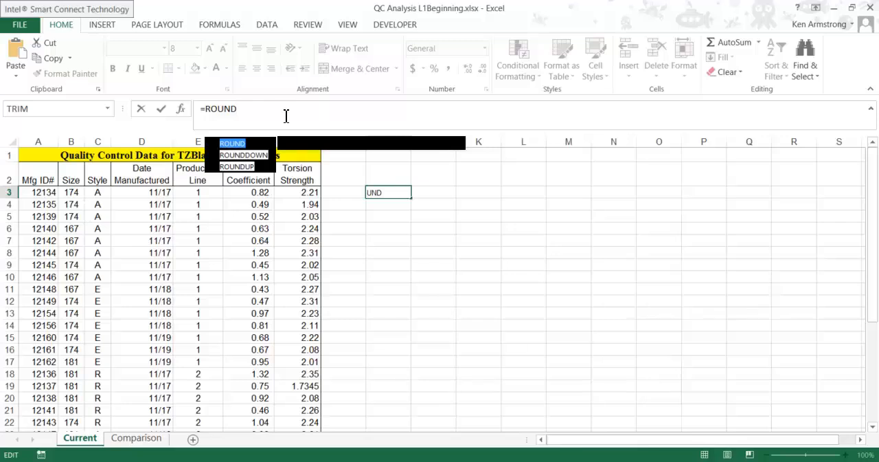
{"action": "type", "text": "("}
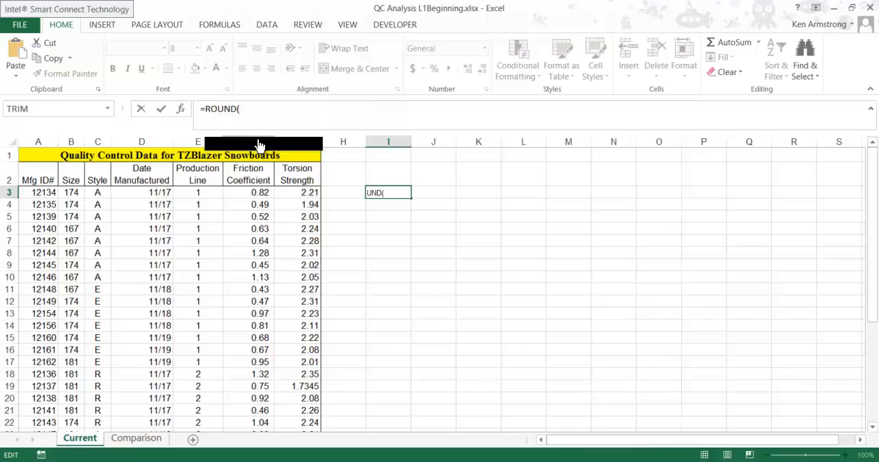
{"action": "mouse_move", "coordinate": [305, 163]}
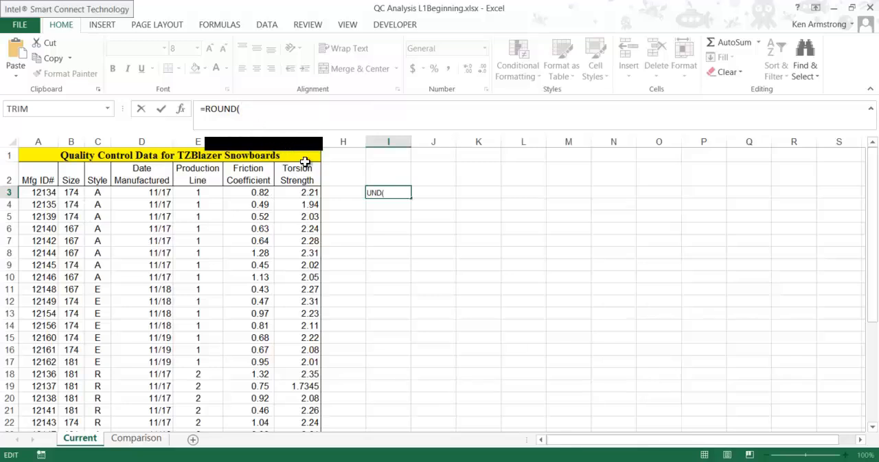
{"action": "mouse_move", "coordinate": [255, 150]}
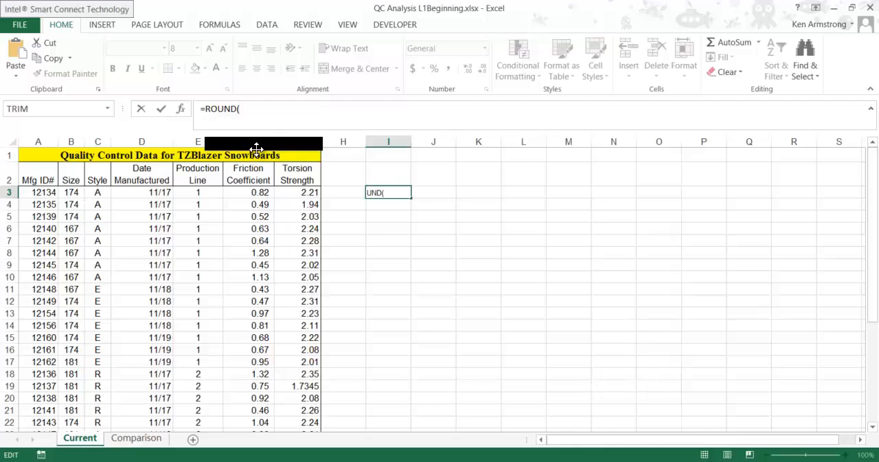
{"action": "mouse_move", "coordinate": [264, 165]}
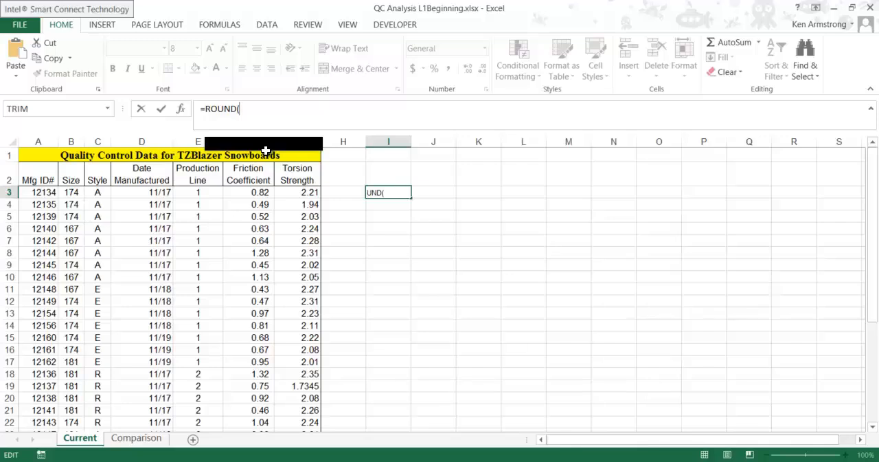
{"action": "type", "text": ".5"}
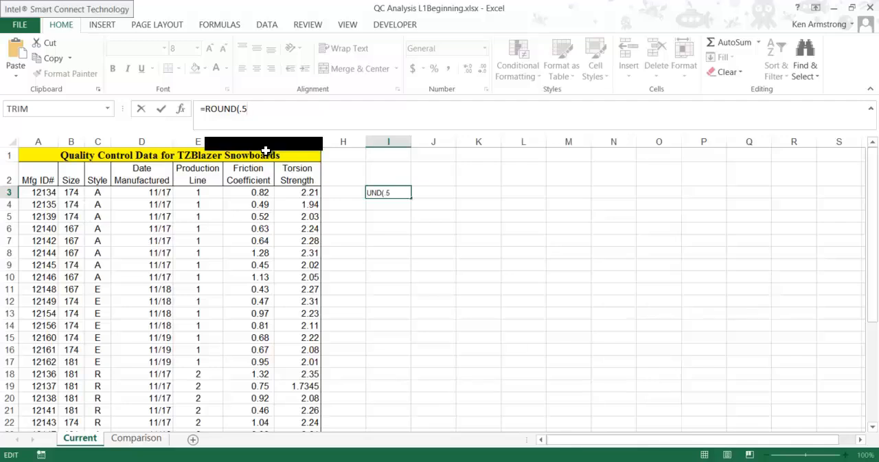
{"action": "type", "text": ","}
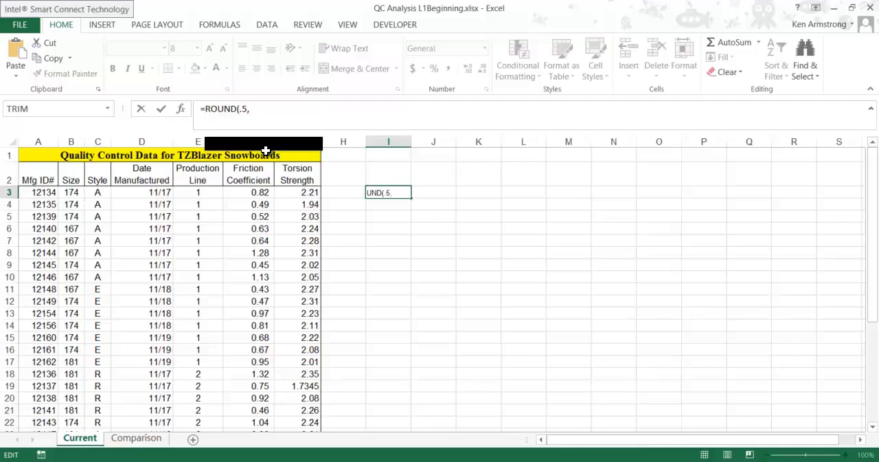
{"action": "mouse_move", "coordinate": [283, 143]}
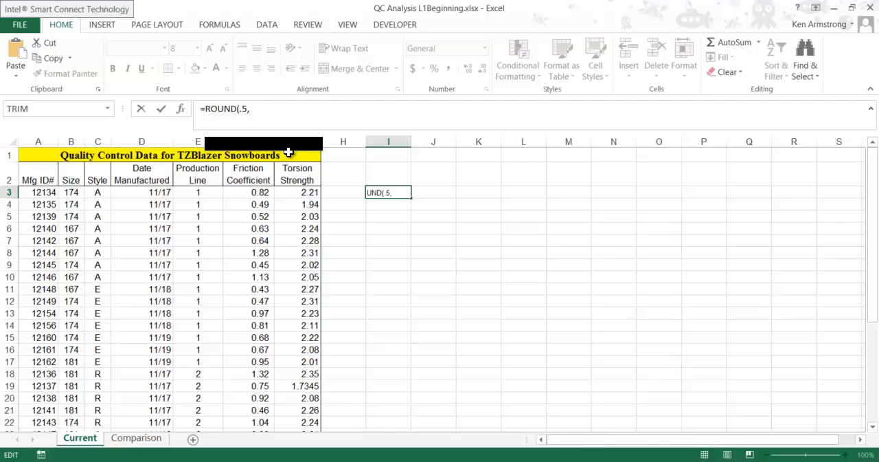
{"action": "type", "text": "0"}
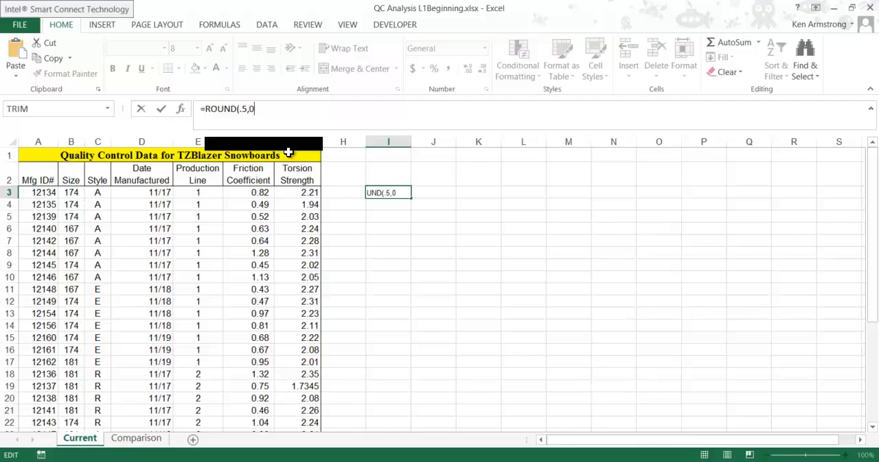
{"action": "key", "text": "Backspace"}
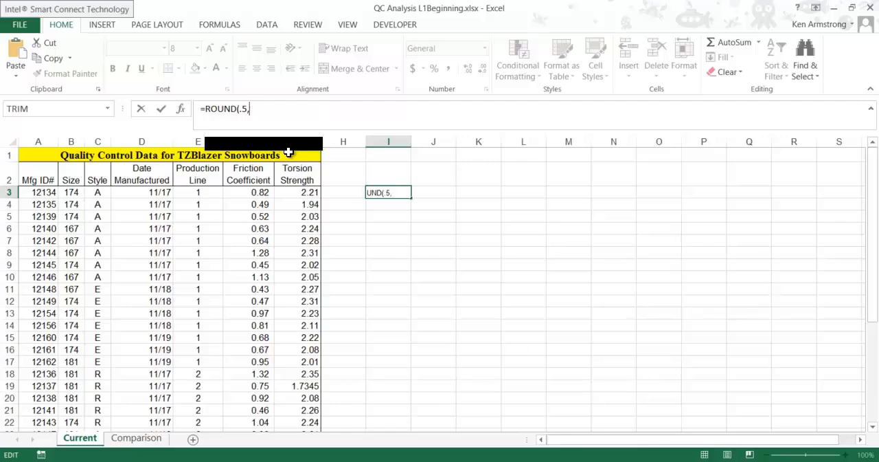
{"action": "type", "text": "1"}
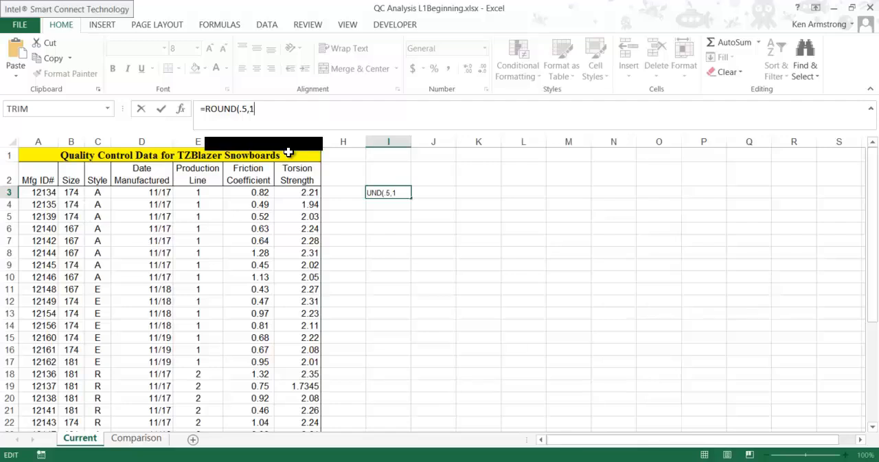
{"action": "type", "text": "2"}
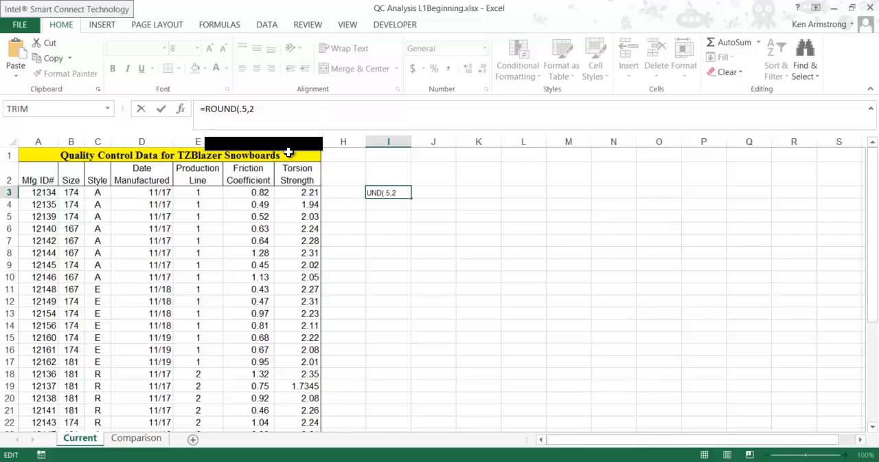
{"action": "key", "text": "backspace"}
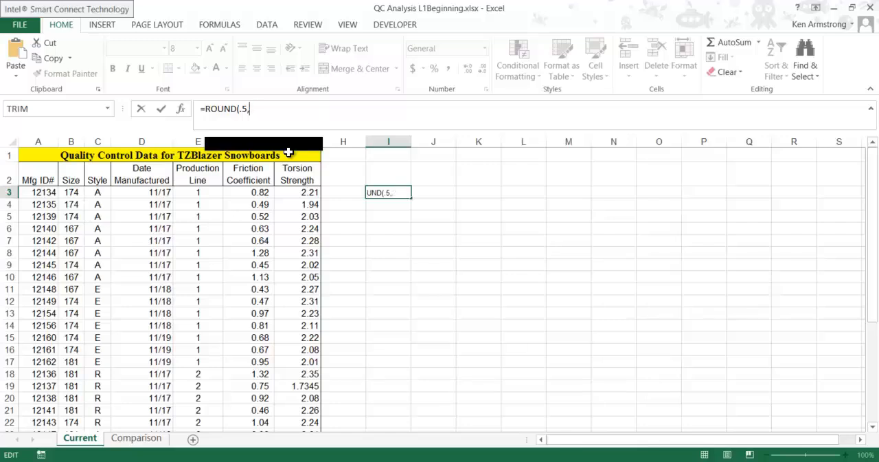
{"action": "key", "text": "Backspace"}
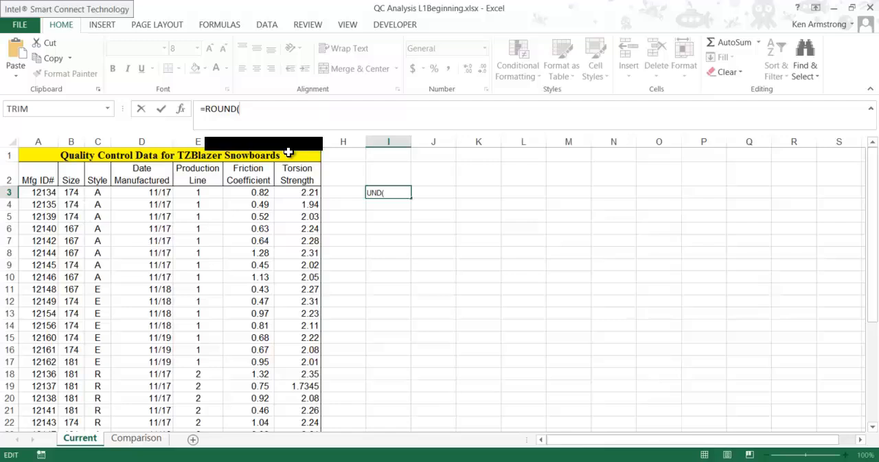
Step: Complete =ROUND(1050,-2) in I3 to get 1100, then edit the number so it shows 1000
{"action": "type", "text": "1050"}
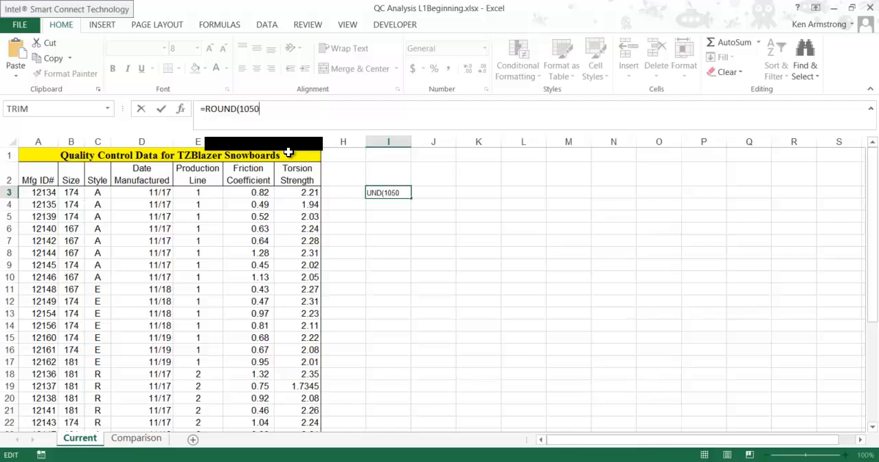
{"action": "type", "text": ","}
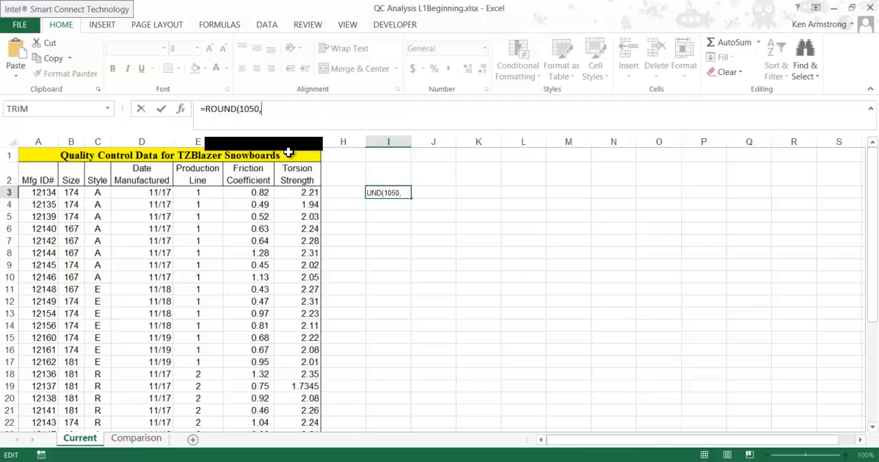
{"action": "type", "text": "-2"}
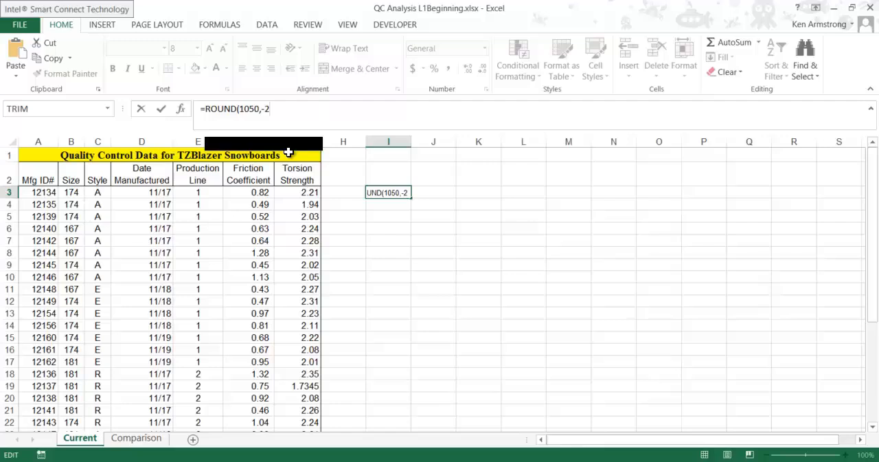
{"action": "type", "text": ")"}
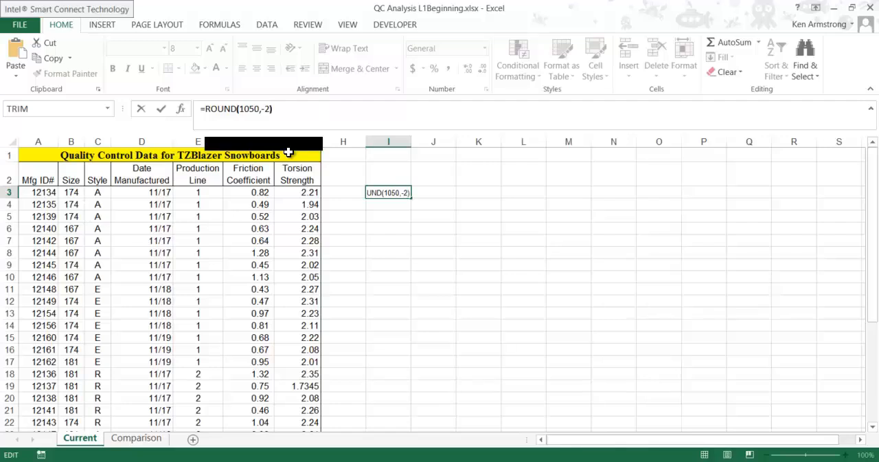
{"action": "key", "text": "Return"}
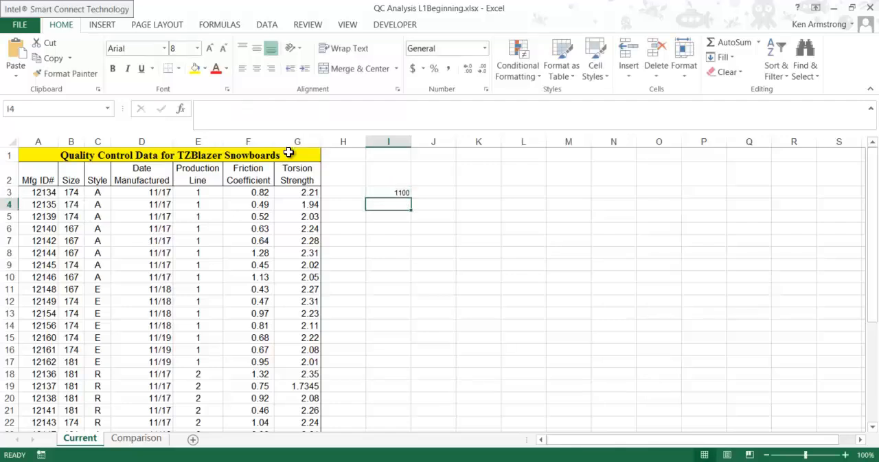
{"action": "left_click", "coordinate": [387, 193]}
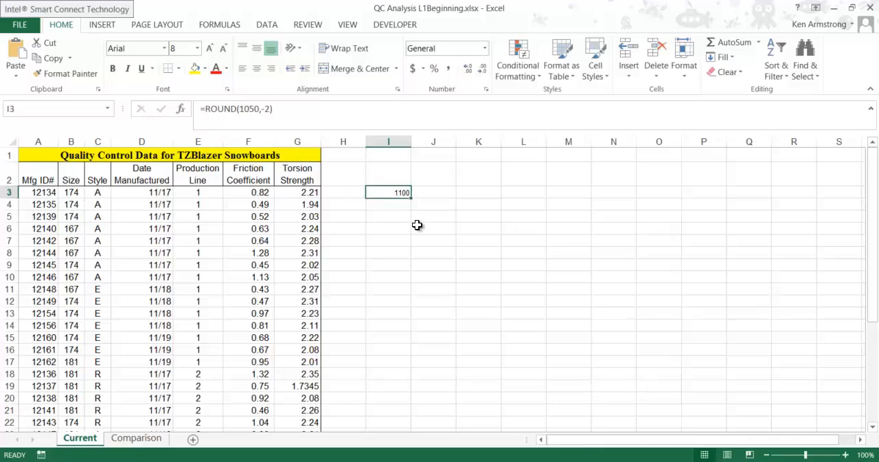
{"action": "mouse_move", "coordinate": [306, 132]}
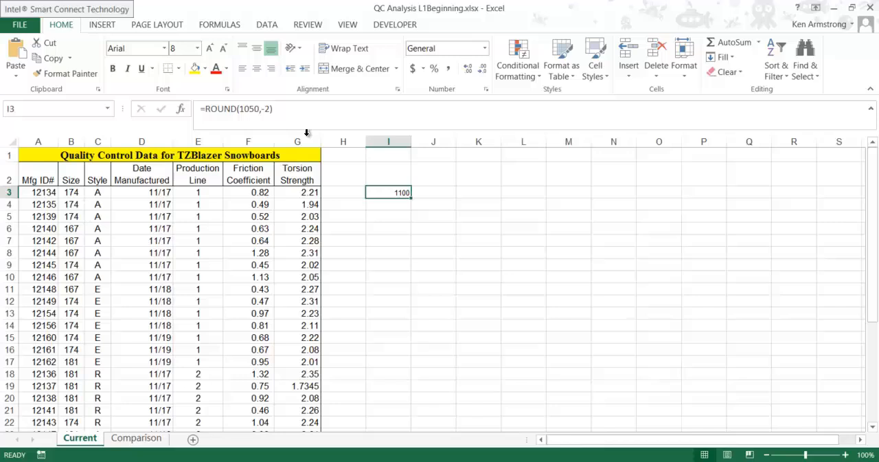
{"action": "double_click", "coordinate": [387, 192]}
{"action": "type", "text": "4"}
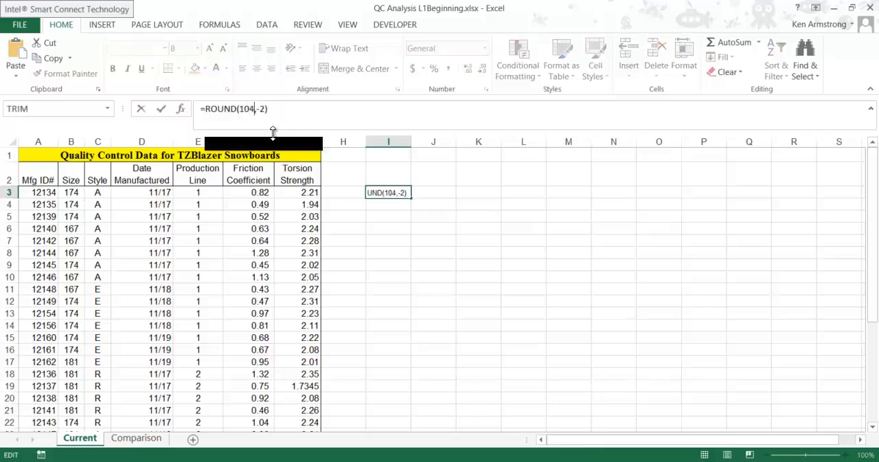
{"action": "key", "text": "Return"}
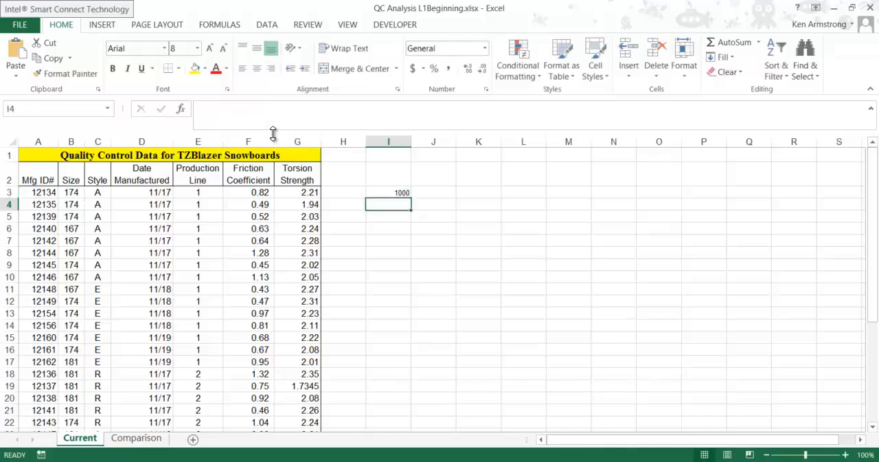
Step: Abandon a ROUND formula mistakenly started over the first torsion value in G3
{"action": "left_click", "coordinate": [387, 192]}
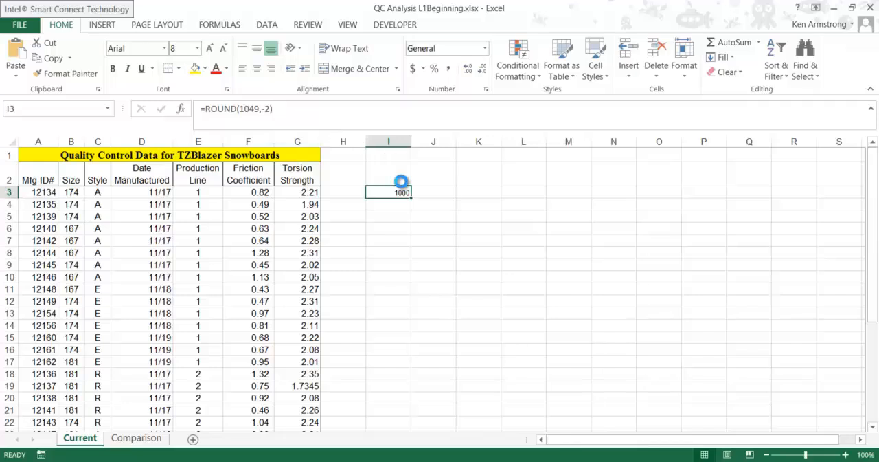
{"action": "left_click", "coordinate": [297, 192]}
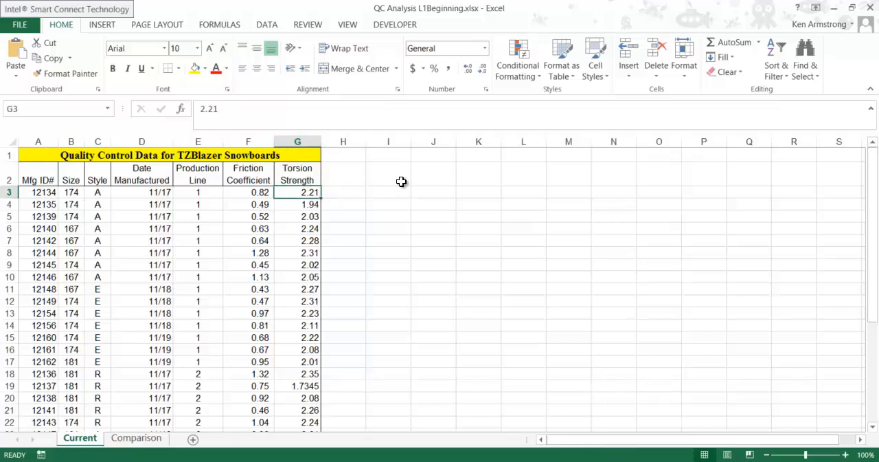
{"action": "type", "text": "=r"}
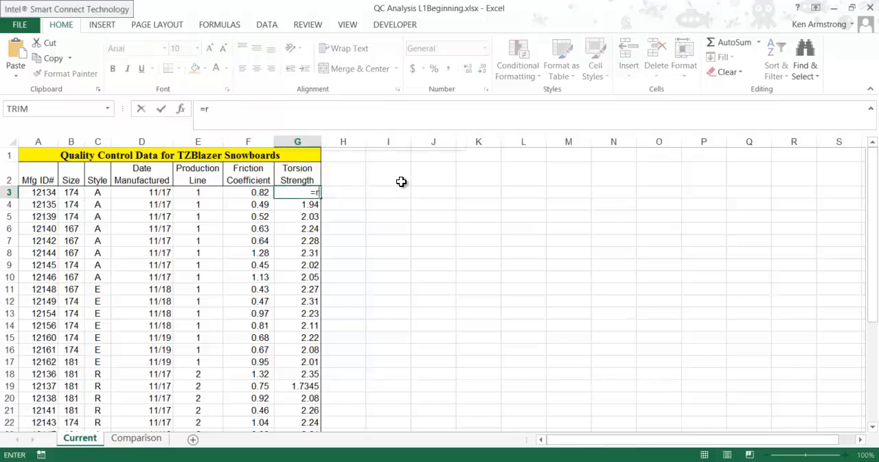
{"action": "type", "text": "oun"}
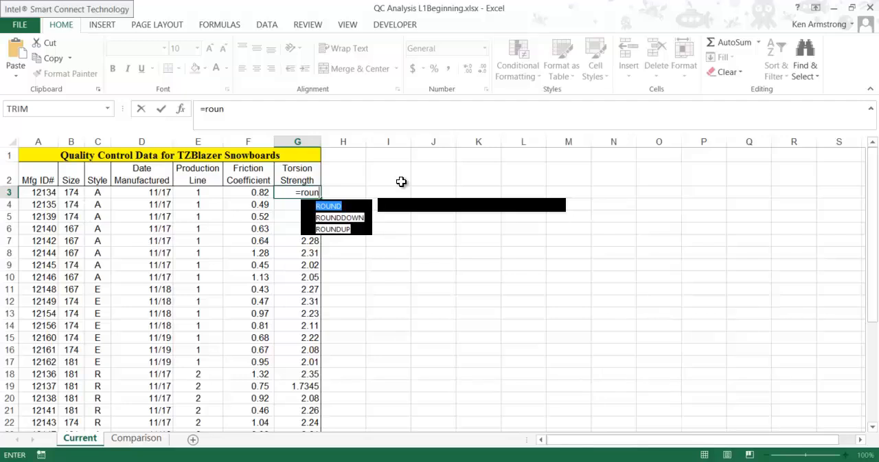
{"action": "key", "text": "Return"}
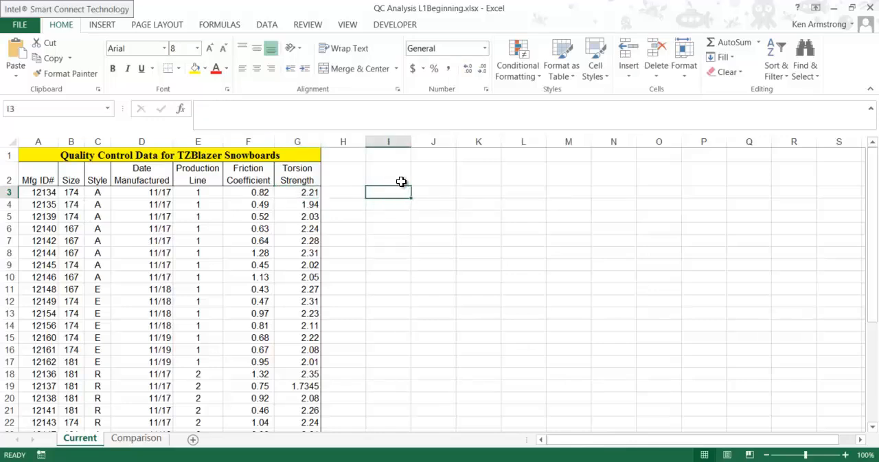
Step: Enter =ROUNDDOWN(.999,0) in I3 so 0.999 rounds down to 0
{"action": "type", "text": "=r"}
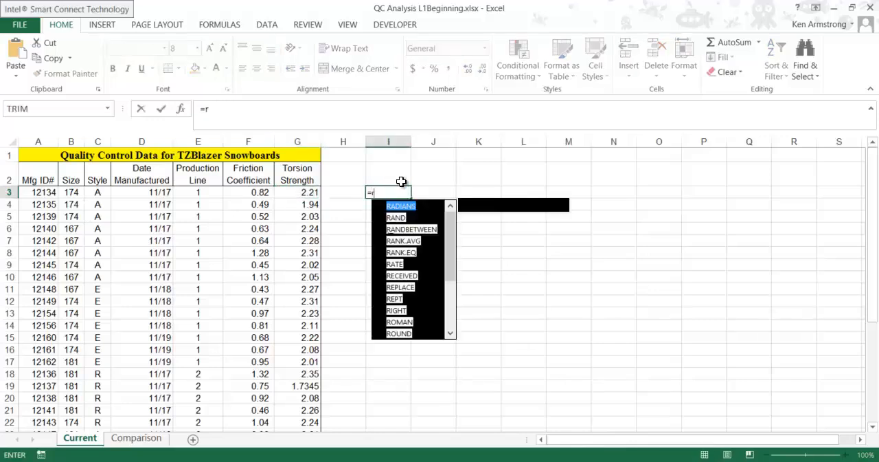
{"action": "type", "text": "oun"}
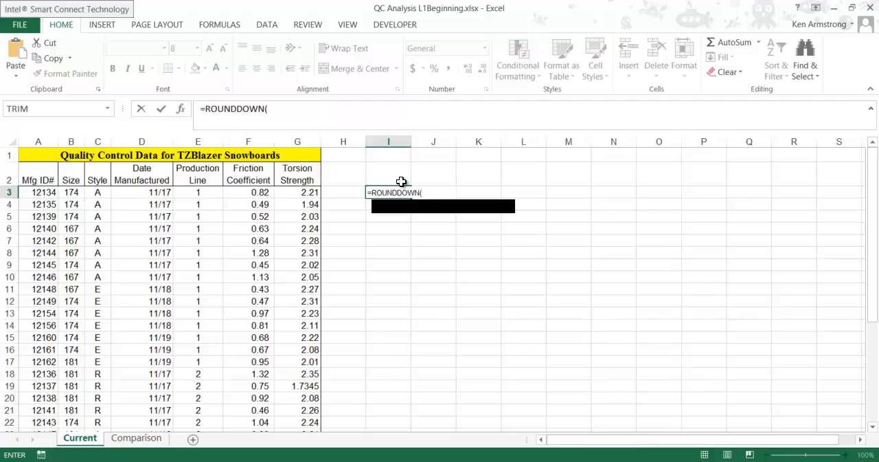
{"action": "type", "text": ".999"}
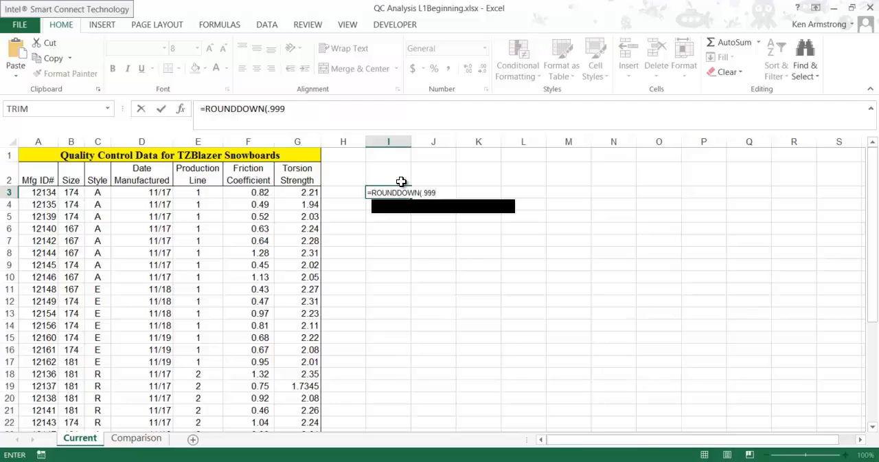
{"action": "type", "text": ",0)"}
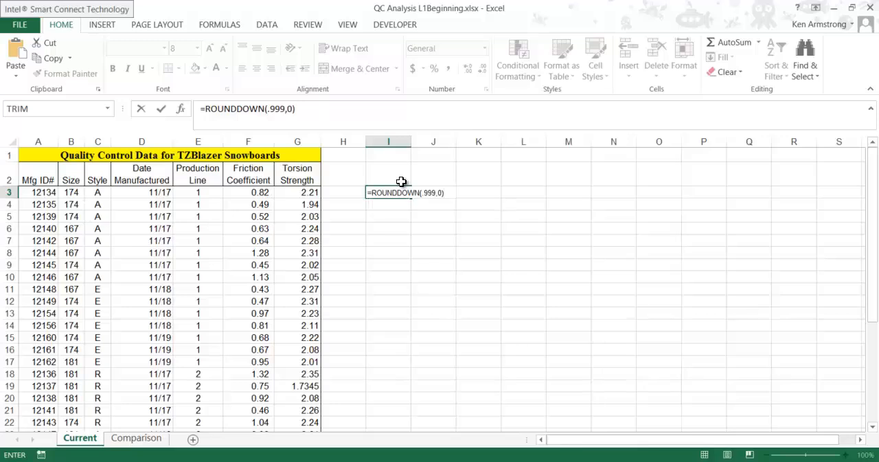
{"action": "mouse_move", "coordinate": [432, 222]}
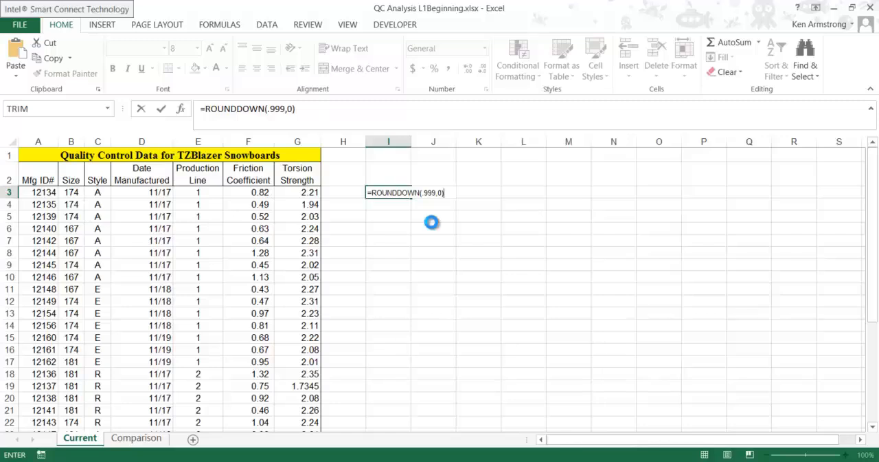
{"action": "key", "text": "Return"}
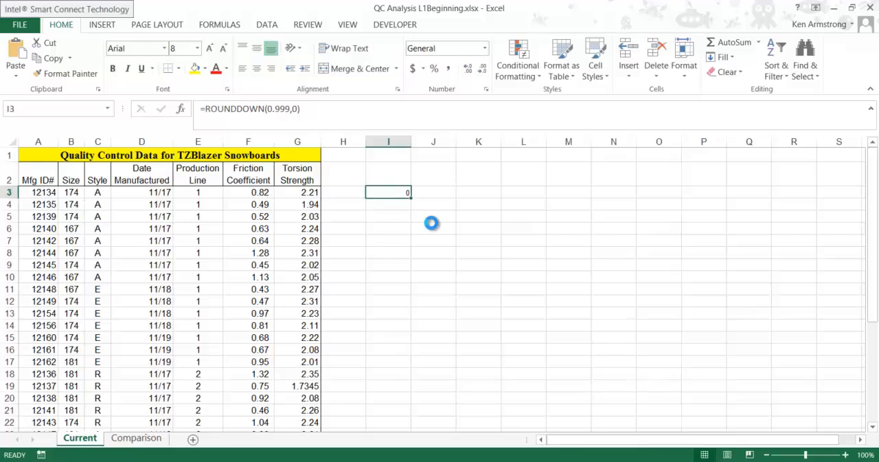
{"action": "left_click", "coordinate": [297, 192]}
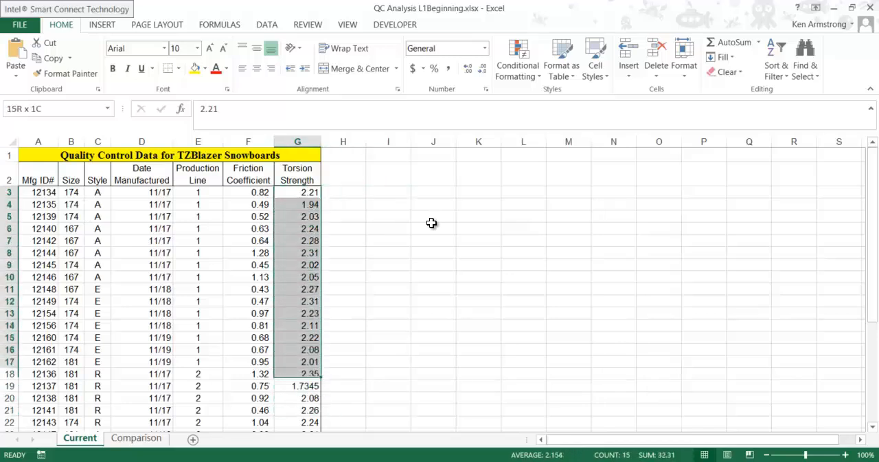
Step: Cancel another ROUND formula accidentally begun in G3
{"action": "left_click", "coordinate": [343, 193]}
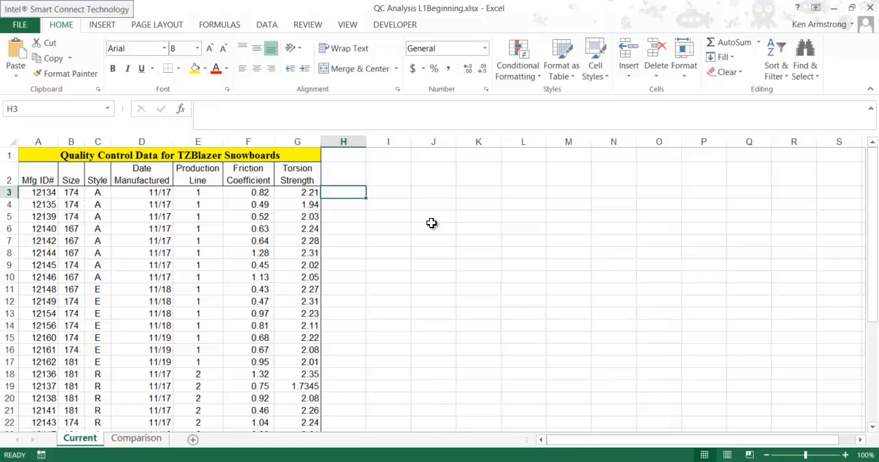
{"action": "left_click", "coordinate": [297, 193]}
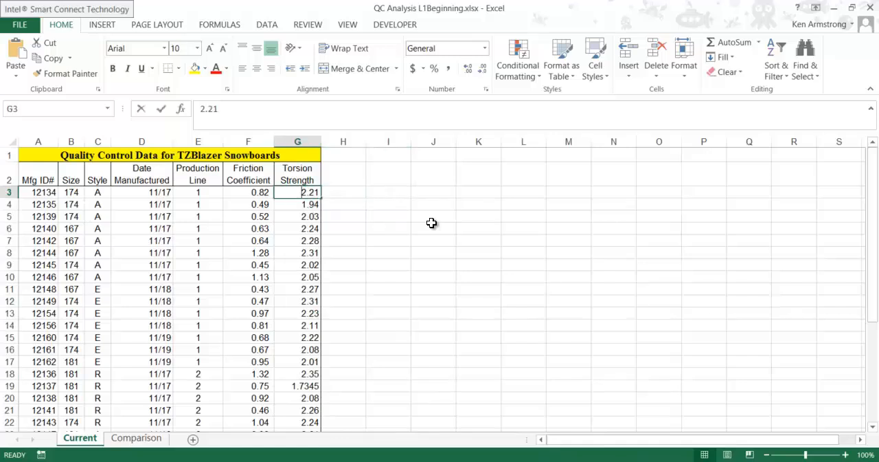
{"action": "type", "text": "=r"}
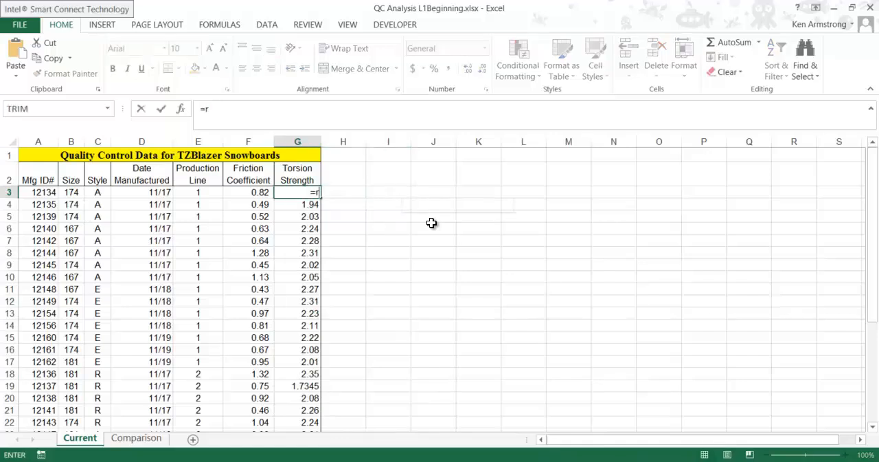
{"action": "type", "text": "ou"}
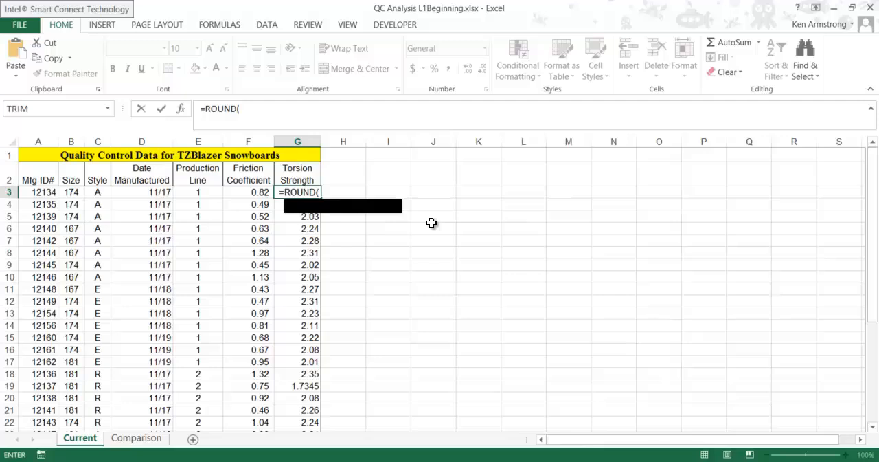
{"action": "mouse_move", "coordinate": [407, 265]}
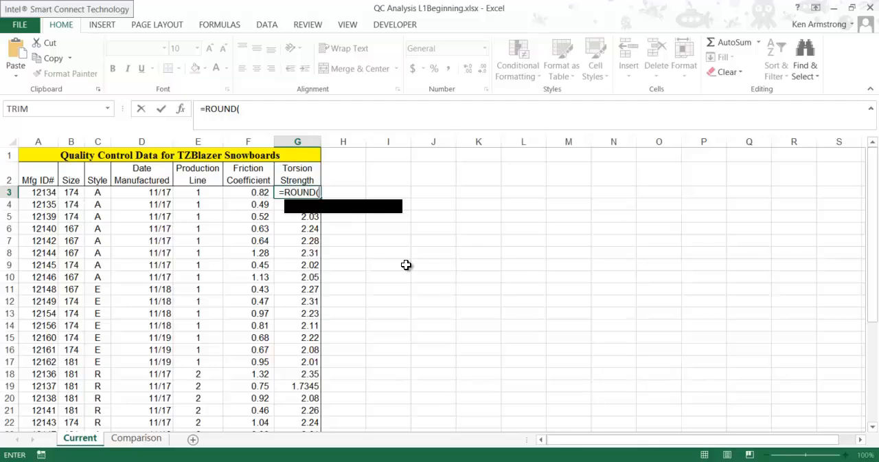
{"action": "mouse_move", "coordinate": [343, 126]}
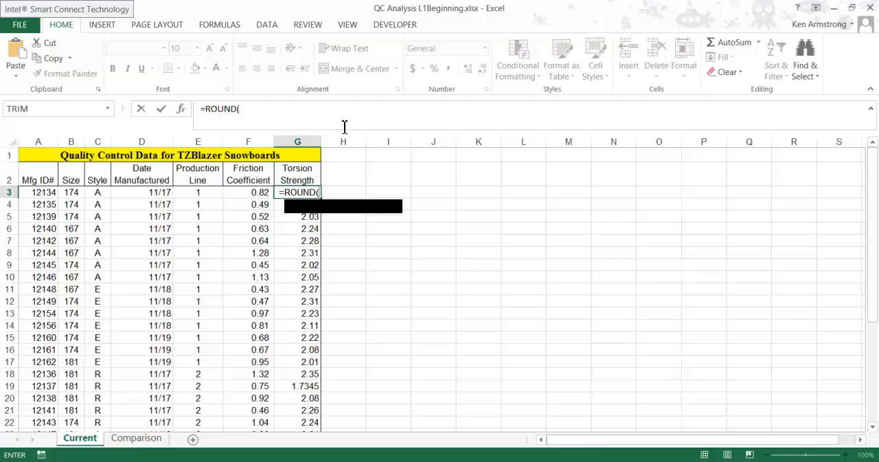
{"action": "mouse_move", "coordinate": [407, 201]}
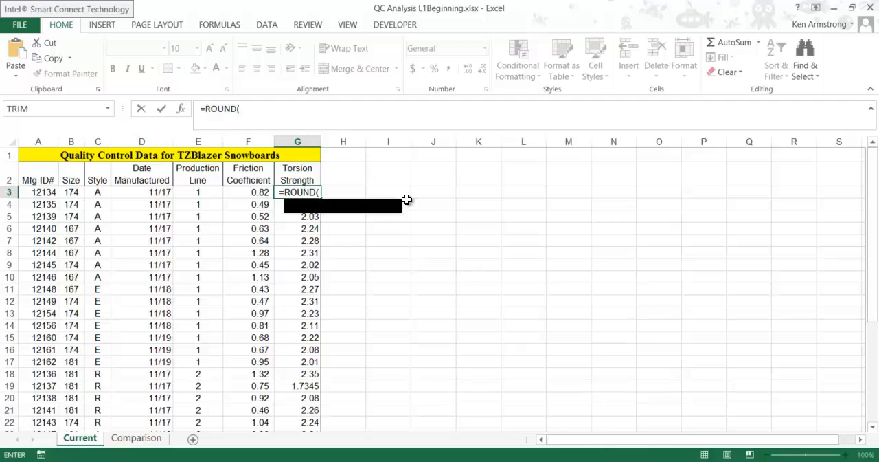
{"action": "key", "text": "Return"}
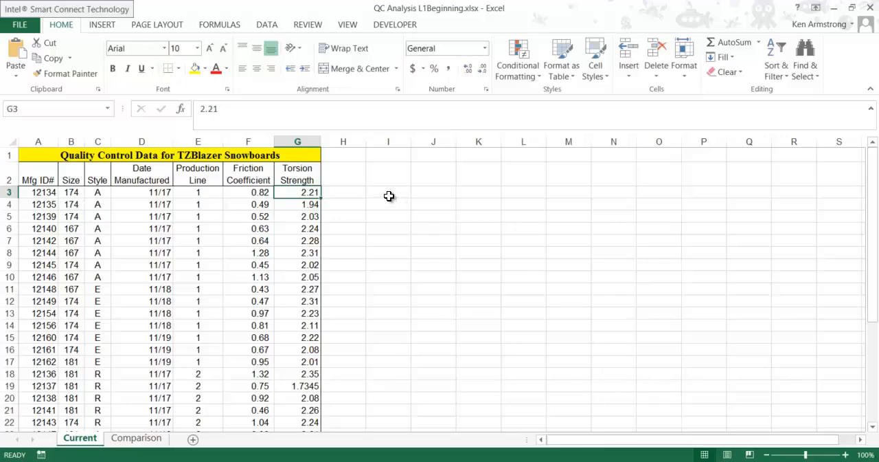
Step: Enter =ROUND(G3,2) in helper cell I3 so the first torsion value shows 2.21
{"action": "left_click_drag", "start_coordinate": [297, 192], "coordinate": [388, 192]}
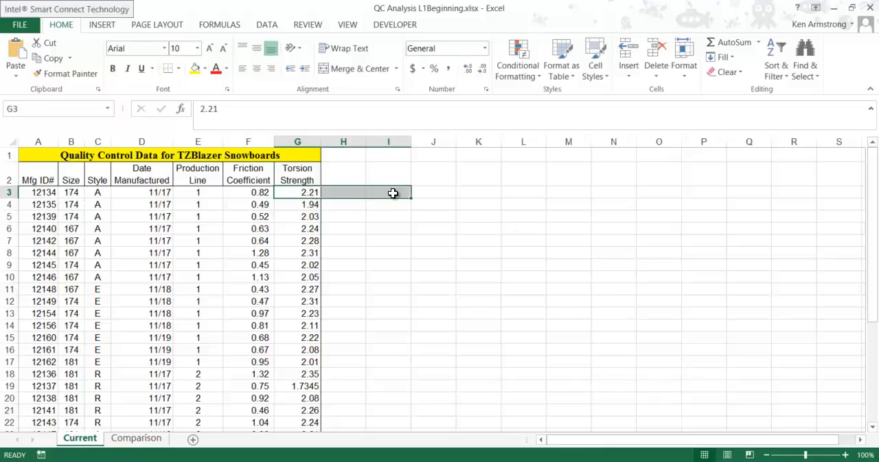
{"action": "left_click", "coordinate": [389, 192]}
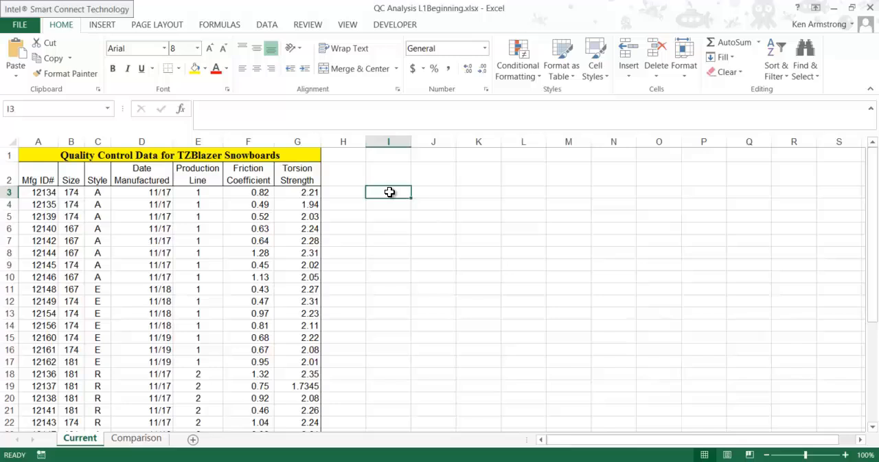
{"action": "type", "text": "=rou"}
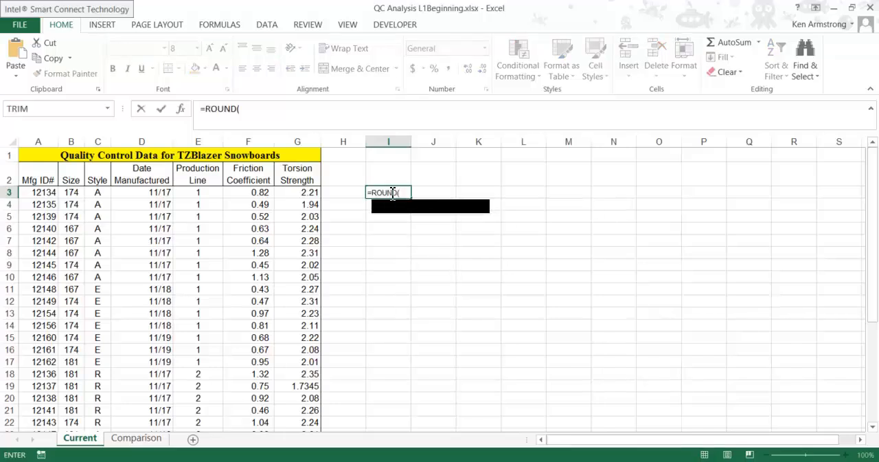
{"action": "mouse_move", "coordinate": [327, 185]}
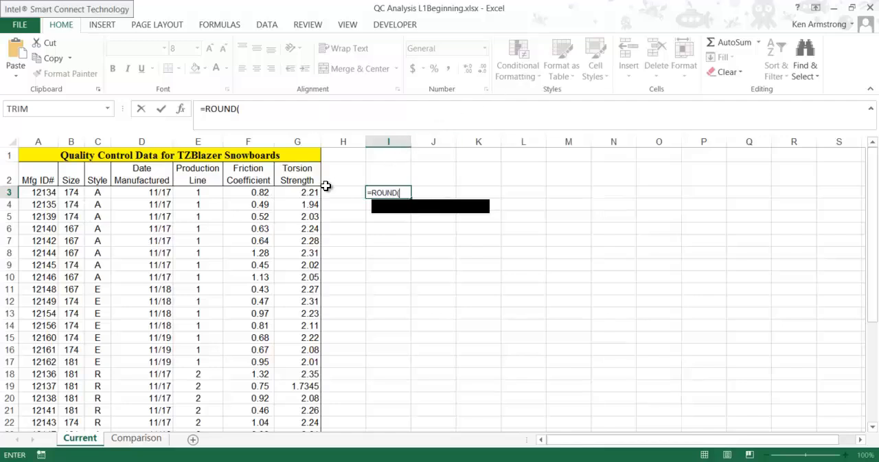
{"action": "left_click", "coordinate": [297, 192]}
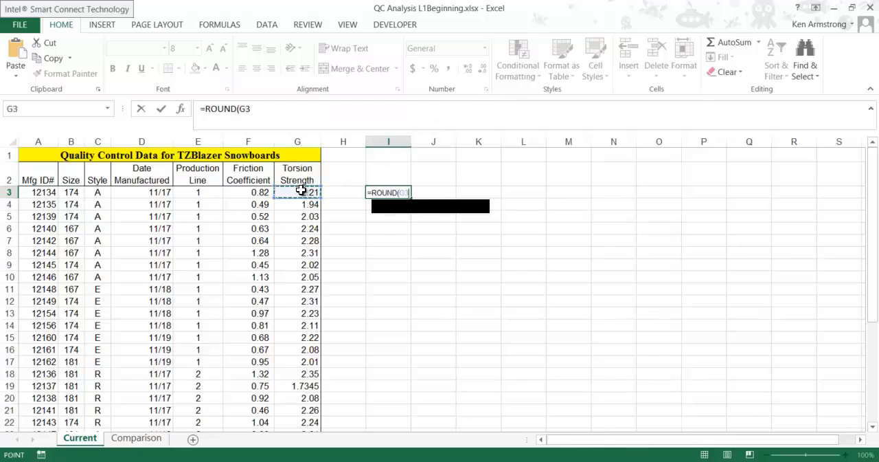
{"action": "type", "text": ","}
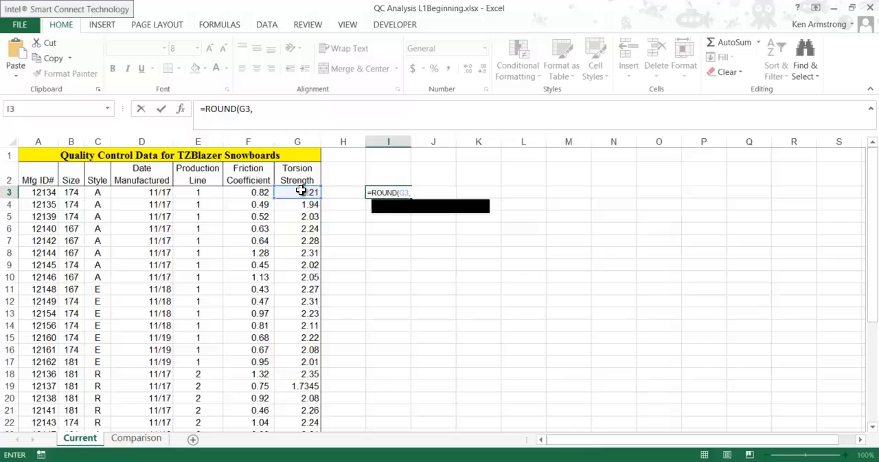
{"action": "type", "text": "2)"}
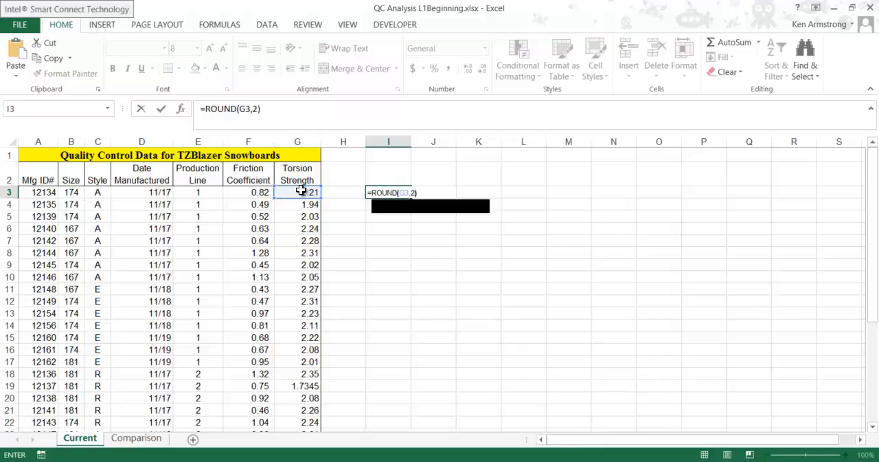
{"action": "key", "text": "Return"}
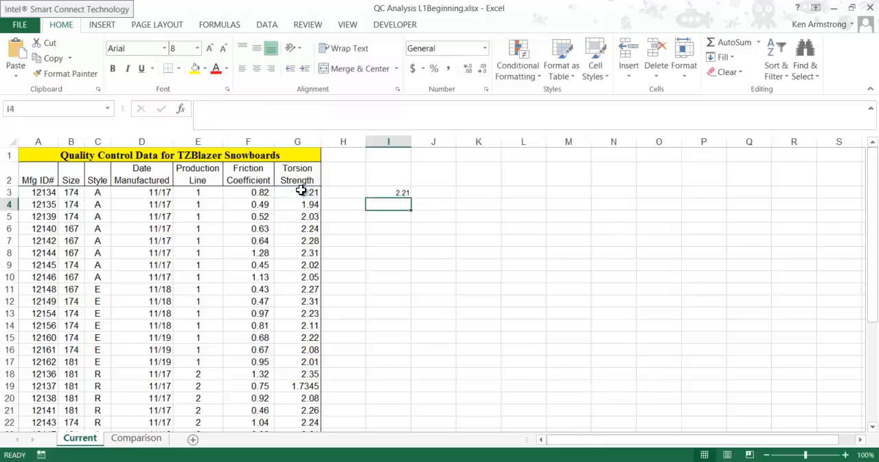
{"action": "left_click", "coordinate": [388, 192]}
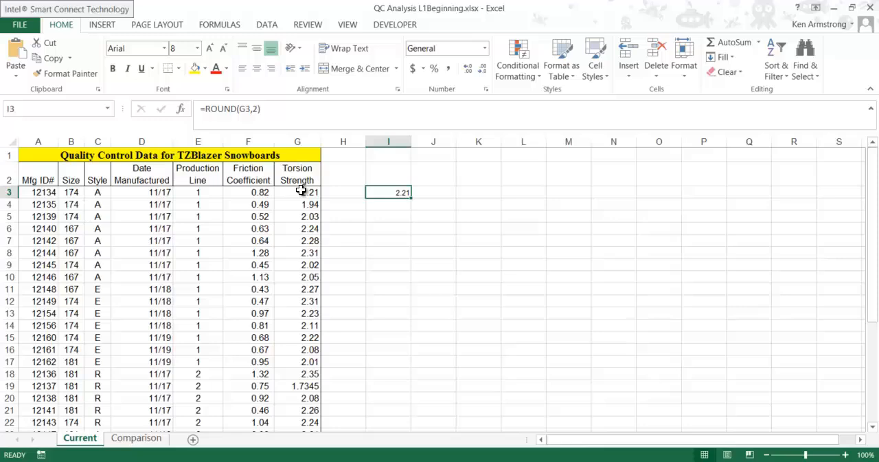
{"action": "mouse_move", "coordinate": [412, 199]}
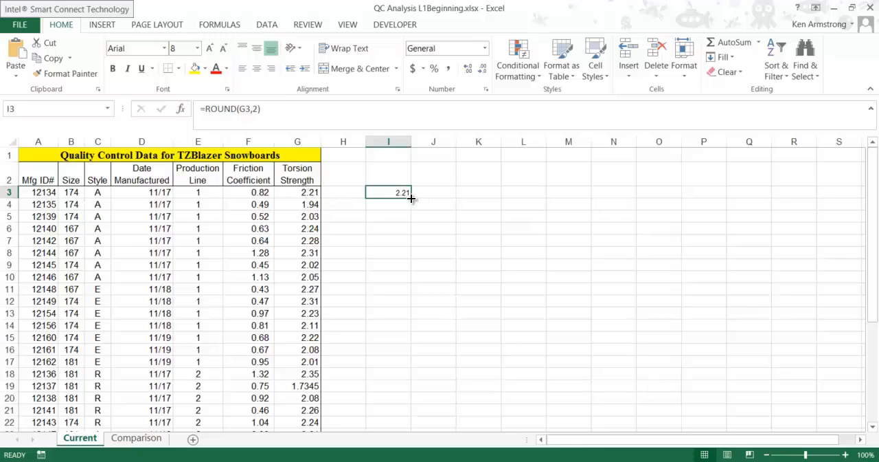
{"action": "left_click_drag", "start_coordinate": [410, 200], "coordinate": [388, 418]}
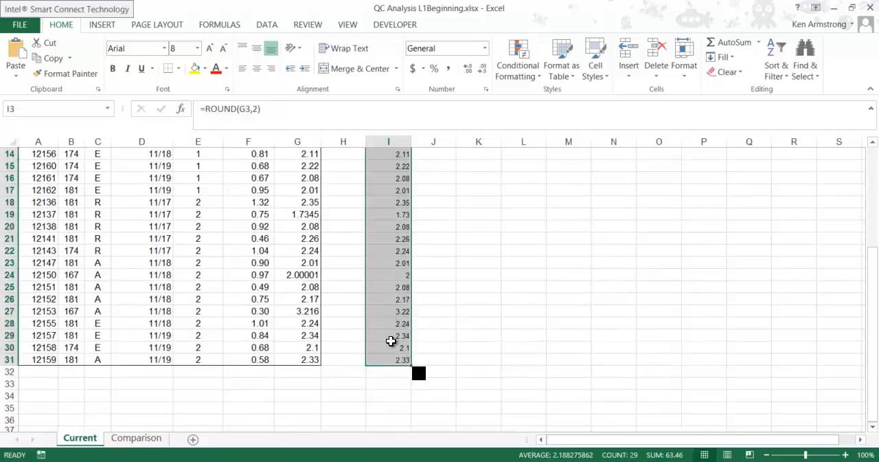
{"action": "scroll", "scroll_direction": "up", "scroll_amount": 3}
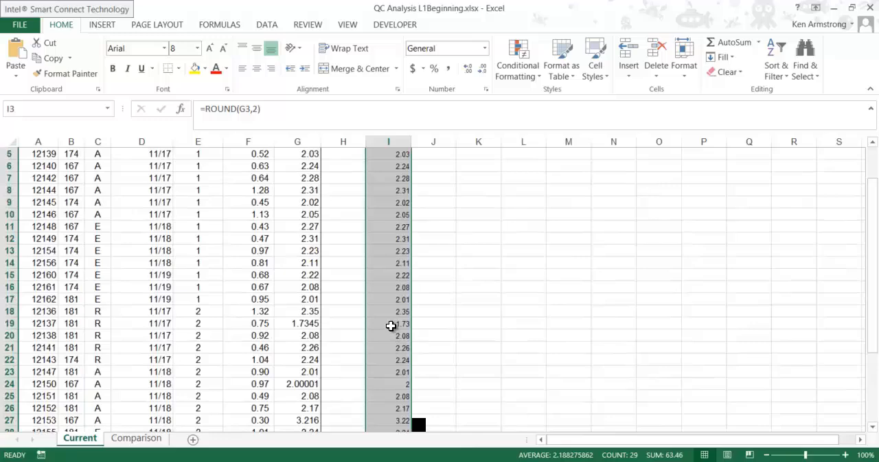
{"action": "scroll", "scroll_direction": "down", "scroll_amount": 3}
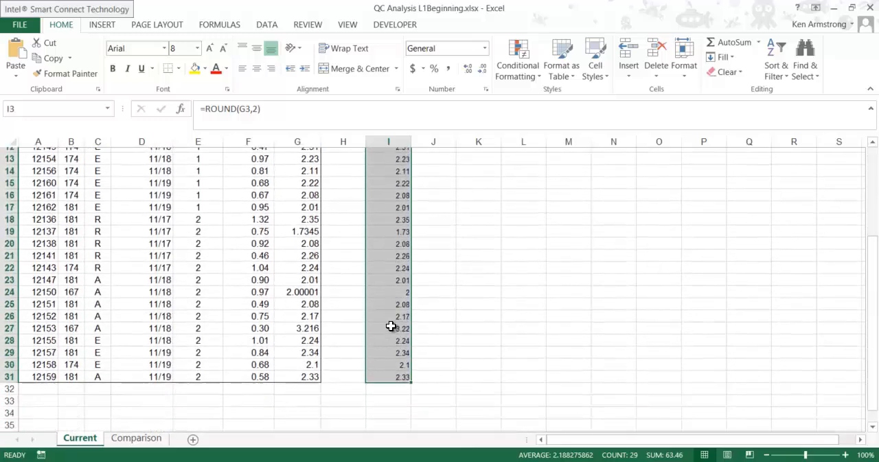
{"action": "scroll", "scroll_direction": "up", "scroll_amount": 3}
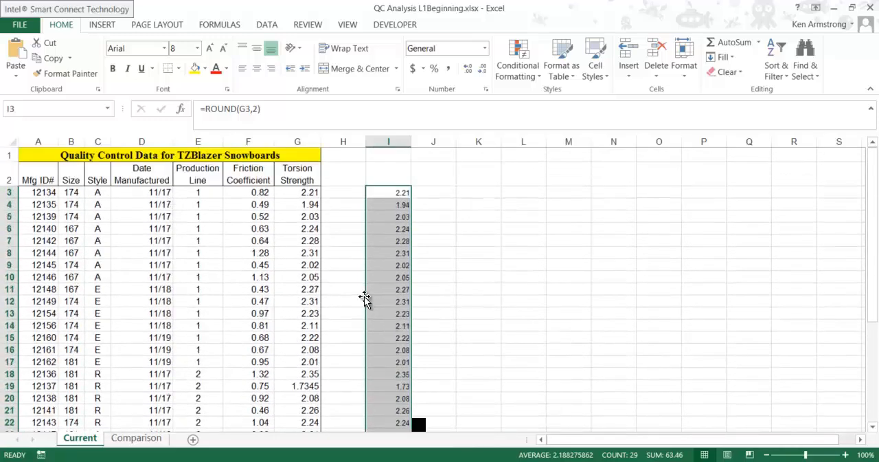
{"action": "mouse_move", "coordinate": [360, 286]}
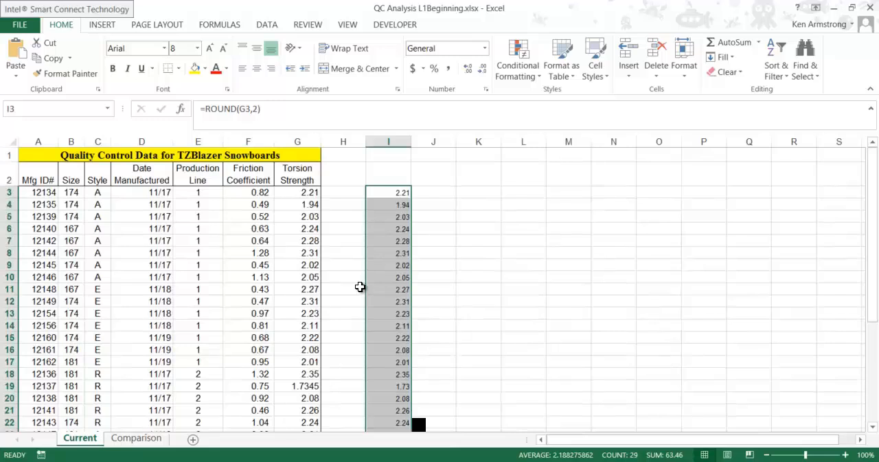
{"action": "left_click", "coordinate": [388, 192]}
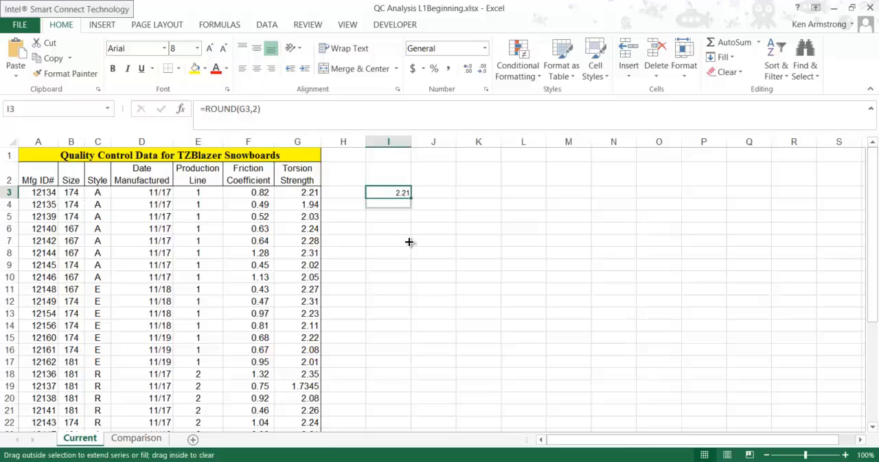
{"action": "scroll", "scroll_direction": "down", "scroll_amount": 3}
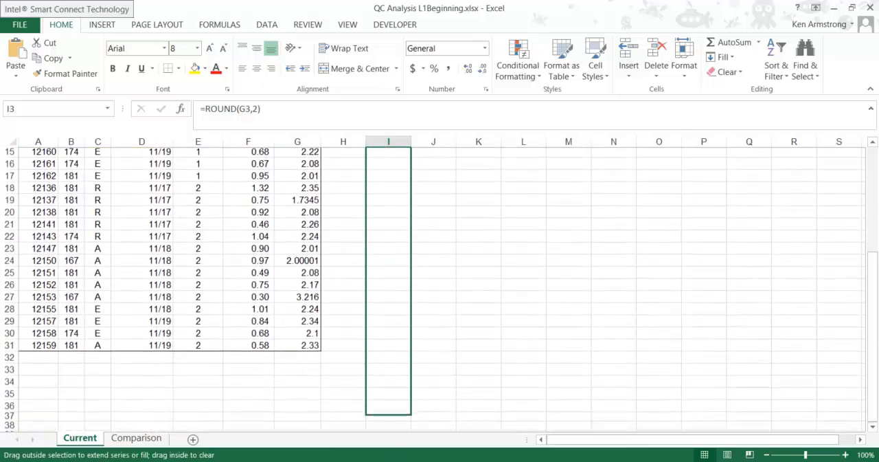
{"action": "scroll", "scroll_direction": "down", "scroll_amount": 3}
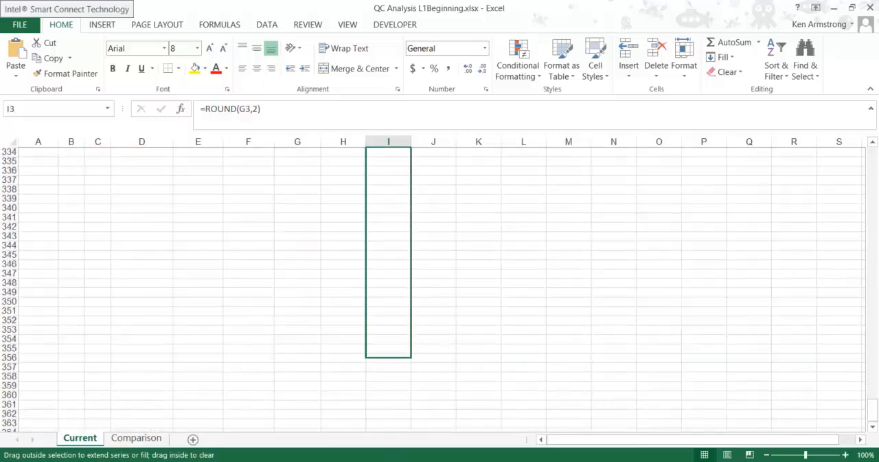
{"action": "scroll", "scroll_direction": "up", "scroll_amount": 3}
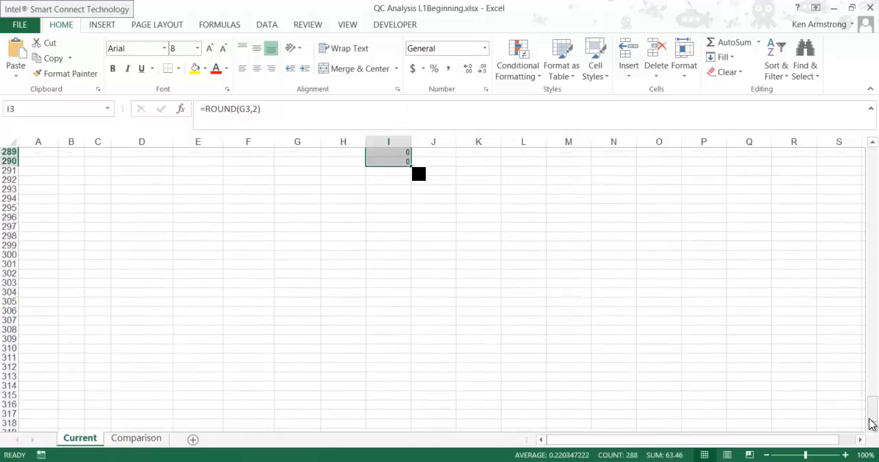
{"action": "scroll", "scroll_direction": "up", "scroll_amount": 3}
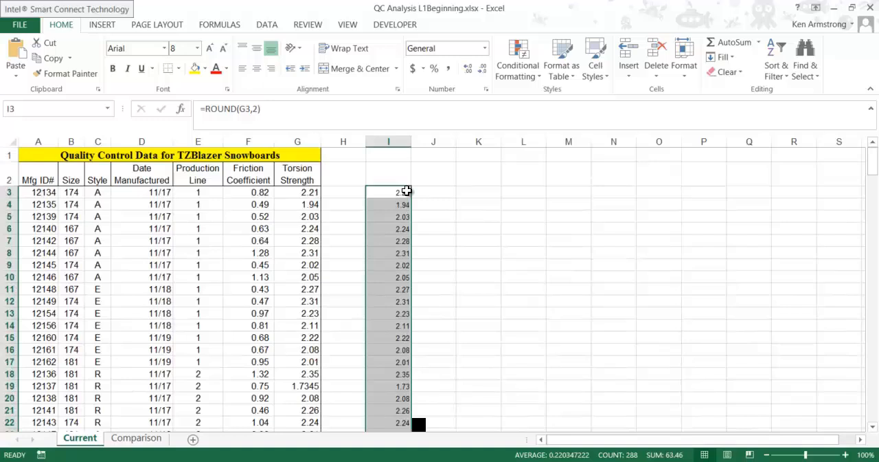
{"action": "left_click", "coordinate": [388, 192]}
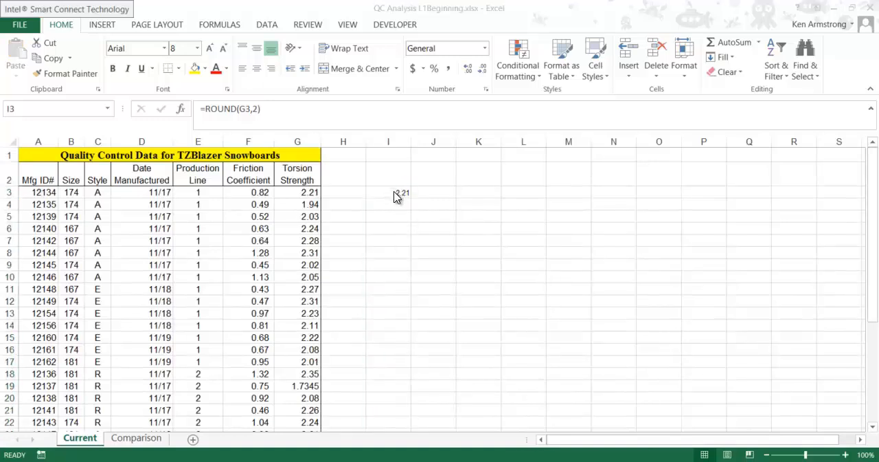
{"action": "left_click", "coordinate": [387, 193]}
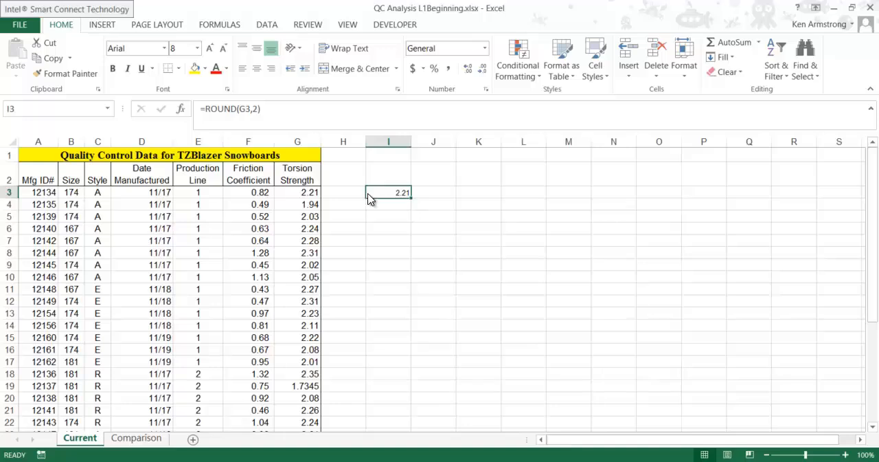
{"action": "left_click", "coordinate": [344, 192]}
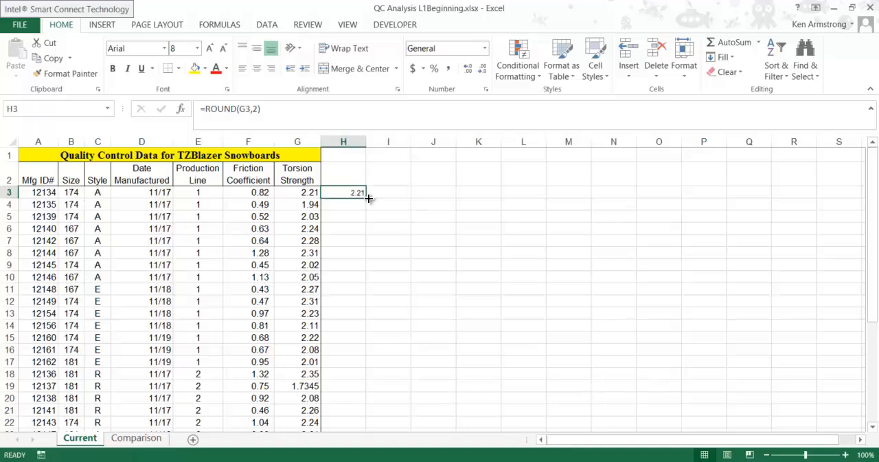
{"action": "left_click_drag", "start_coordinate": [344, 192], "coordinate": [344, 423]}
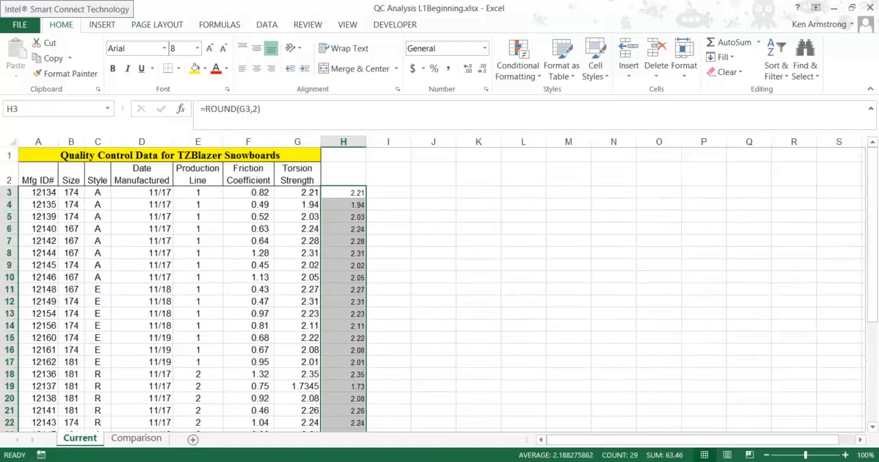
{"action": "left_click", "coordinate": [387, 192]}
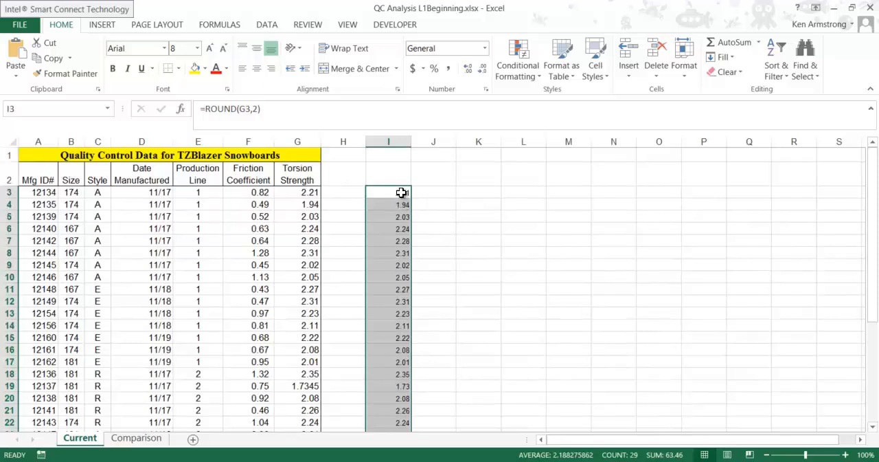
{"action": "left_click", "coordinate": [388, 193]}
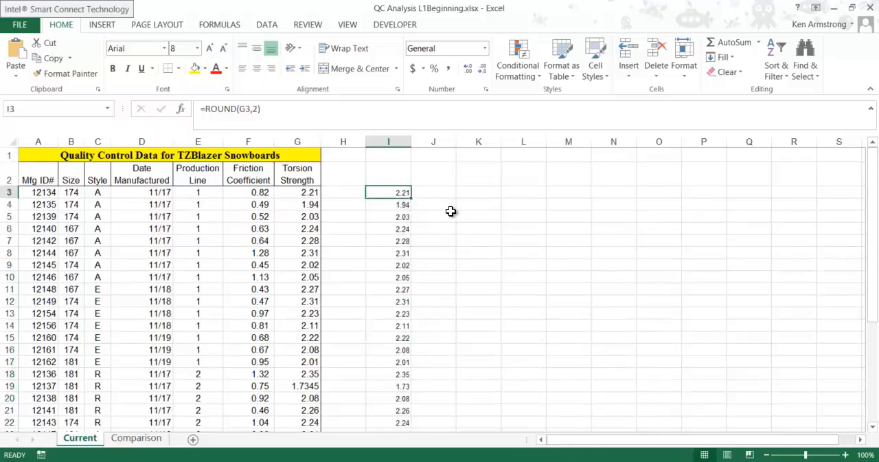
{"action": "mouse_move", "coordinate": [384, 390]}
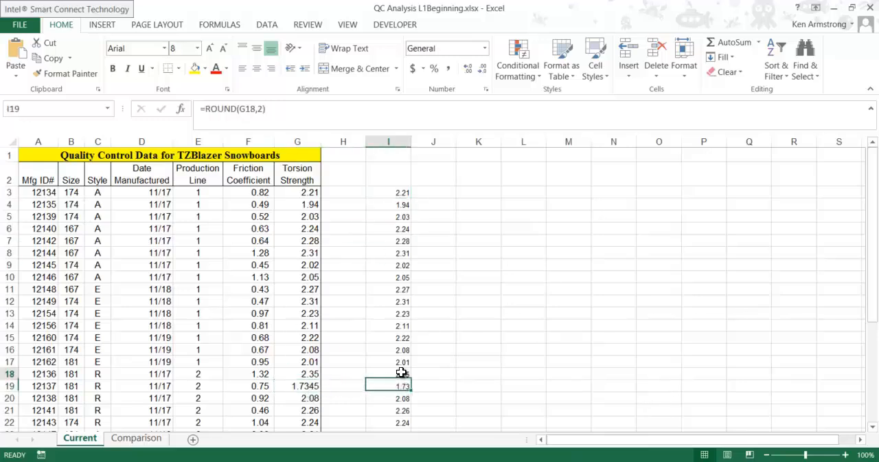
{"action": "left_click", "coordinate": [296, 373]}
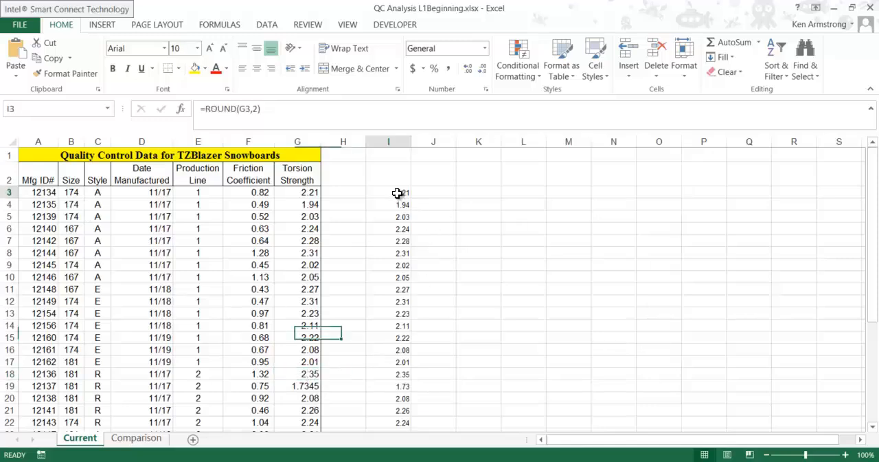
Step: Copy the rounded values I3:I31 and choose G3 as the paste destination
{"action": "left_click_drag", "start_coordinate": [387, 193], "coordinate": [387, 420]}
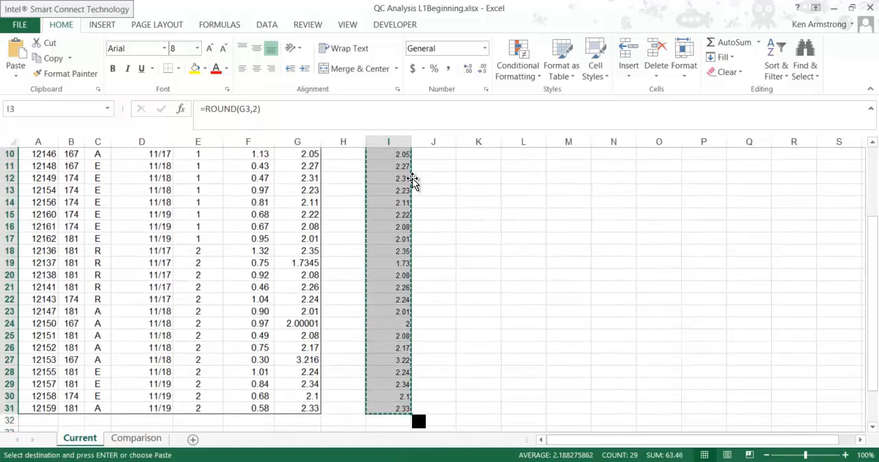
{"action": "scroll", "scroll_direction": "up", "scroll_amount": 3}
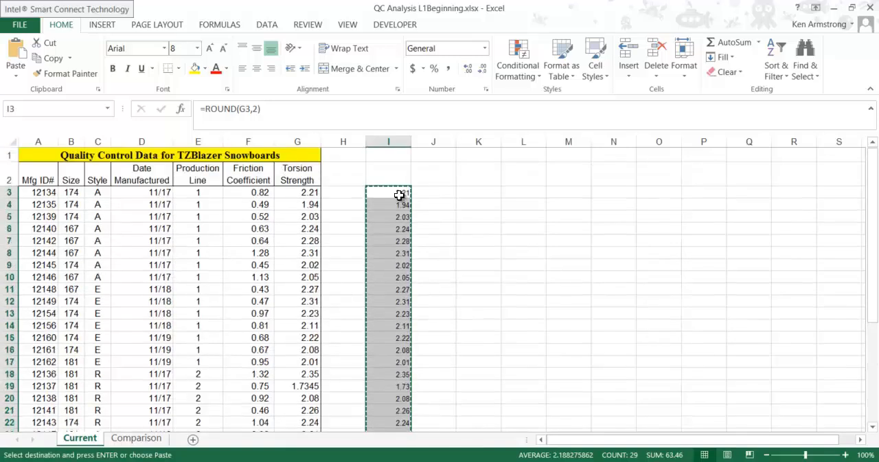
{"action": "mouse_move", "coordinate": [299, 192]}
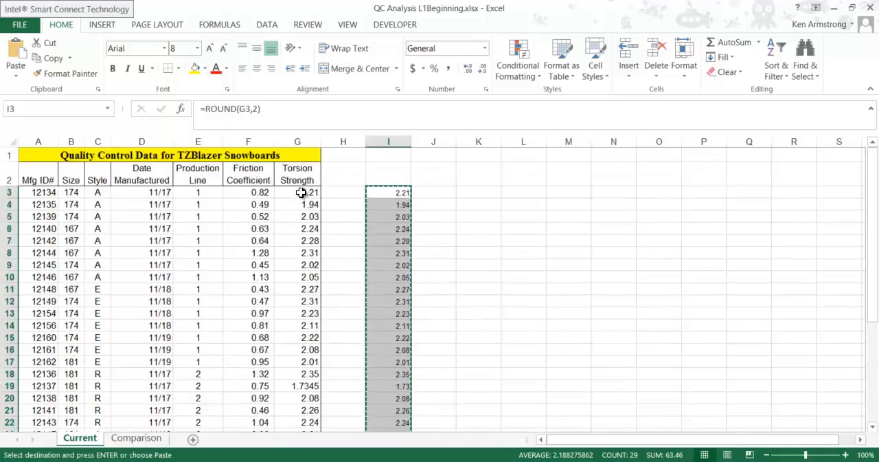
{"action": "left_click", "coordinate": [297, 192]}
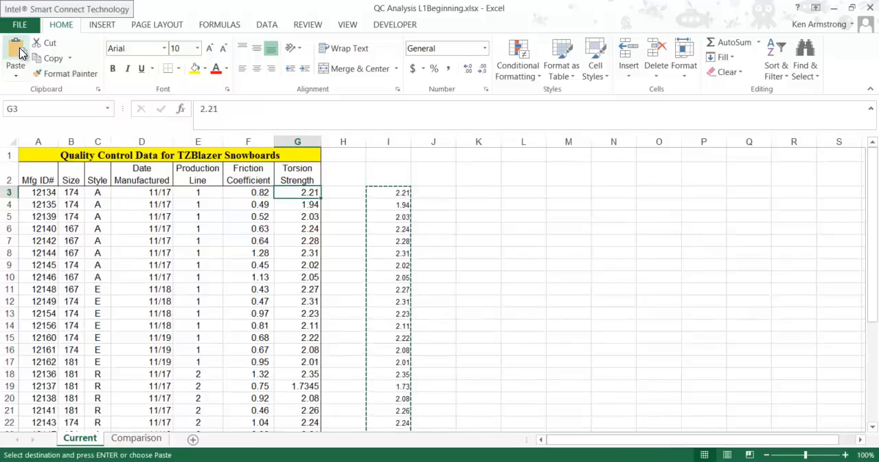
{"action": "mouse_move", "coordinate": [16, 57]}
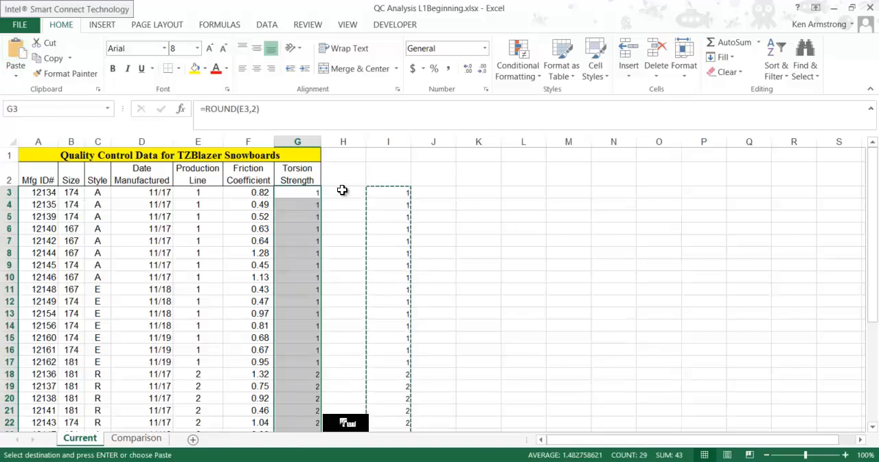
{"action": "mouse_move", "coordinate": [318, 205]}
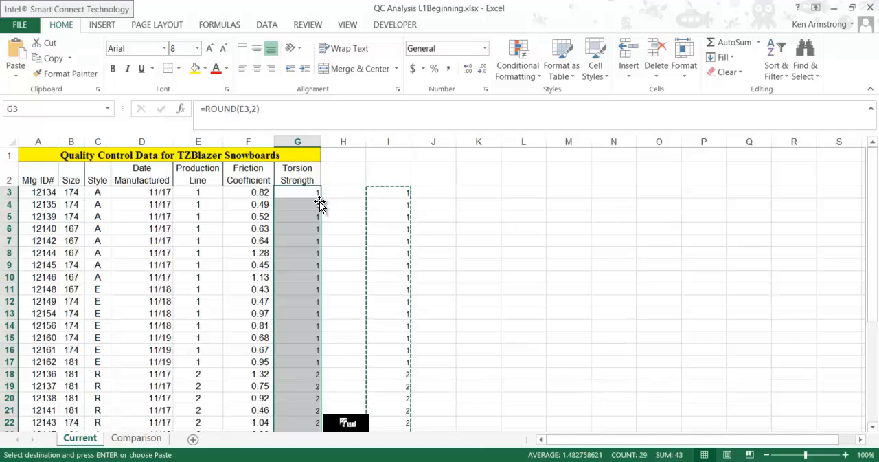
{"action": "mouse_move", "coordinate": [390, 193]}
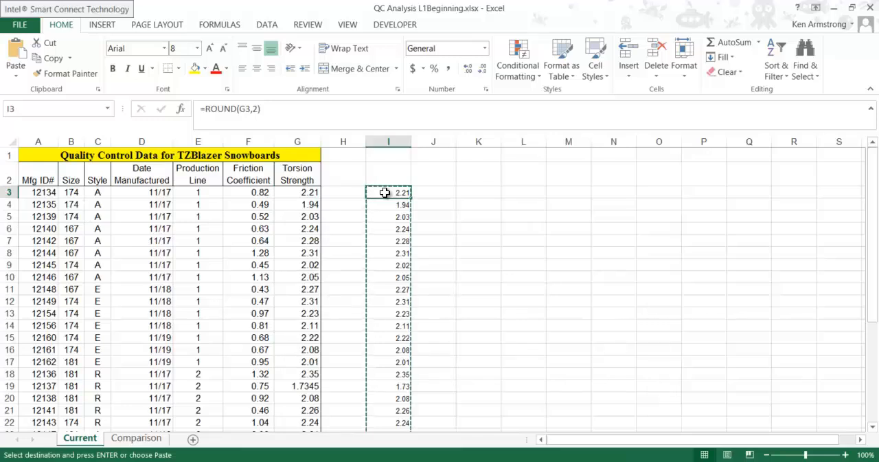
{"action": "mouse_move", "coordinate": [299, 192]}
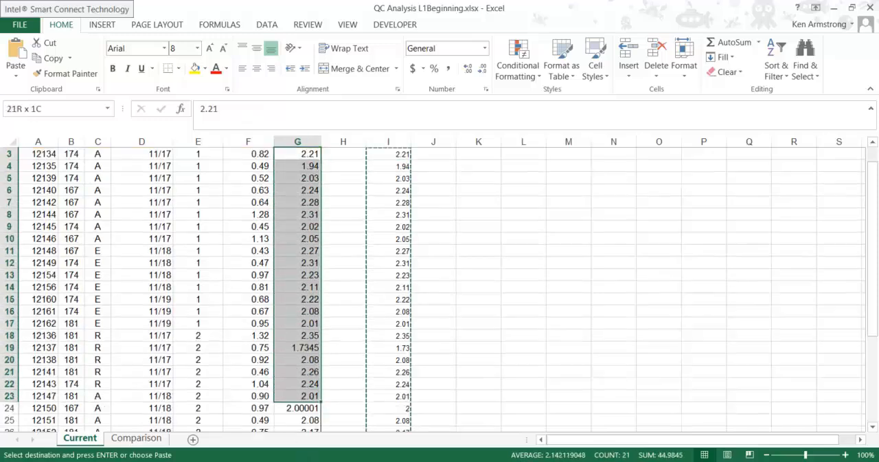
Step: Select Torsion Strength values G3:G31 and bring up Paste Special from the Paste dropdown
{"action": "left_click_drag", "start_coordinate": [297, 153], "coordinate": [296, 407]}
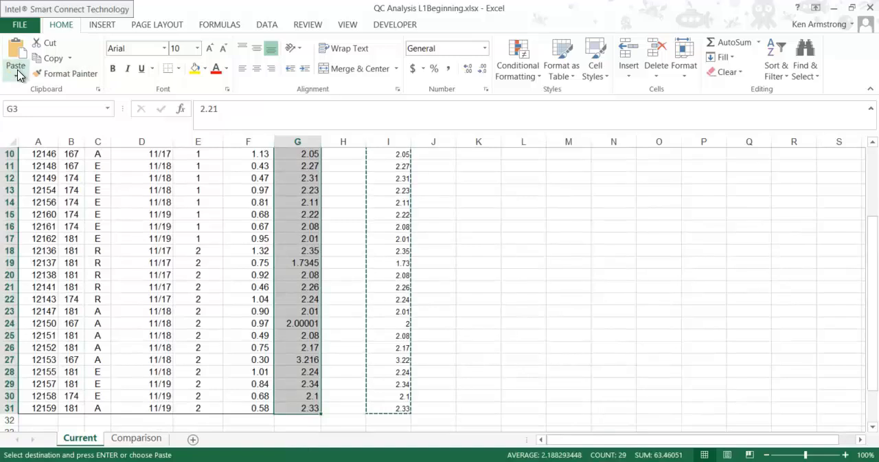
{"action": "mouse_move", "coordinate": [16, 58]}
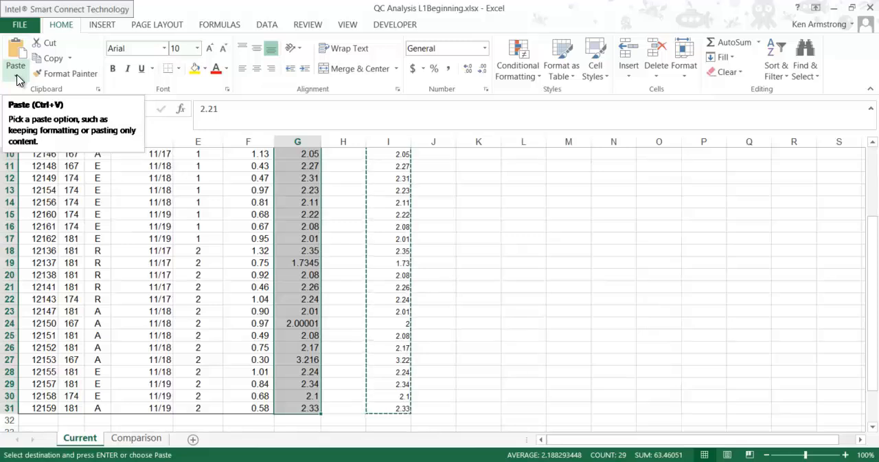
{"action": "left_click", "coordinate": [15, 65]}
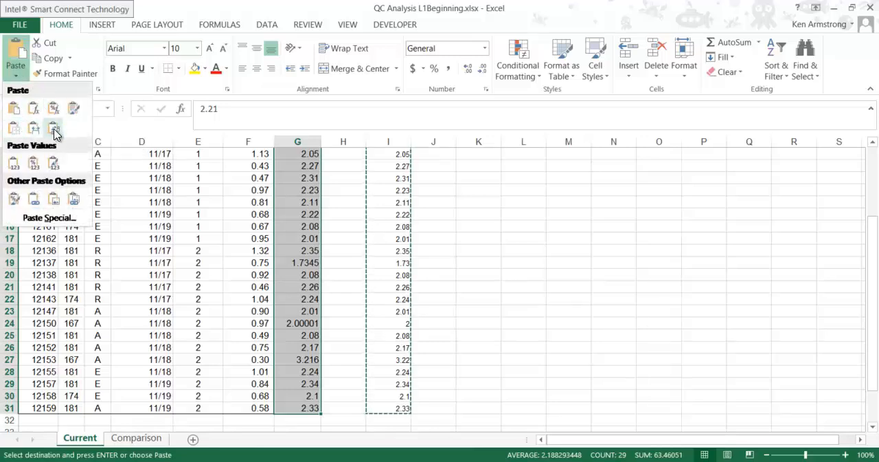
{"action": "mouse_move", "coordinate": [49, 217]}
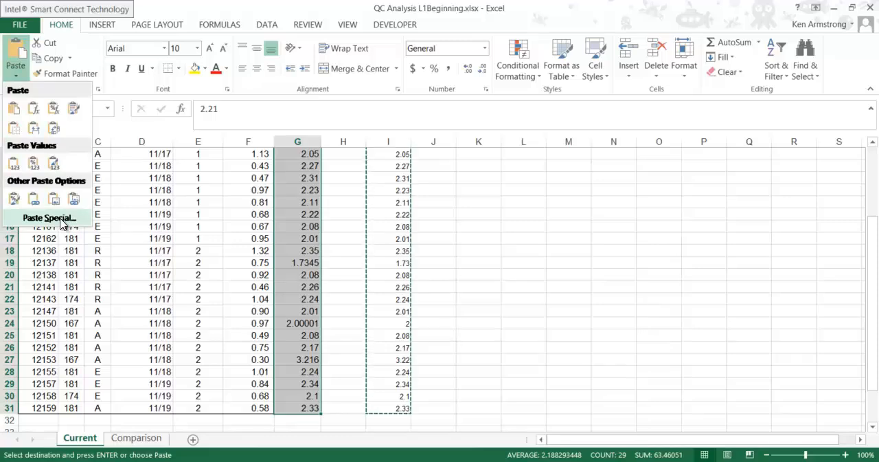
{"action": "left_click", "coordinate": [49, 217]}
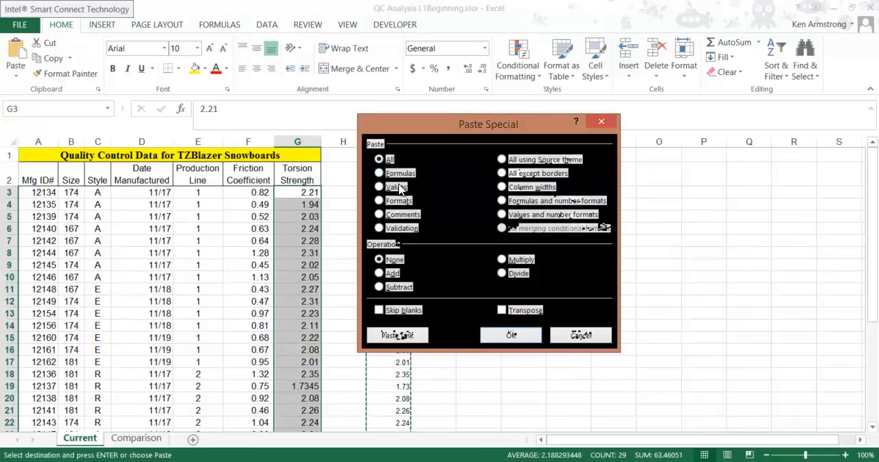
{"action": "mouse_move", "coordinate": [404, 239]}
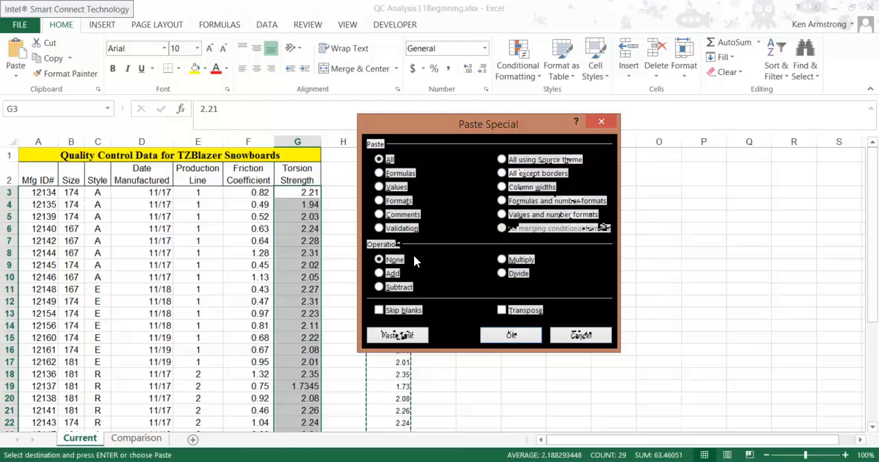
{"action": "mouse_move", "coordinate": [404, 319]}
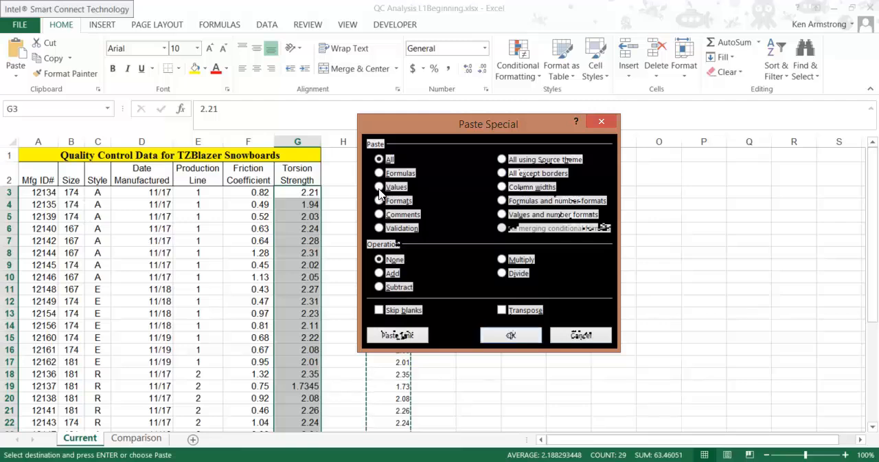
Step: Paste the rounded results over G3:G31 as Values only, giving 1.73, 2 and 3.22
{"action": "left_click", "coordinate": [378, 187]}
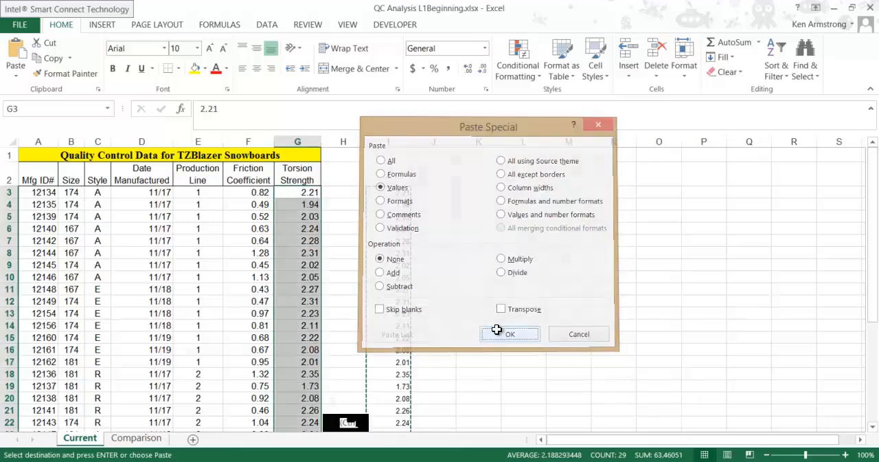
{"action": "left_click", "coordinate": [510, 332]}
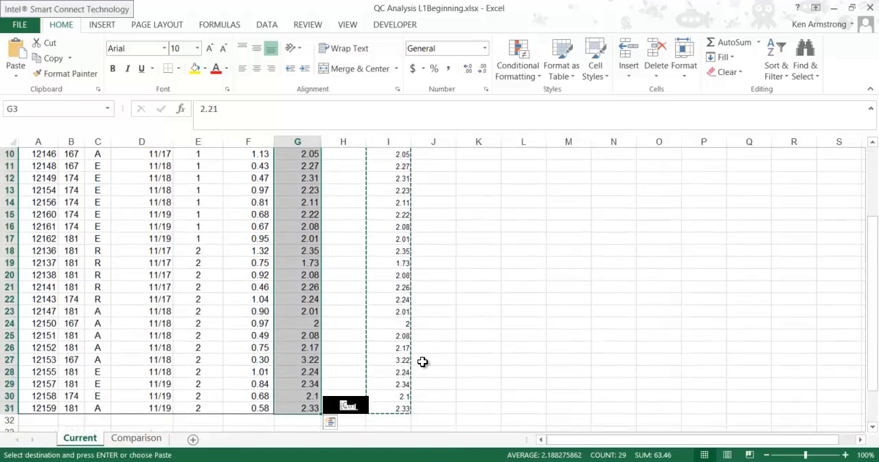
{"action": "left_click", "coordinate": [297, 322]}
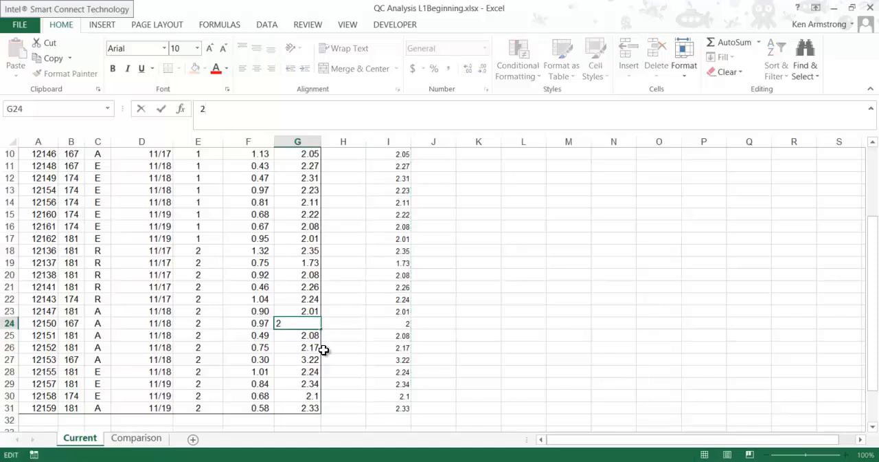
{"action": "left_click", "coordinate": [297, 396]}
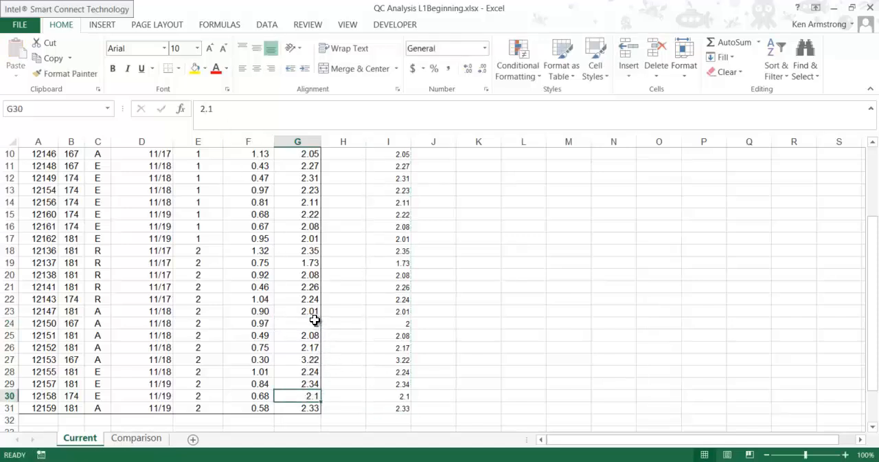
{"action": "left_click", "coordinate": [296, 310]}
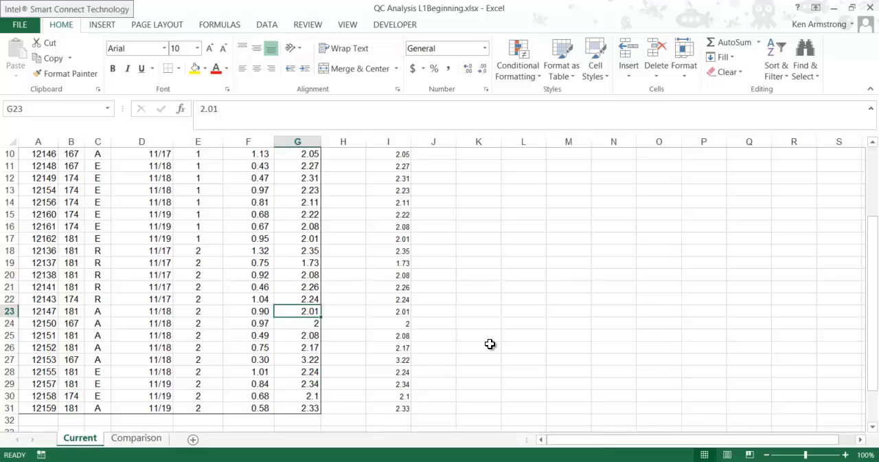
{"action": "scroll", "scroll_direction": "up", "scroll_amount": 3}
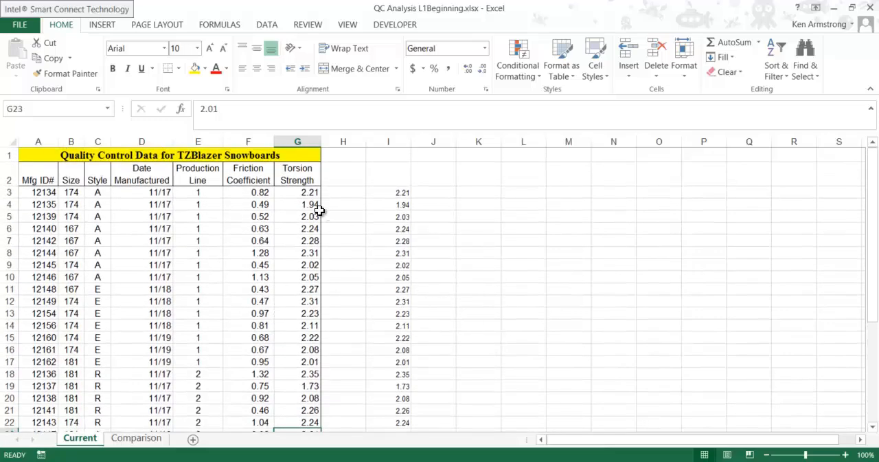
{"action": "mouse_move", "coordinate": [390, 190]}
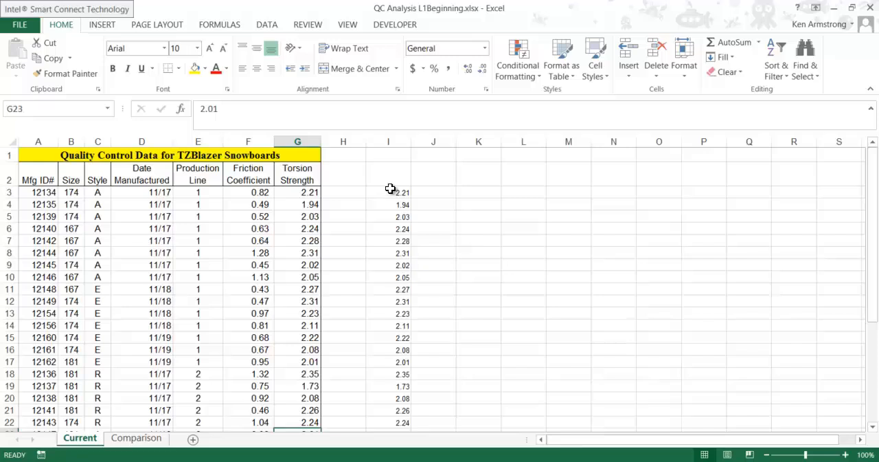
{"action": "left_click", "coordinate": [387, 141]}
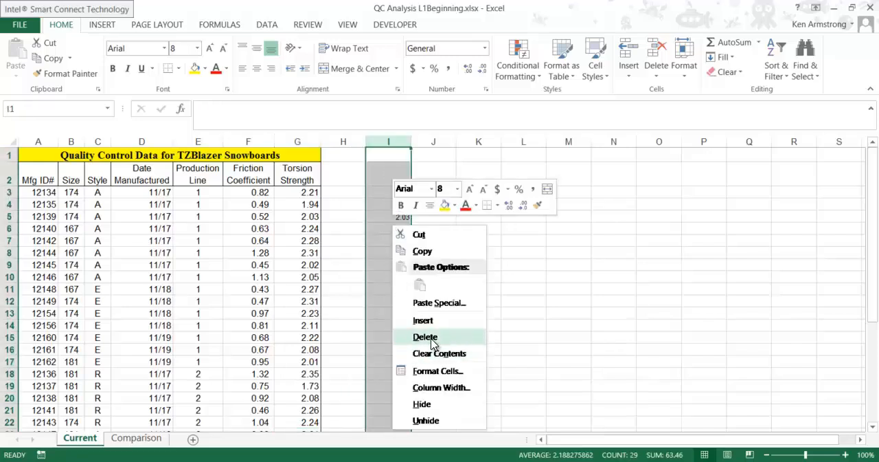
Step: Delete helper column I and verify torsion values such as 2.21 and 2.26 remain in column G
{"action": "left_click", "coordinate": [425, 337]}
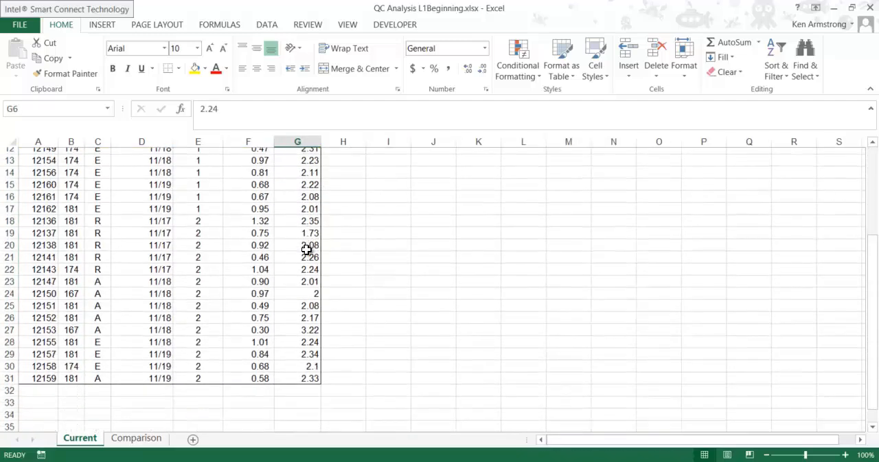
{"action": "scroll", "scroll_direction": "up", "scroll_amount": 3}
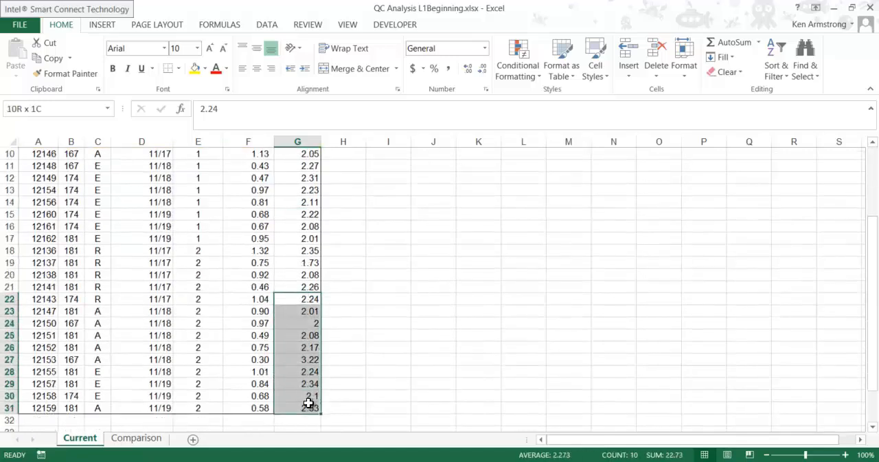
{"action": "left_click", "coordinate": [297, 286]}
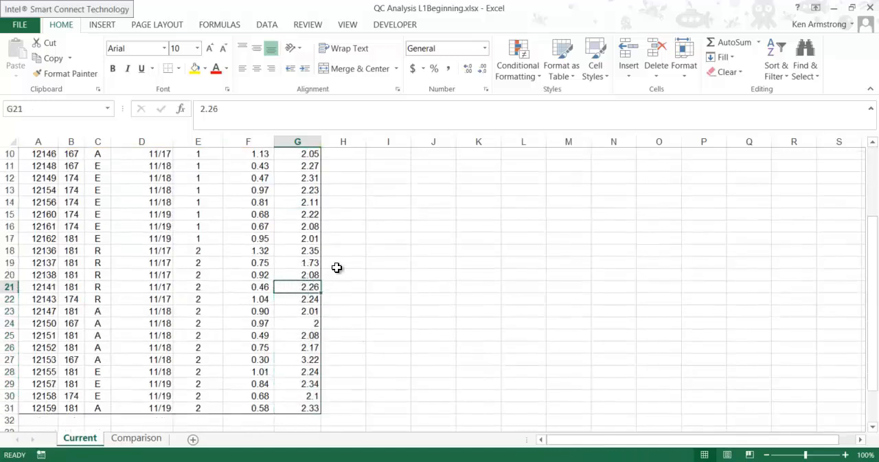
{"action": "mouse_move", "coordinate": [320, 326]}
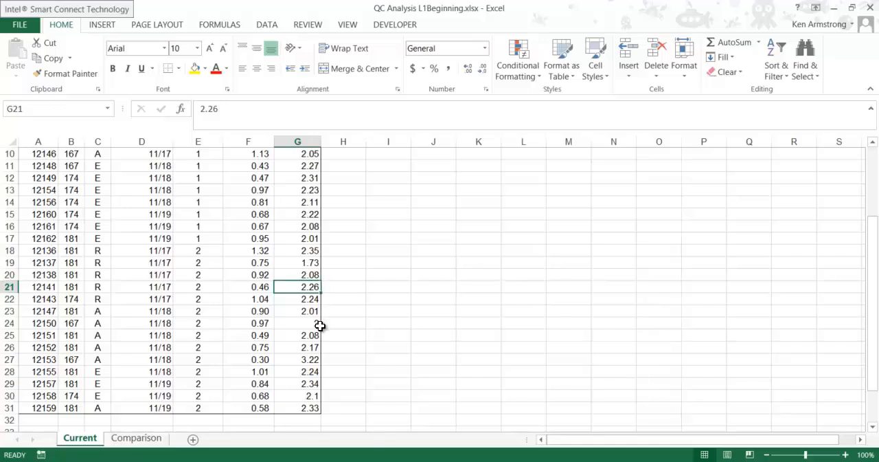
{"action": "mouse_move", "coordinate": [308, 323]}
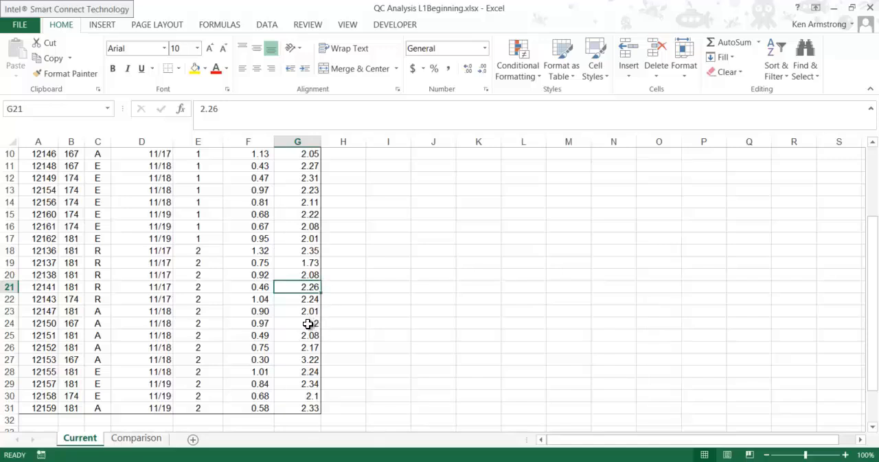
{"action": "left_click", "coordinate": [297, 322]}
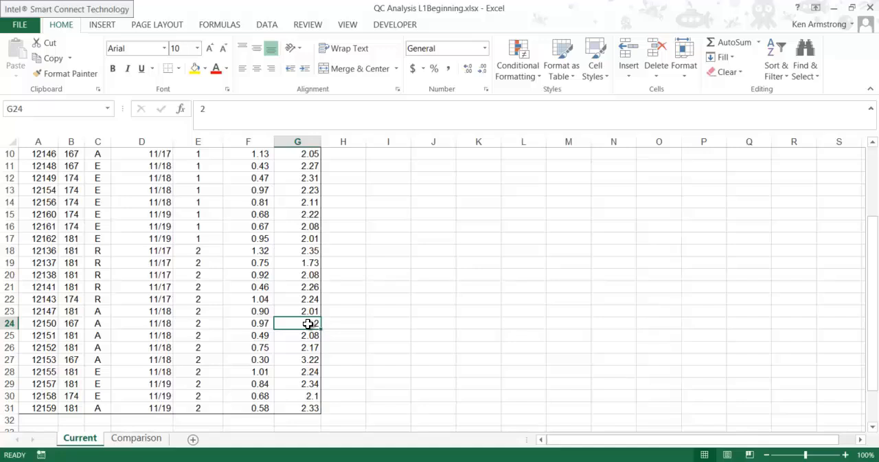
{"action": "left_click", "coordinate": [296, 323]}
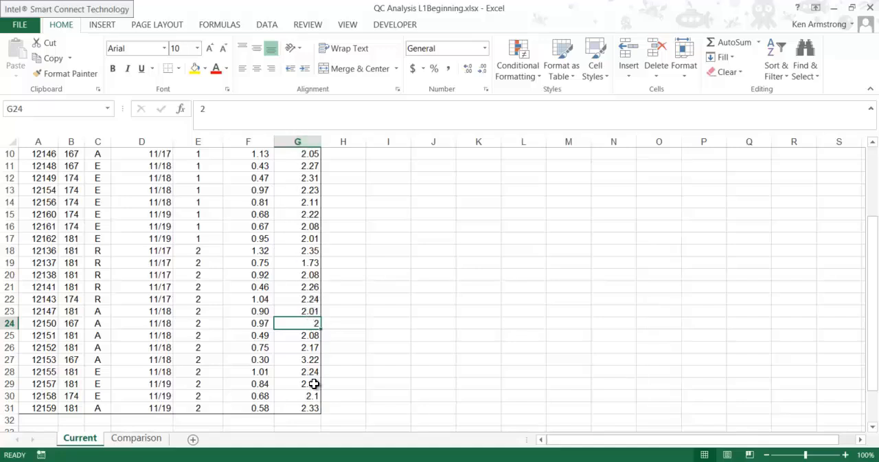
{"action": "scroll", "scroll_direction": "up", "scroll_amount": 3}
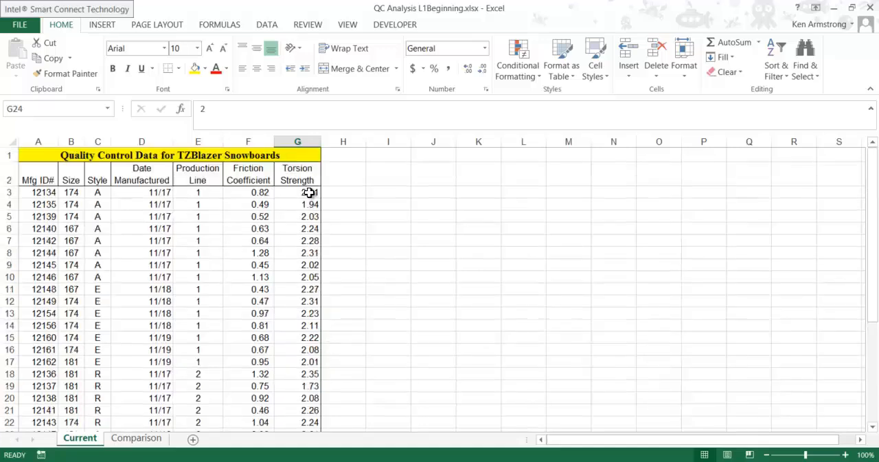
{"action": "right_click", "coordinate": [297, 193]}
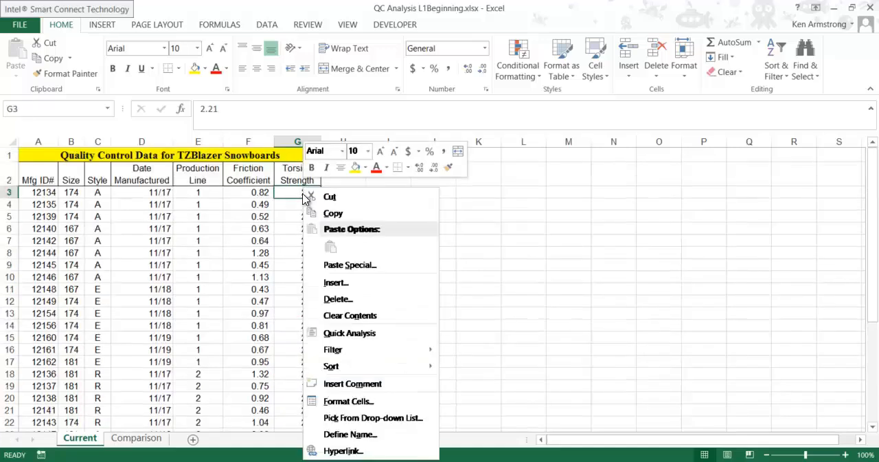
Step: Format G3 as a Number with two decimal places via Format Cells, keeping it at 2.21
{"action": "left_click", "coordinate": [349, 402]}
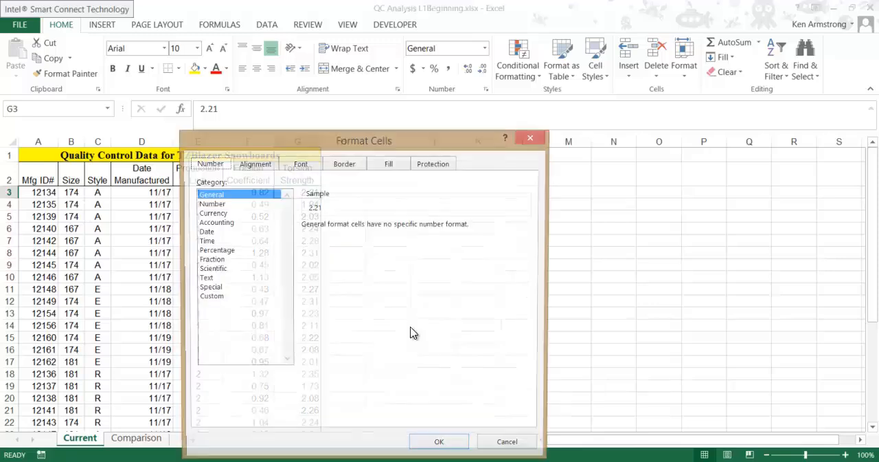
{"action": "left_click", "coordinate": [212, 204]}
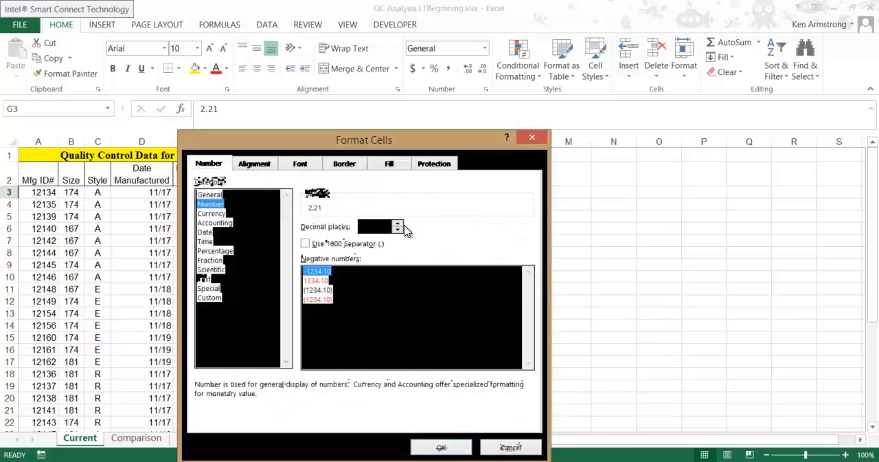
{"action": "left_click", "coordinate": [441, 447]}
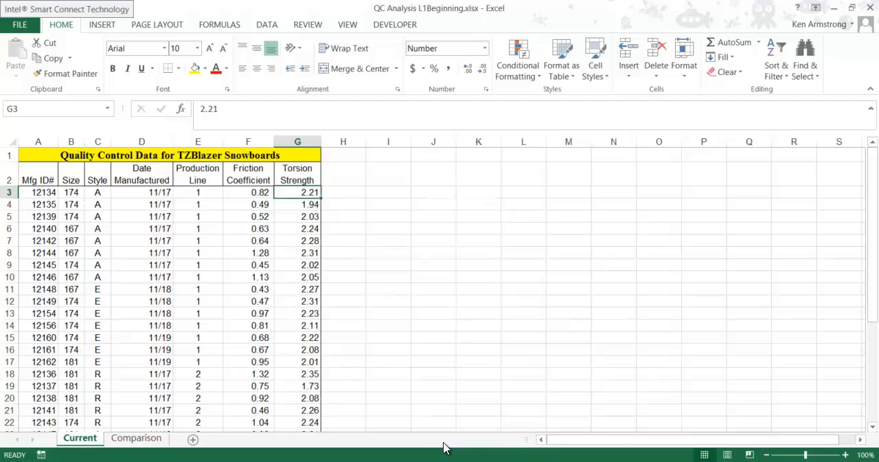
{"action": "mouse_move", "coordinate": [390, 211]}
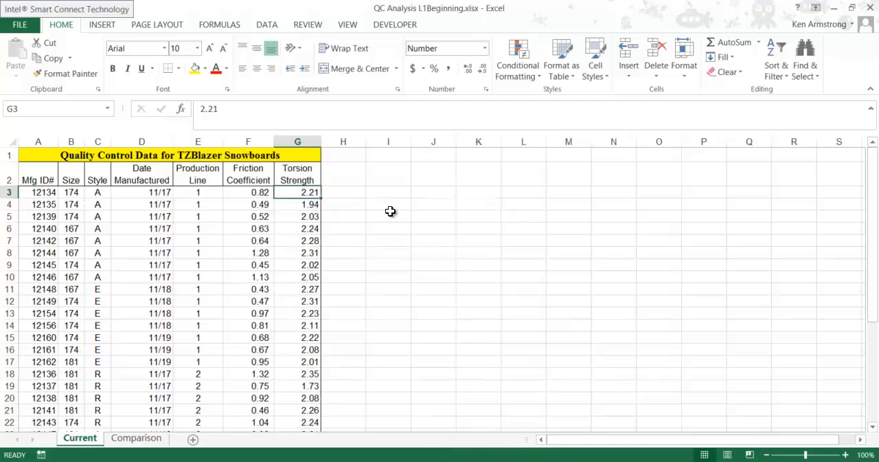
{"action": "mouse_move", "coordinate": [113, 94]}
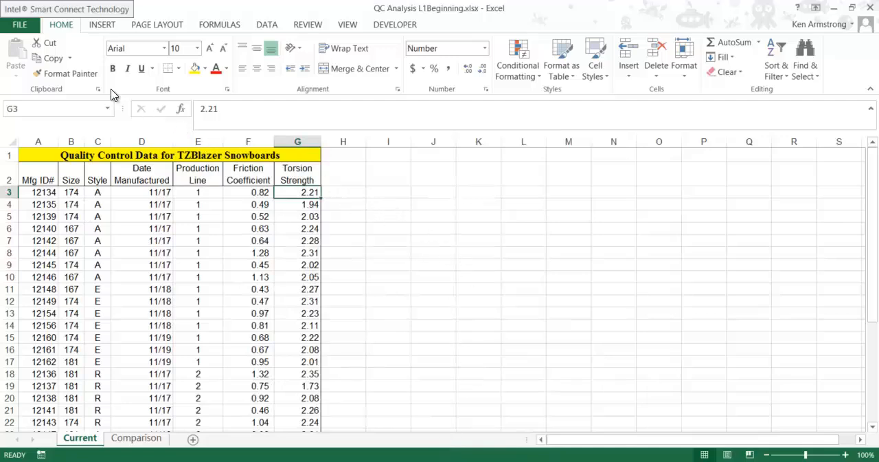
{"action": "mouse_move", "coordinate": [66, 74]}
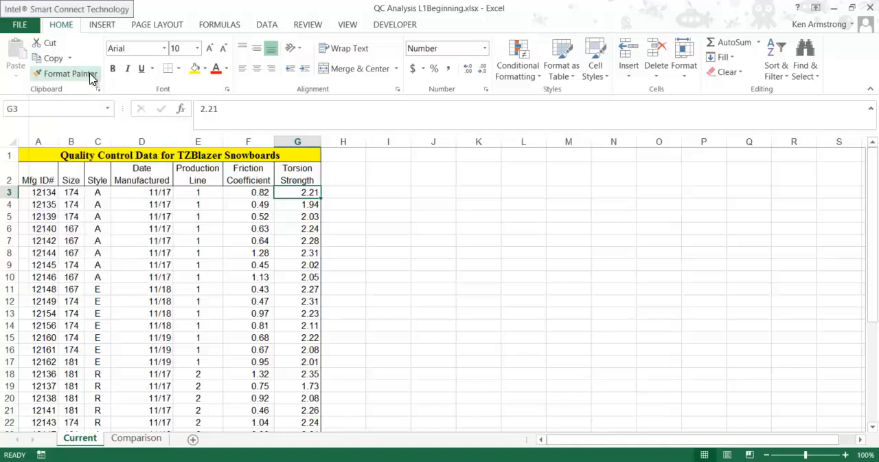
Step: Copy G3's two-decimal format down G4:G31 with Format Painter so values read 2.00 and 2.10
{"action": "left_click", "coordinate": [66, 74]}
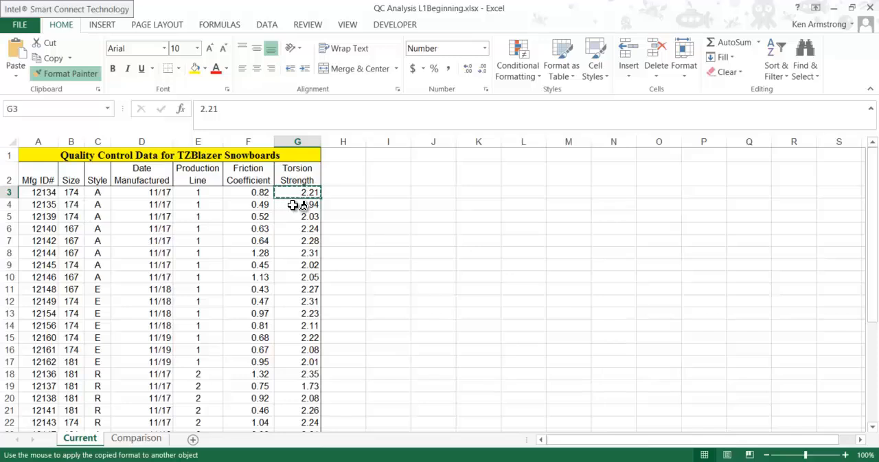
{"action": "left_click_drag", "start_coordinate": [296, 203], "coordinate": [297, 241]}
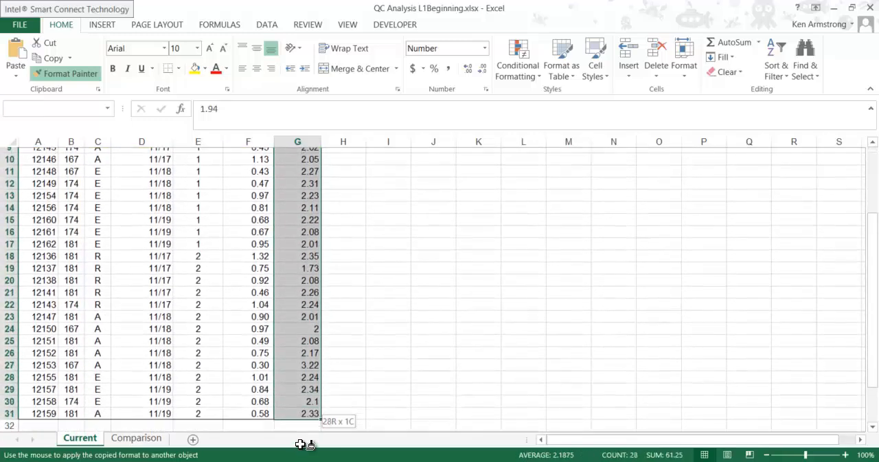
{"action": "scroll", "scroll_direction": "up", "scroll_amount": 3}
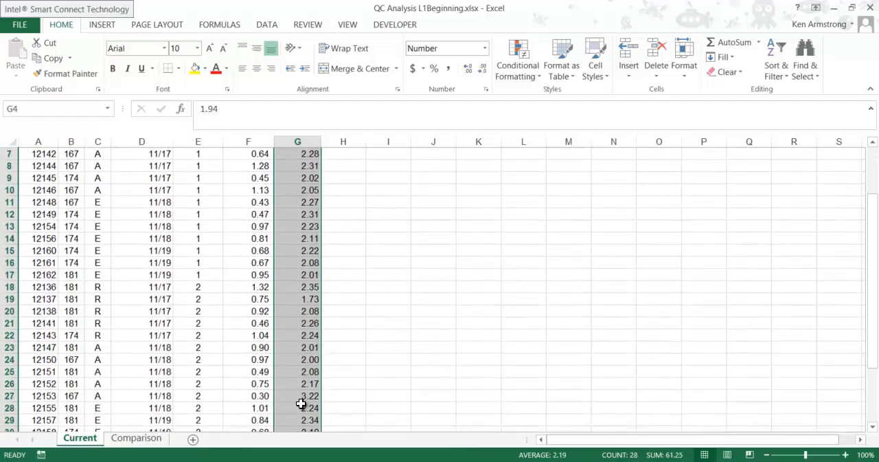
{"action": "scroll", "scroll_direction": "down", "scroll_amount": 3}
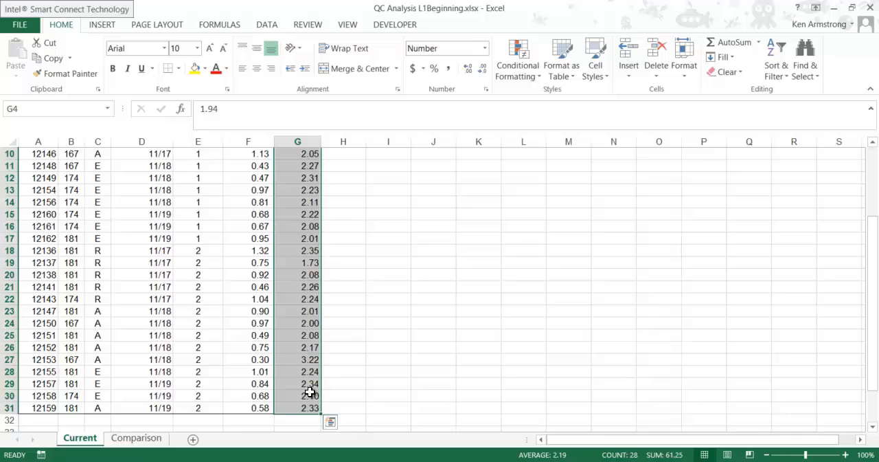
{"action": "left_click", "coordinate": [296, 298]}
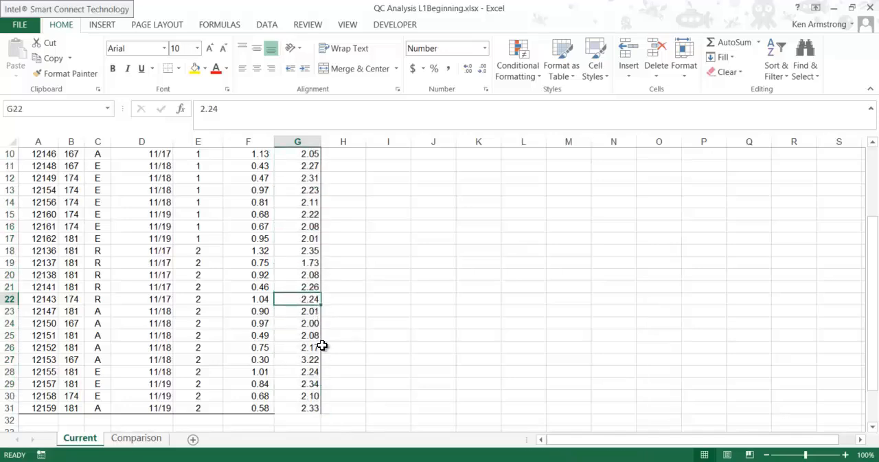
{"action": "scroll", "scroll_direction": "up", "scroll_amount": 3}
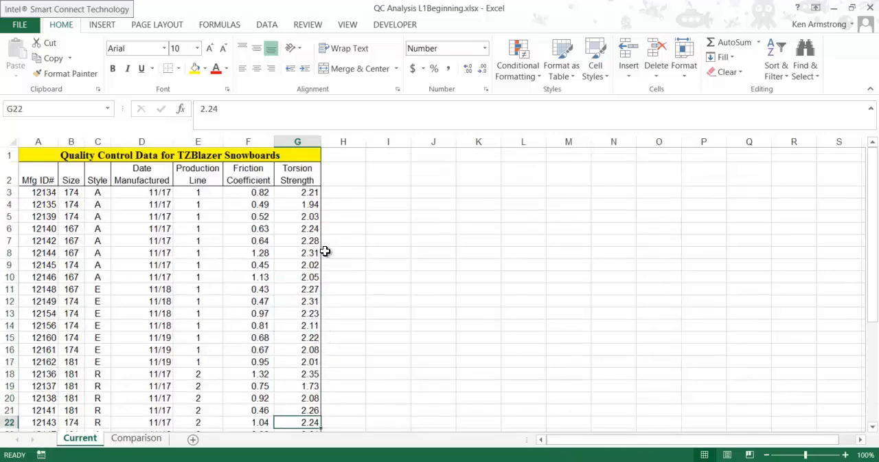